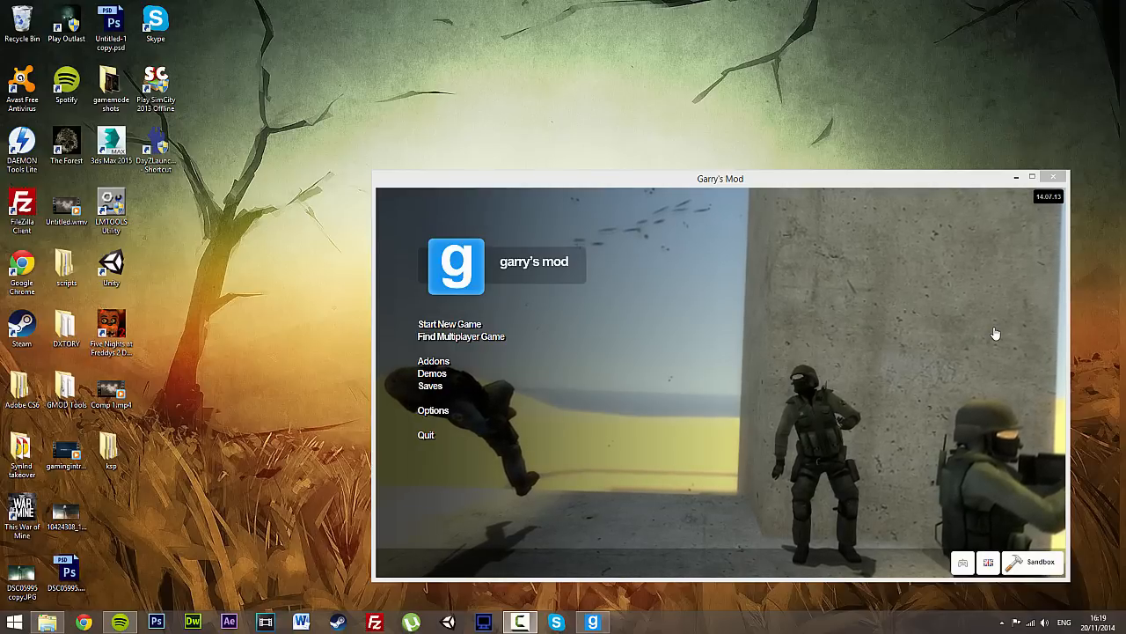
Drag the Garry's Mod main menu window up toward the top-right corner
drag(720, 178, 759, 59)
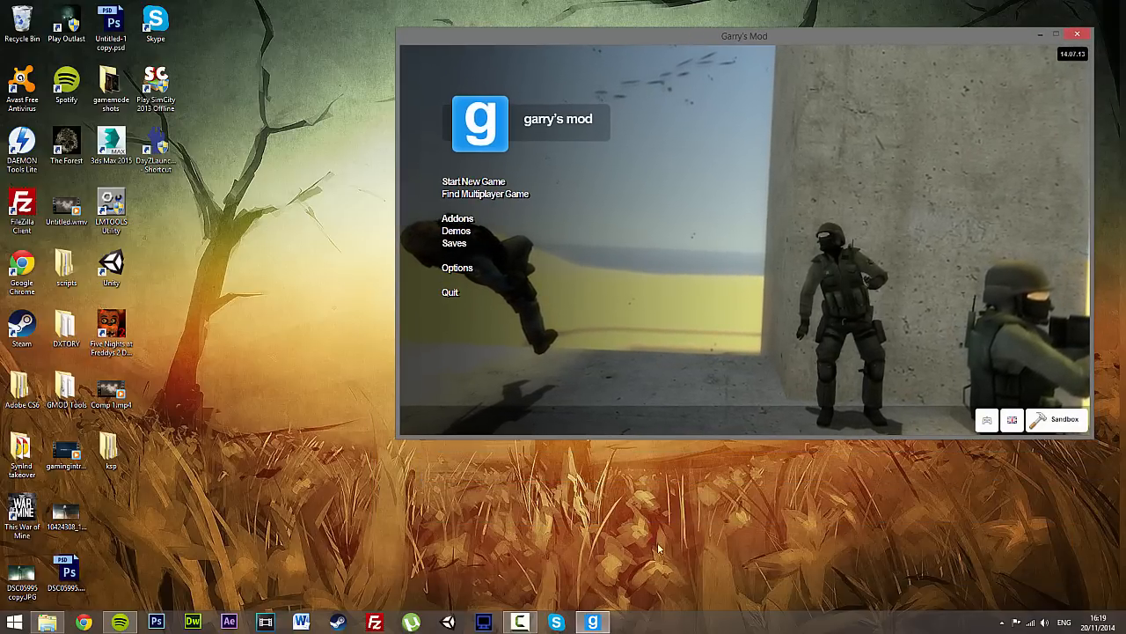
mouse_move(769, 525)
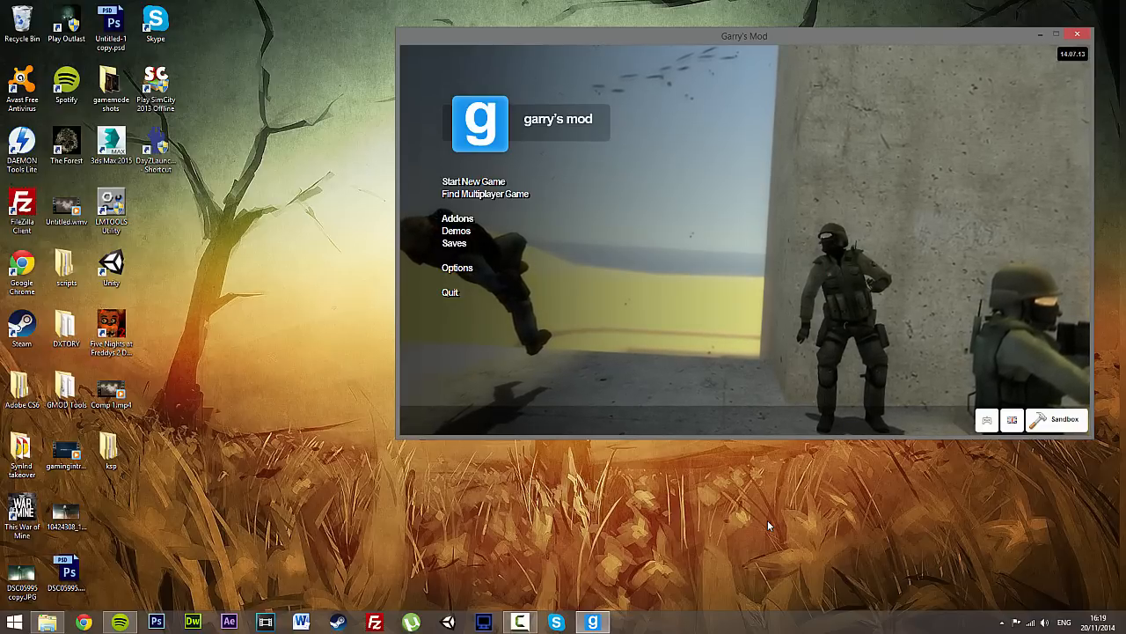
mouse_move(479, 166)
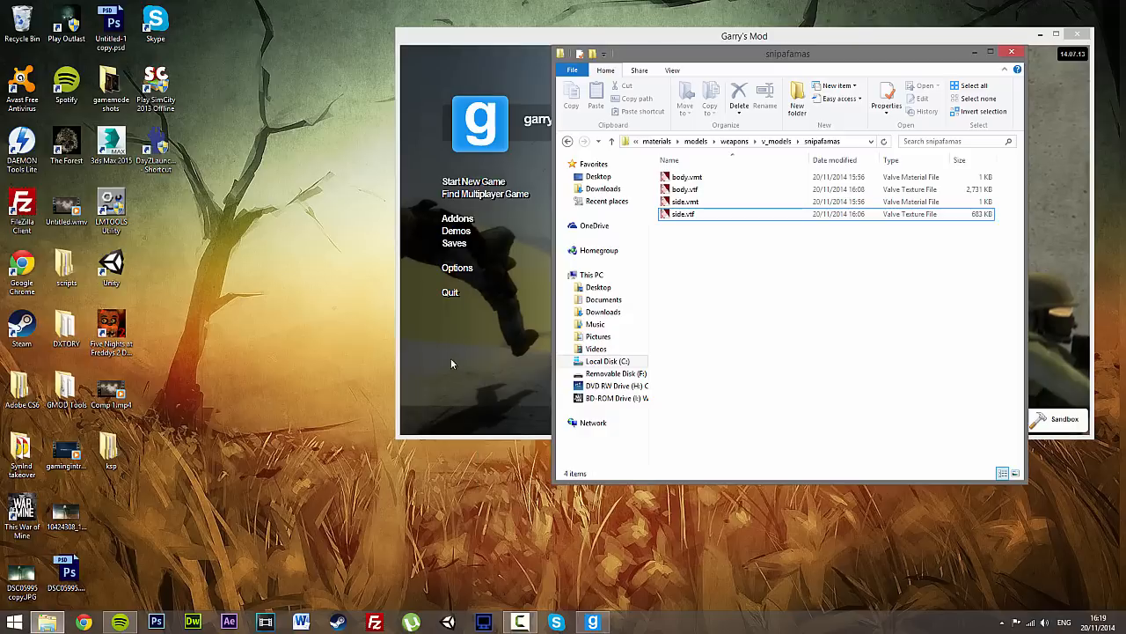
Open C:\GMOD, review start.bat's gm_construct map line in Notepad++, then close it
click(607, 361)
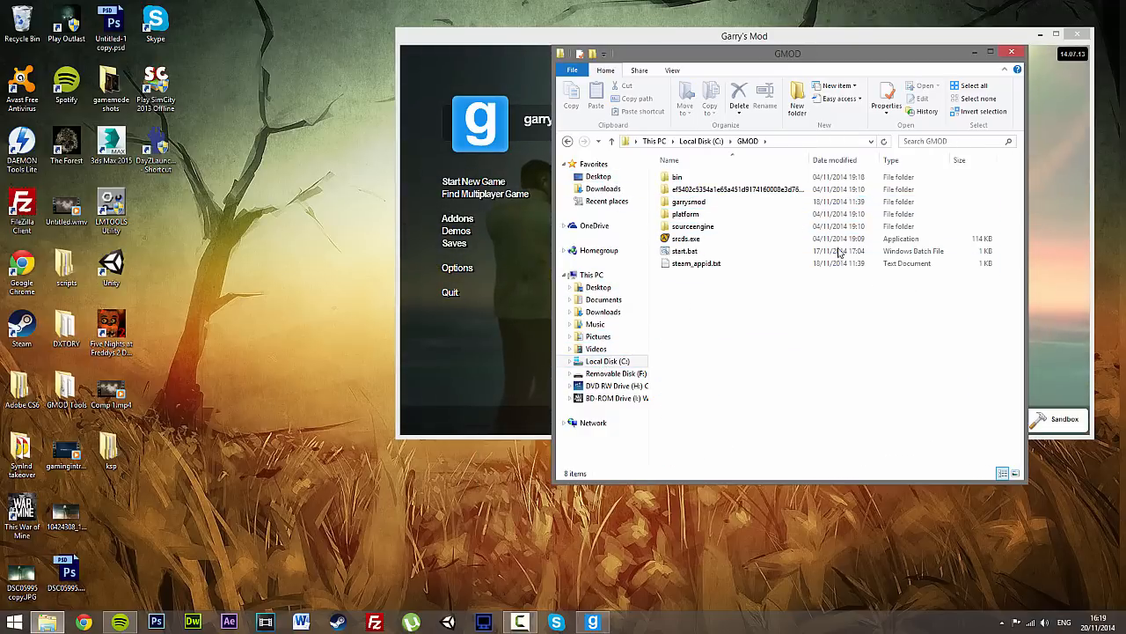
key(ctrl+a)
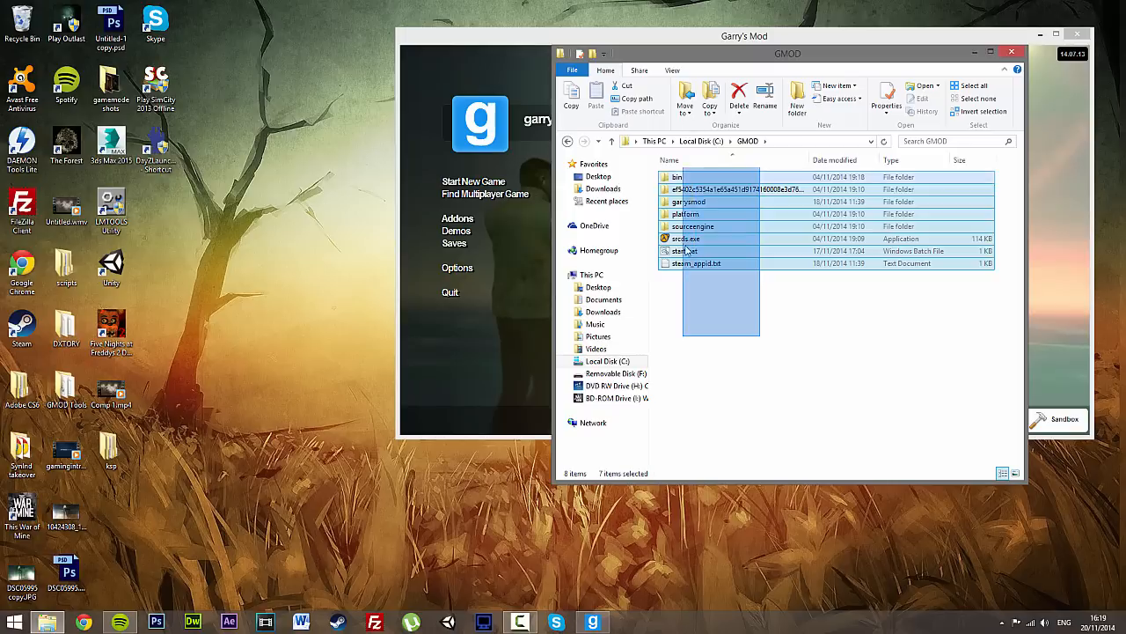
right_click(684, 251)
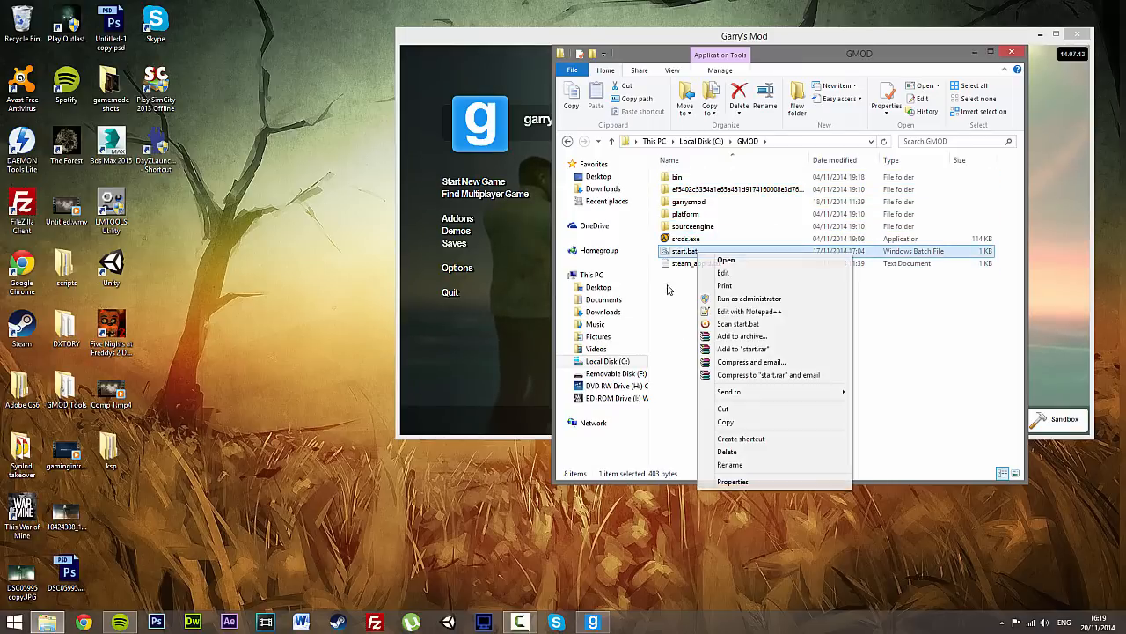
click(572, 369)
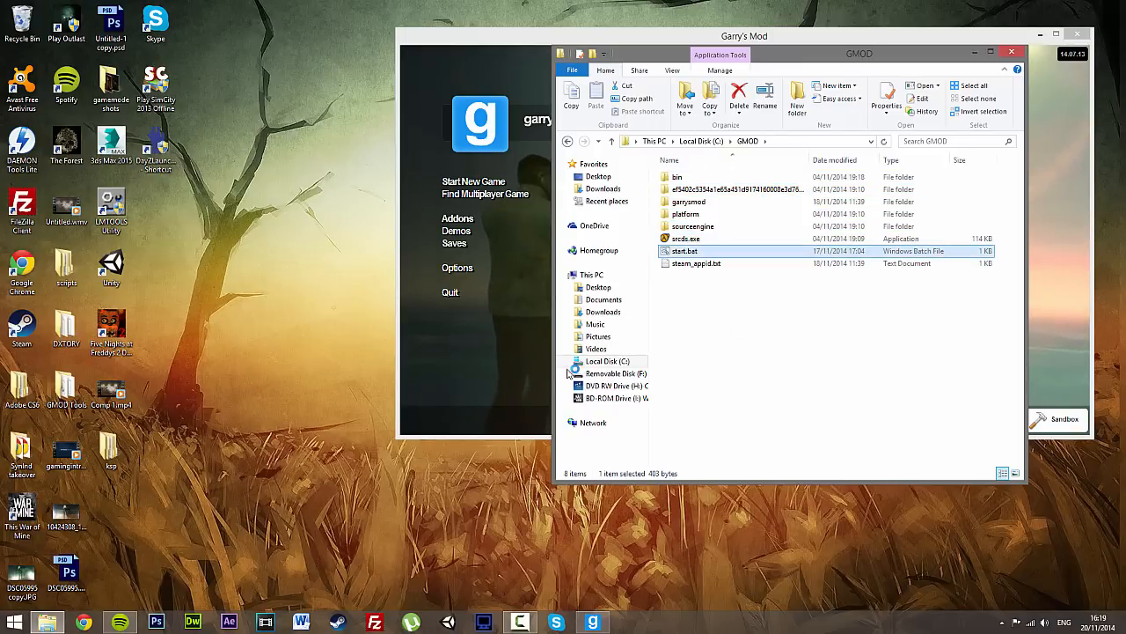
double_click(685, 250)
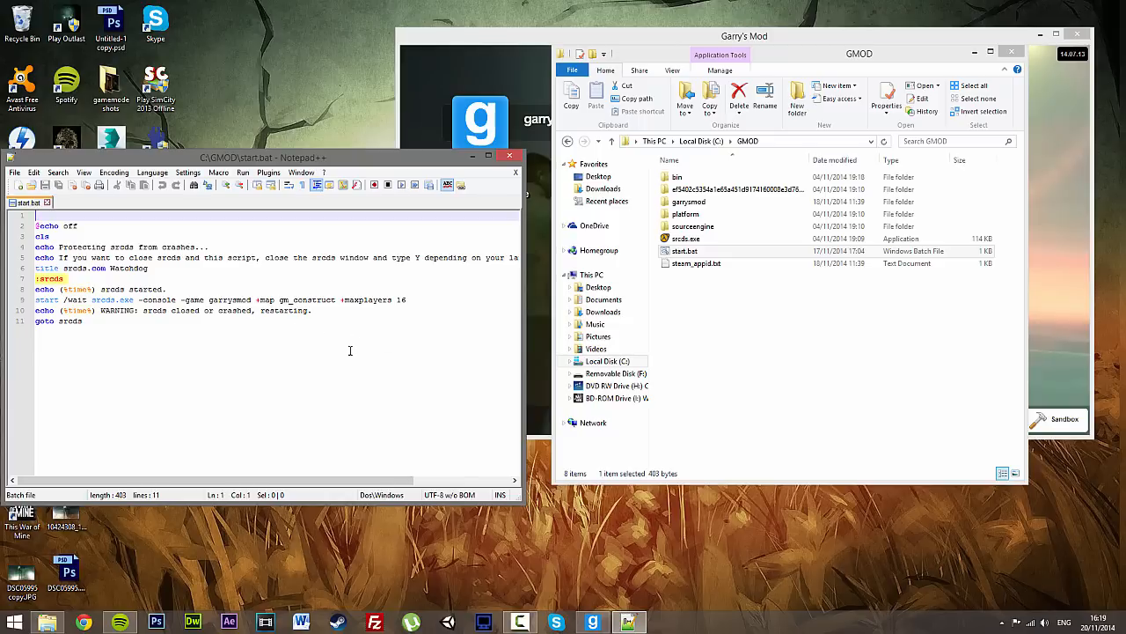
double_click(228, 300)
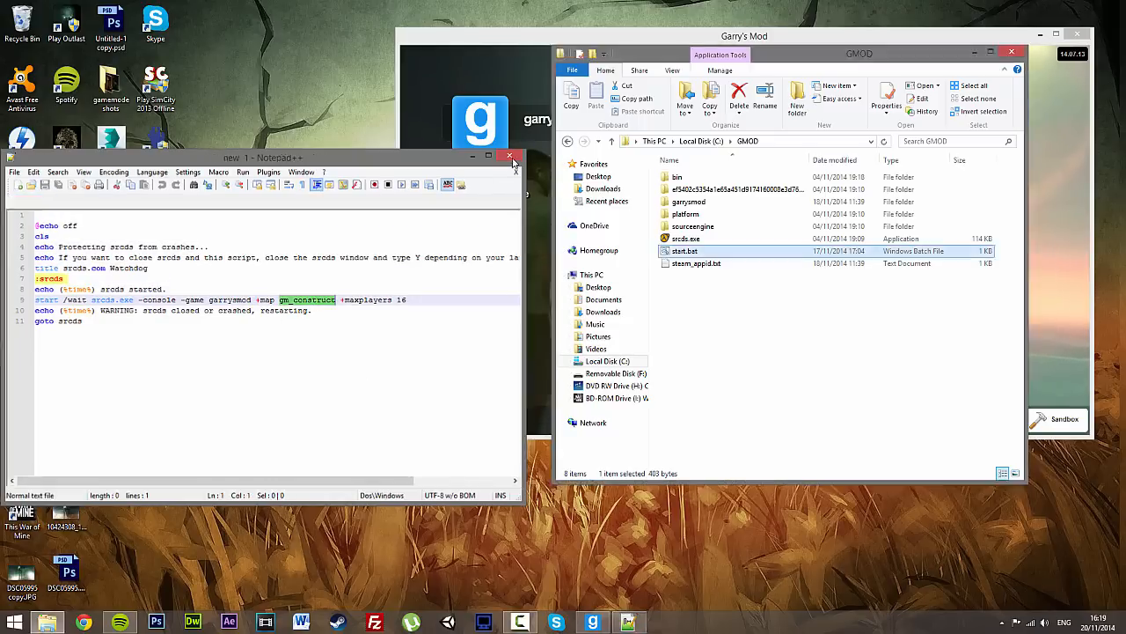
click(509, 157)
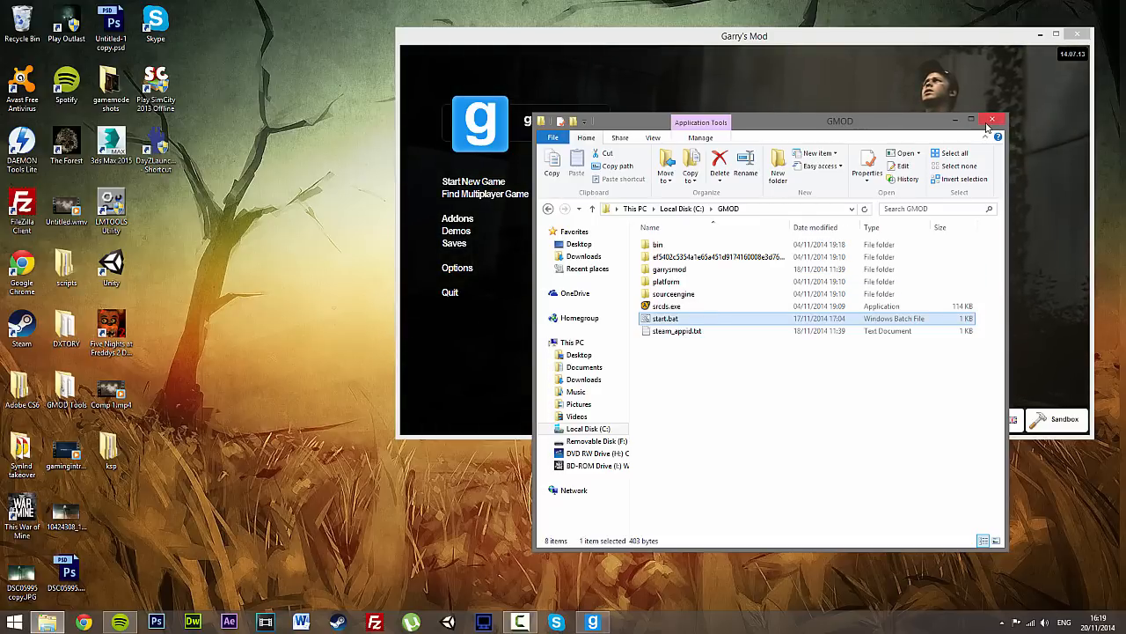
Browse the GMOD Tools folder, selecting GmadExtractor and the test folder, then close it
click(993, 119)
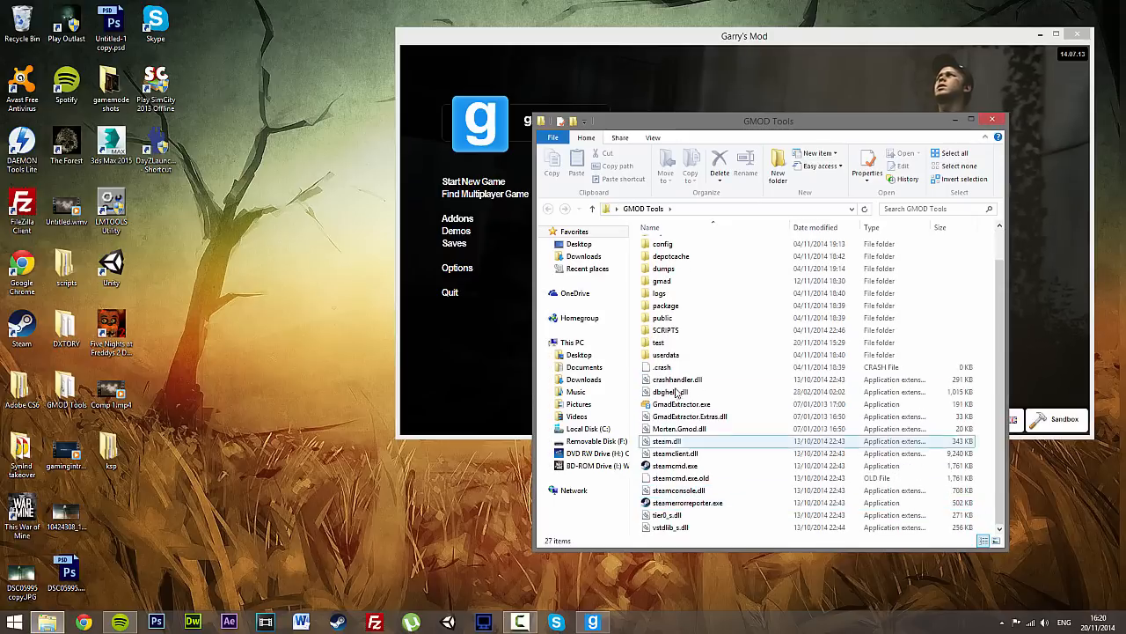
click(681, 404)
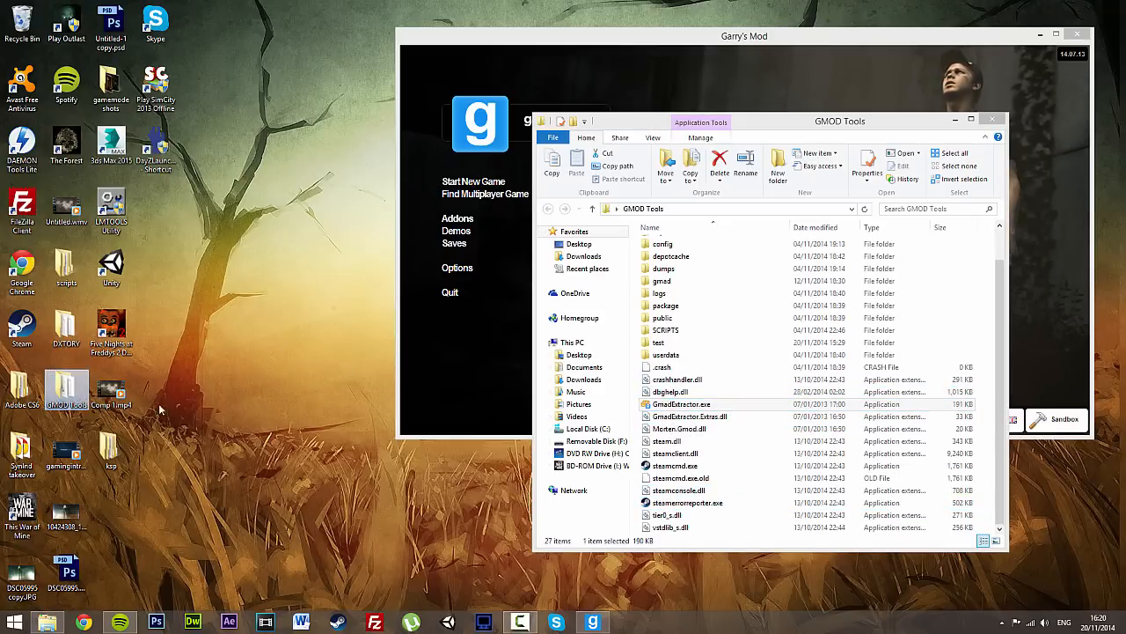
click(675, 454)
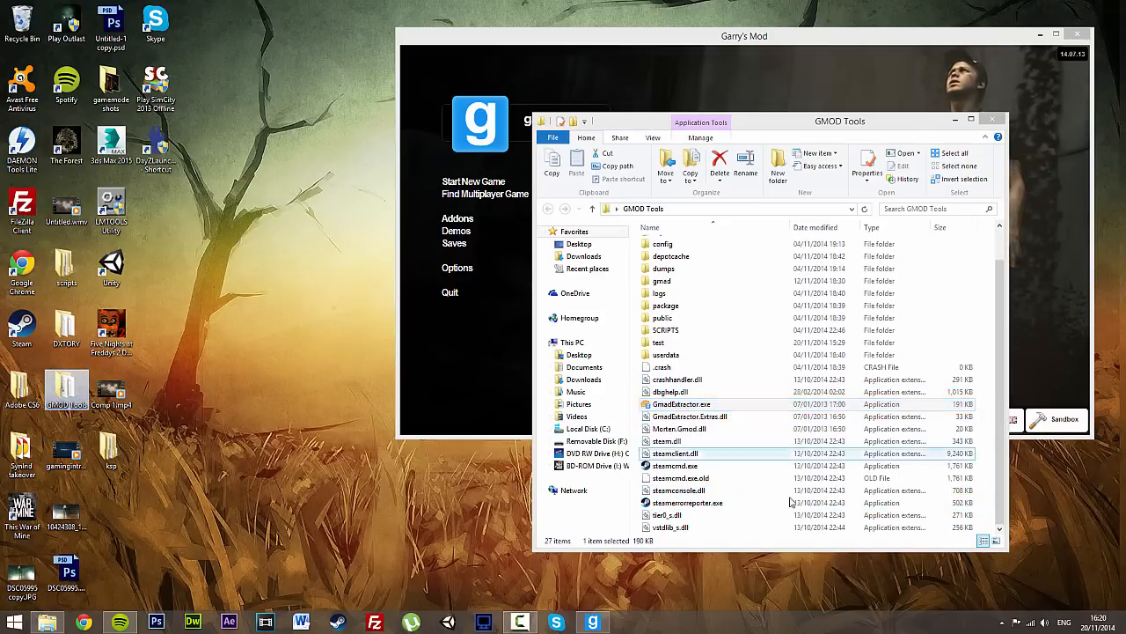
click(679, 429)
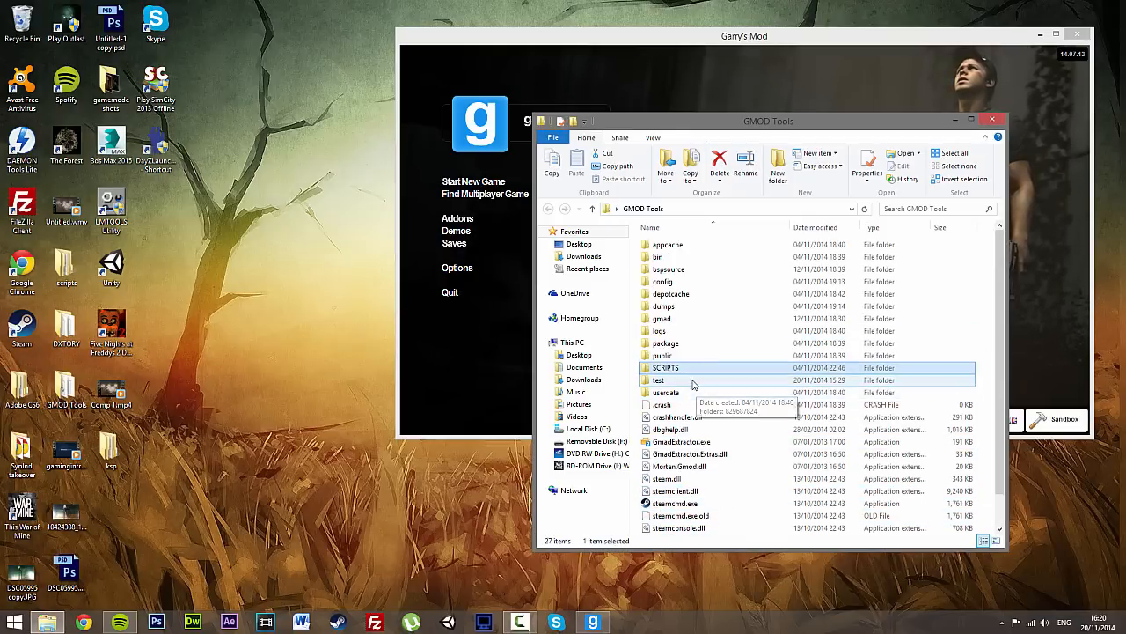
click(658, 379)
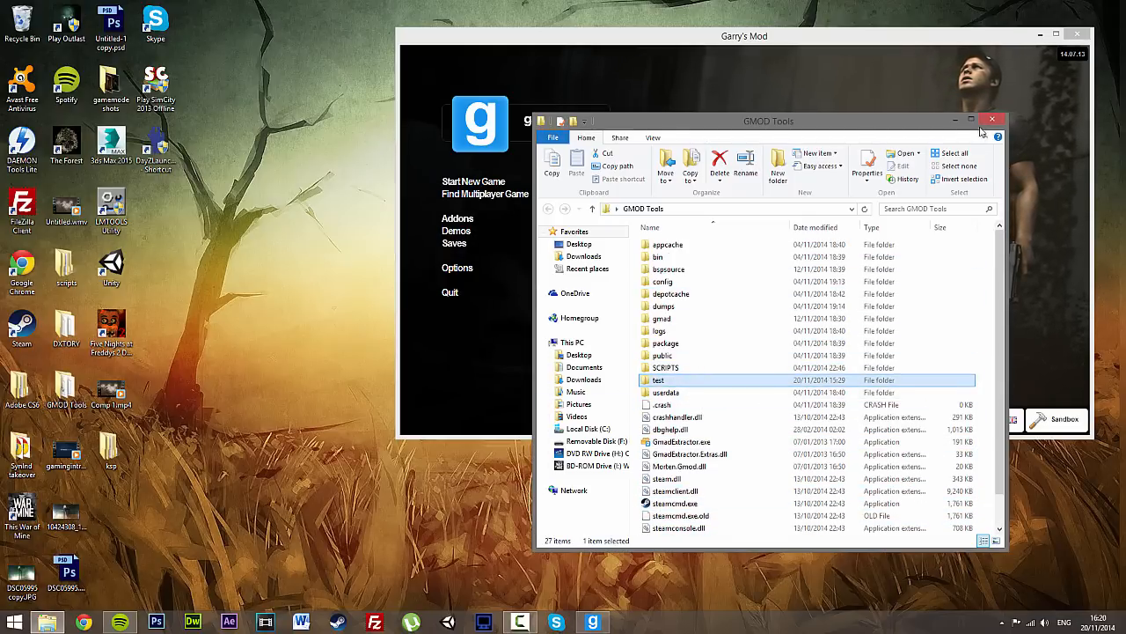
click(993, 119)
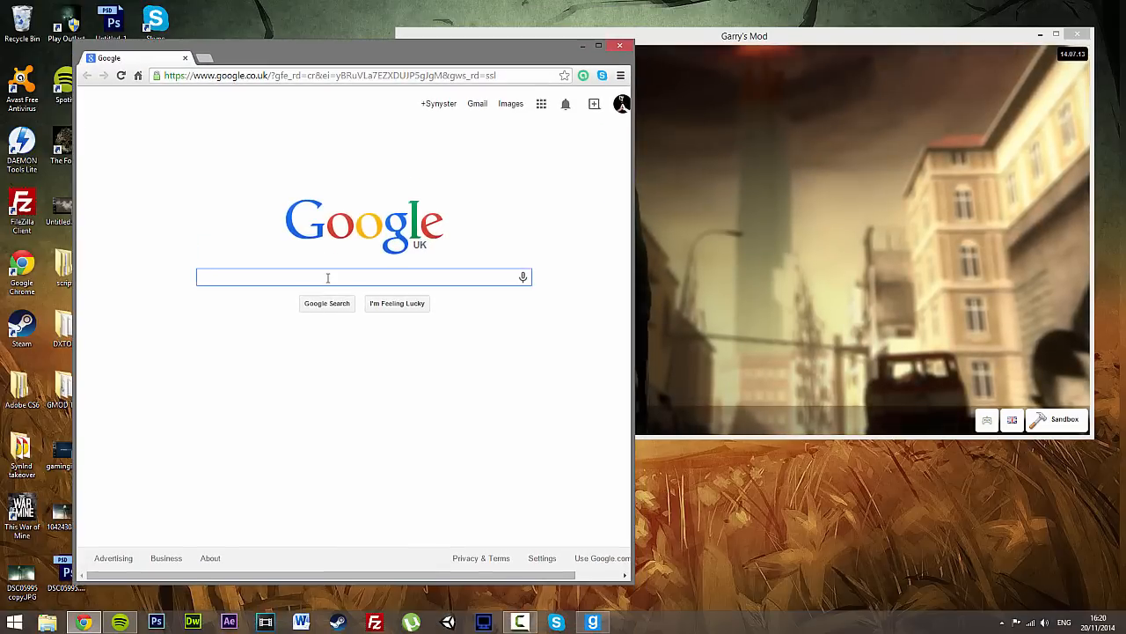
Search 'gmad e', download the GMAD Extractor 1.6.12.600 zip from treesoft.dk, and open it
text(gmad e)
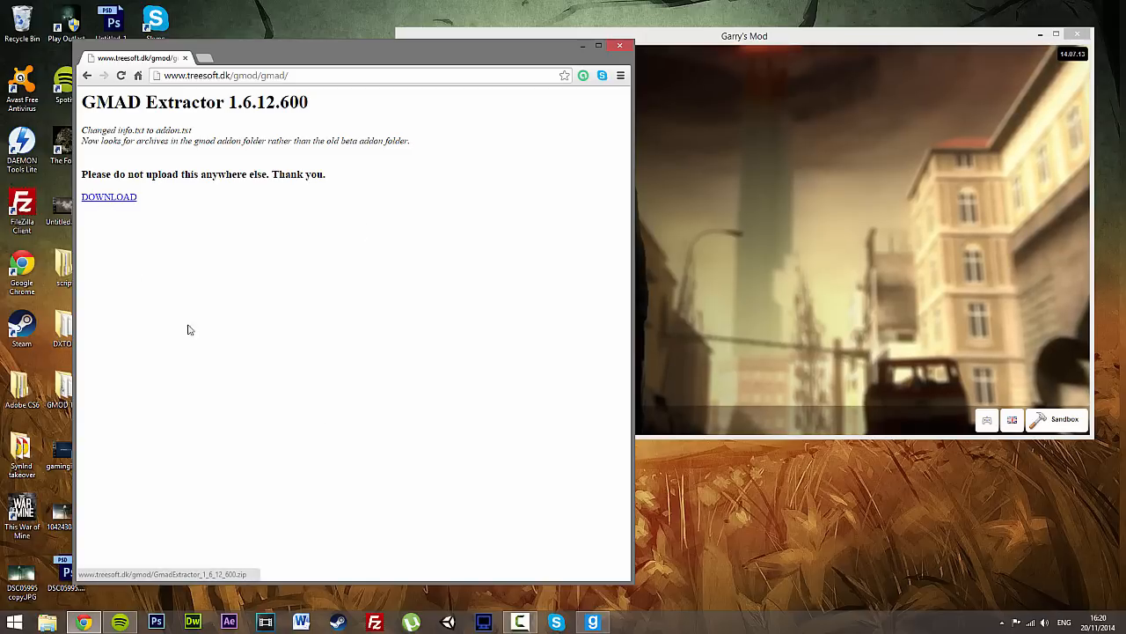
click(108, 196)
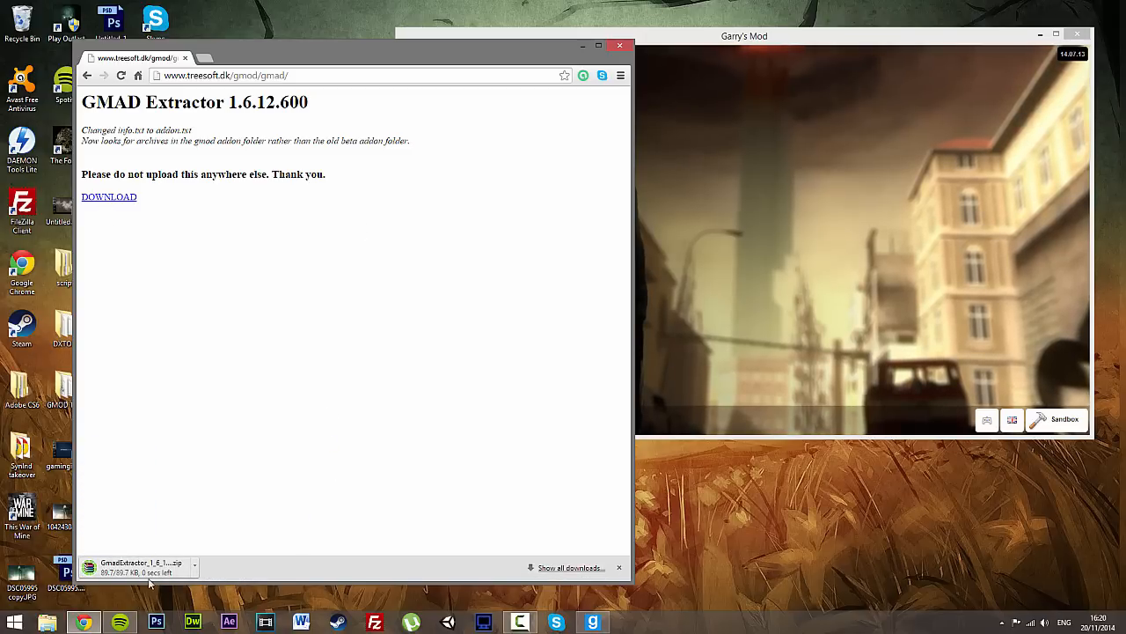
click(139, 563)
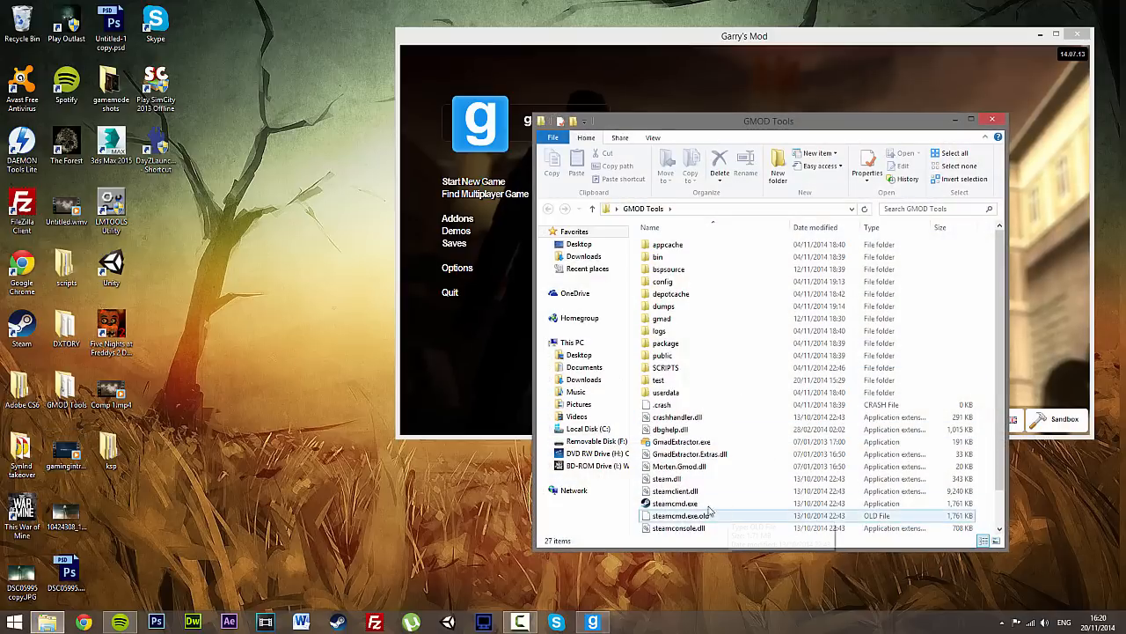
Select GmadExtractor, then browse Local Disk C through GMOD and garrysmod to gamemodes
click(682, 441)
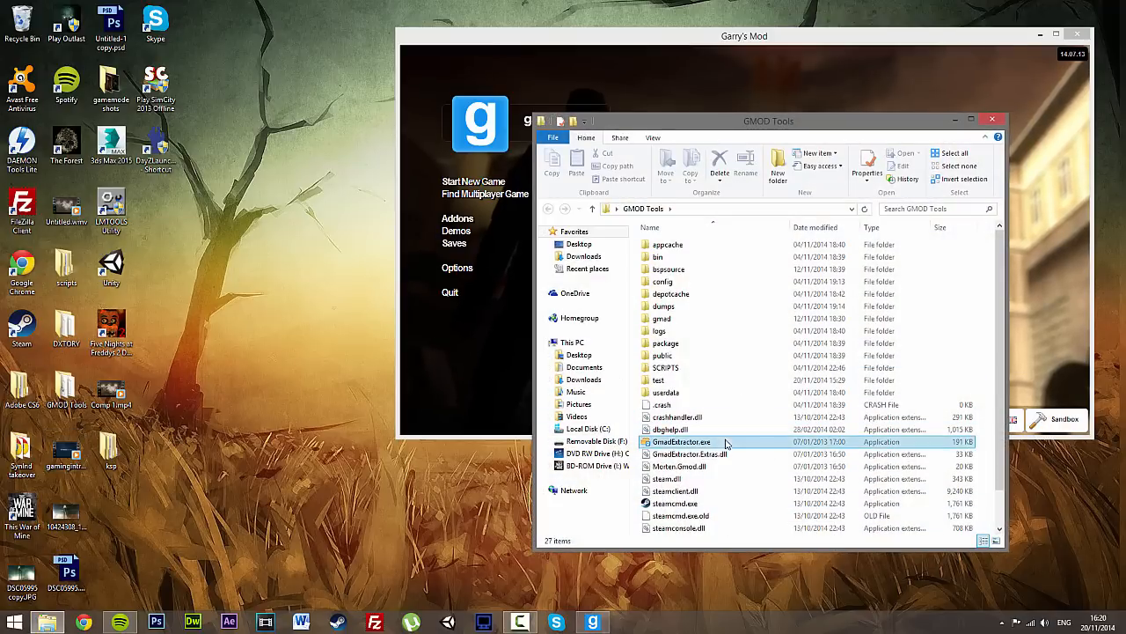
click(682, 441)
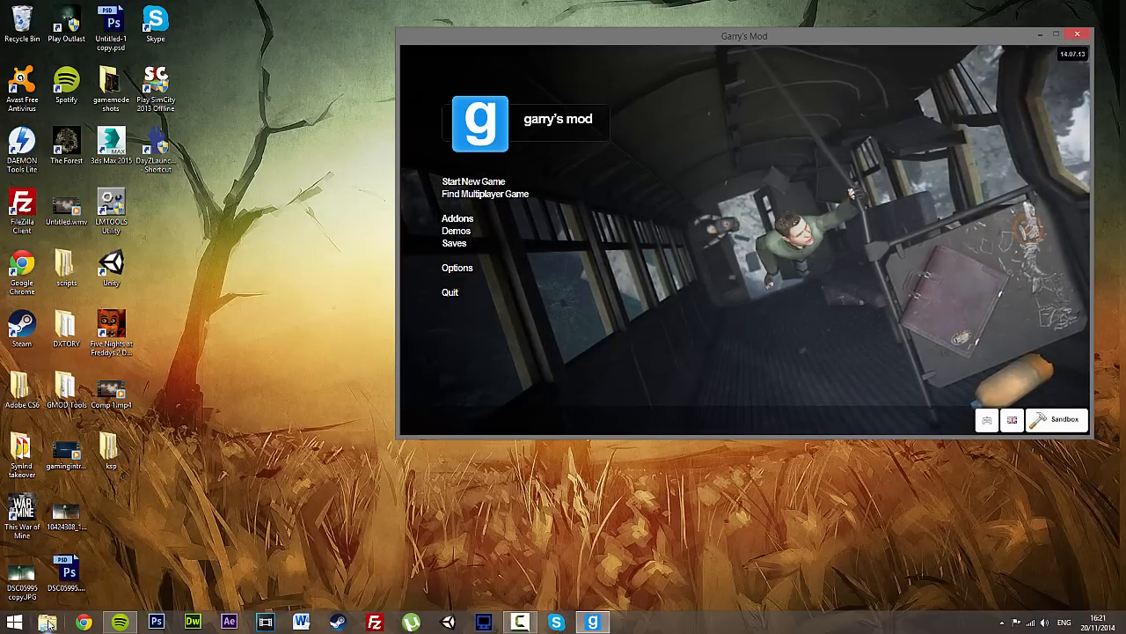
click(47, 622)
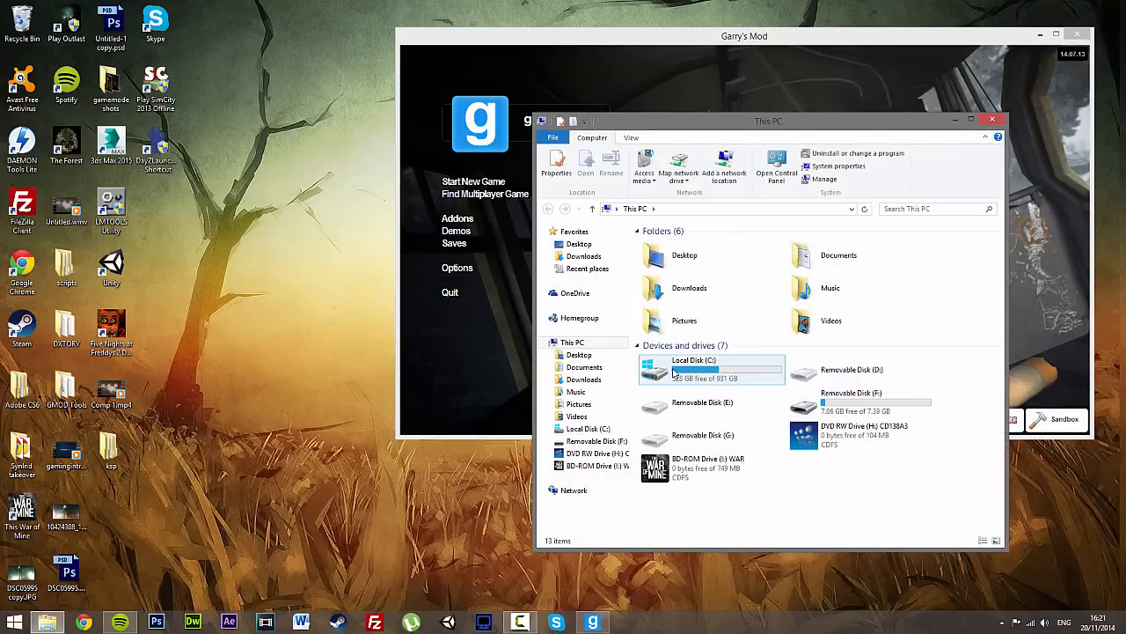
click(709, 368)
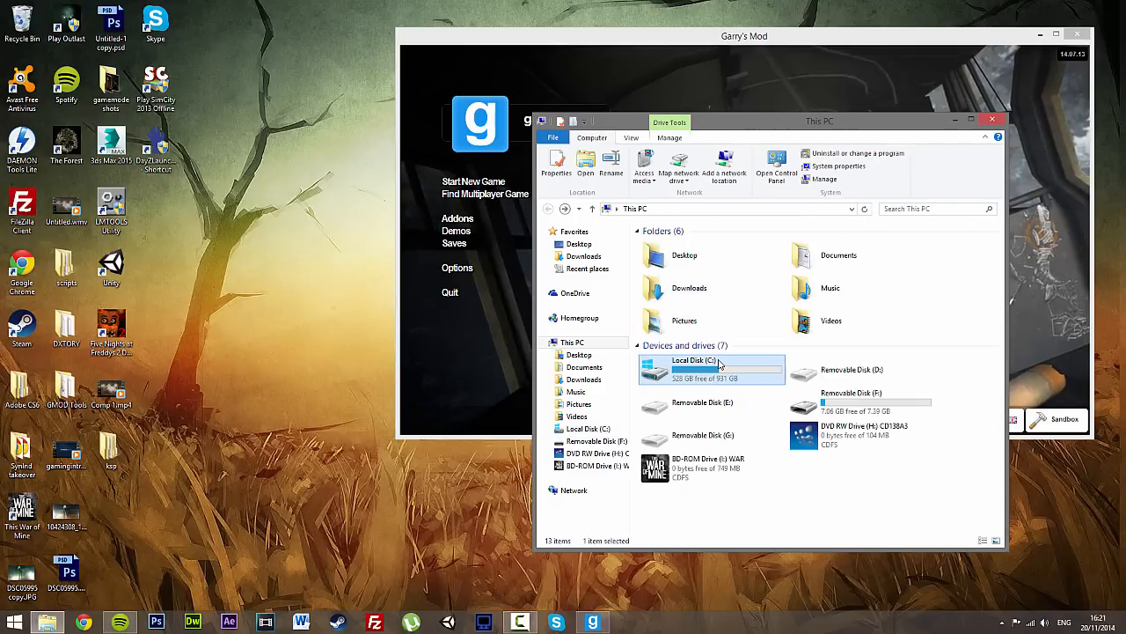
double_click(695, 360)
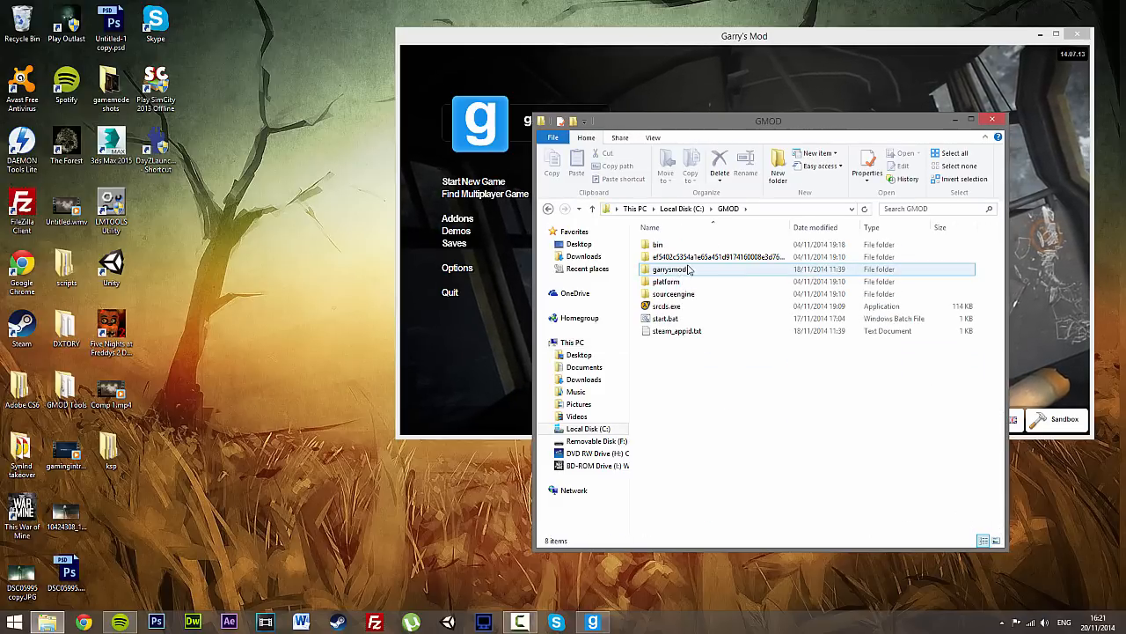
double_click(671, 268)
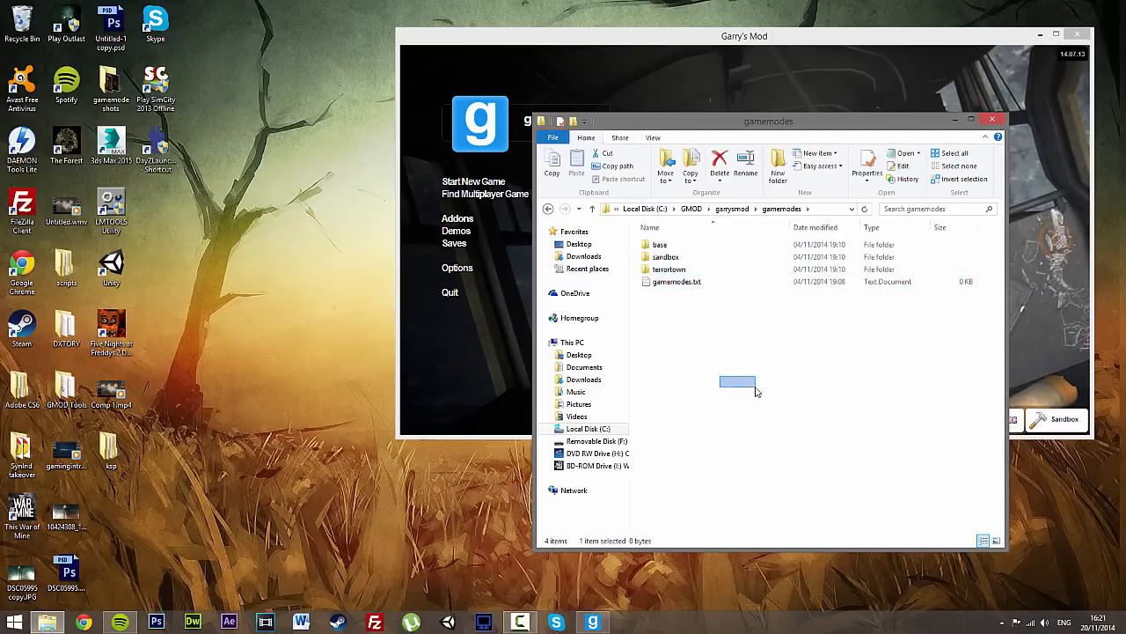
click(669, 269)
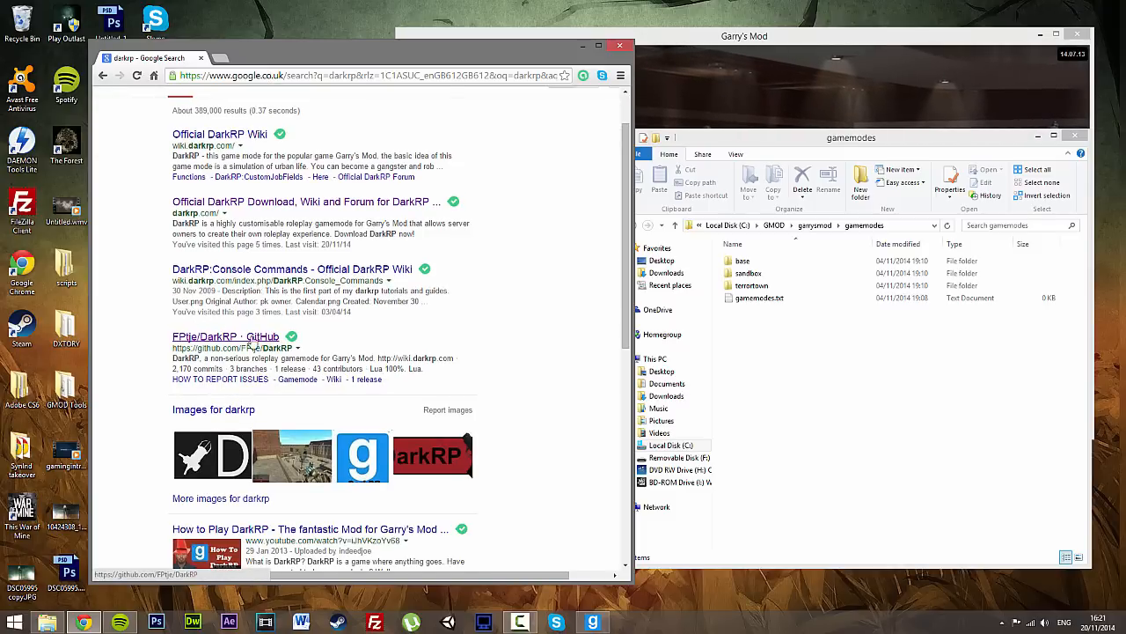
Open the FPtje/DarkRP GitHub result, scroll down and download DarkRP-master.zip
click(225, 336)
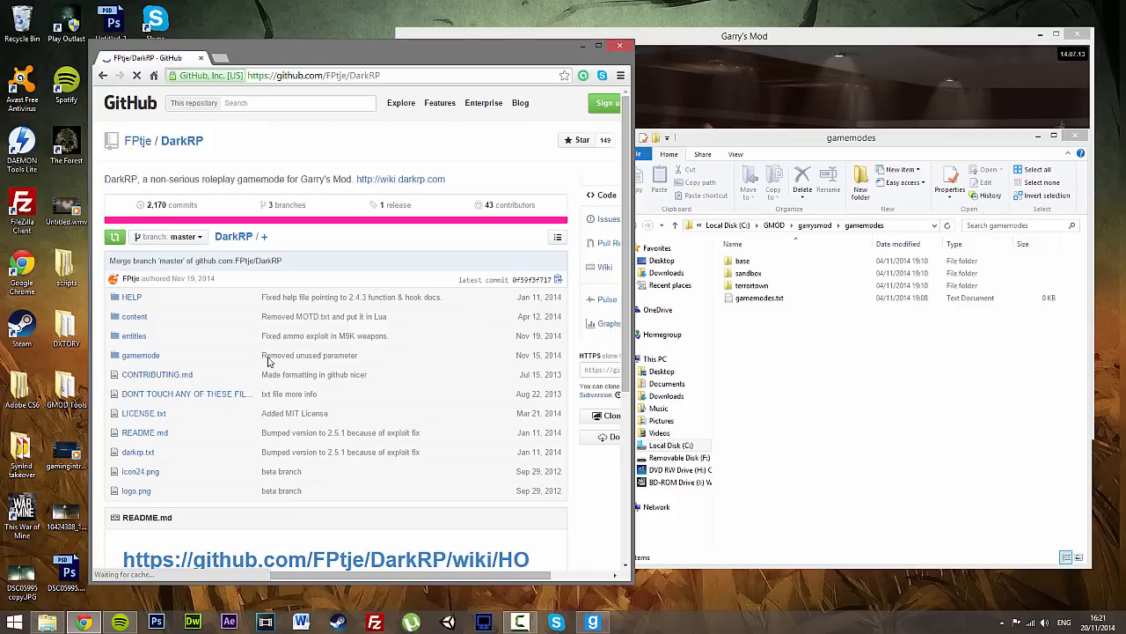
scroll(down, 3)
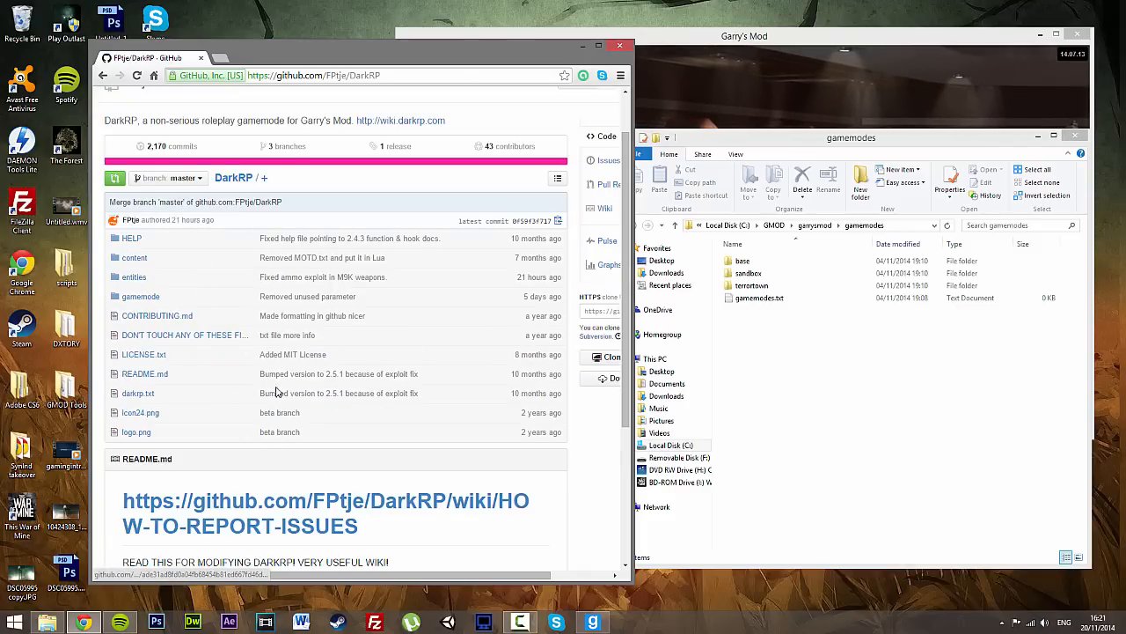
mouse_move(304, 441)
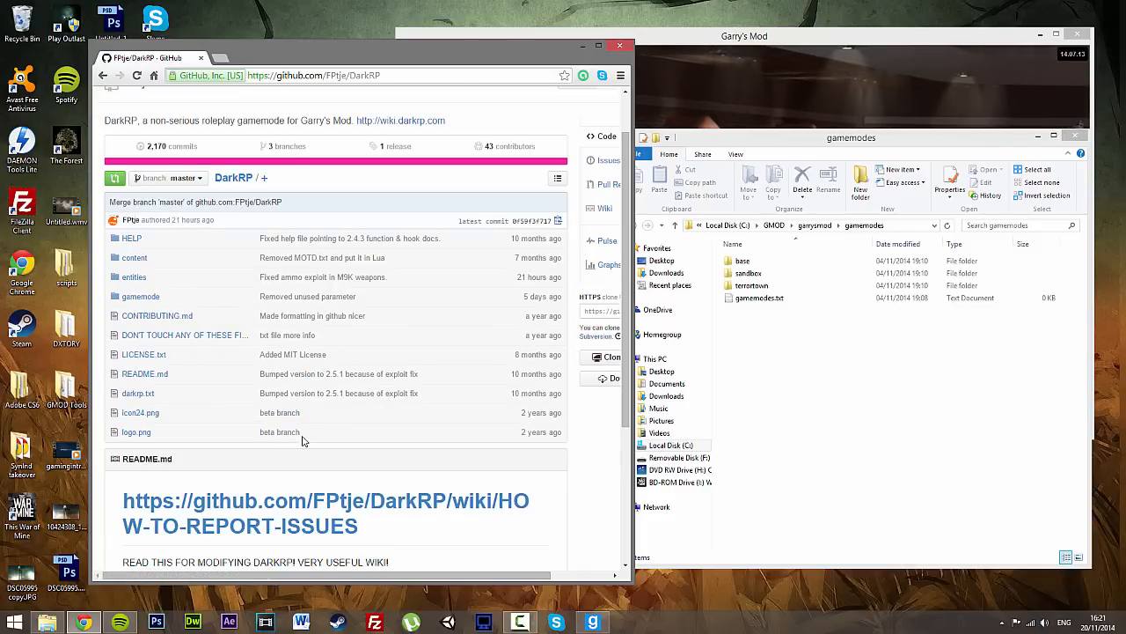
scroll(down, 3)
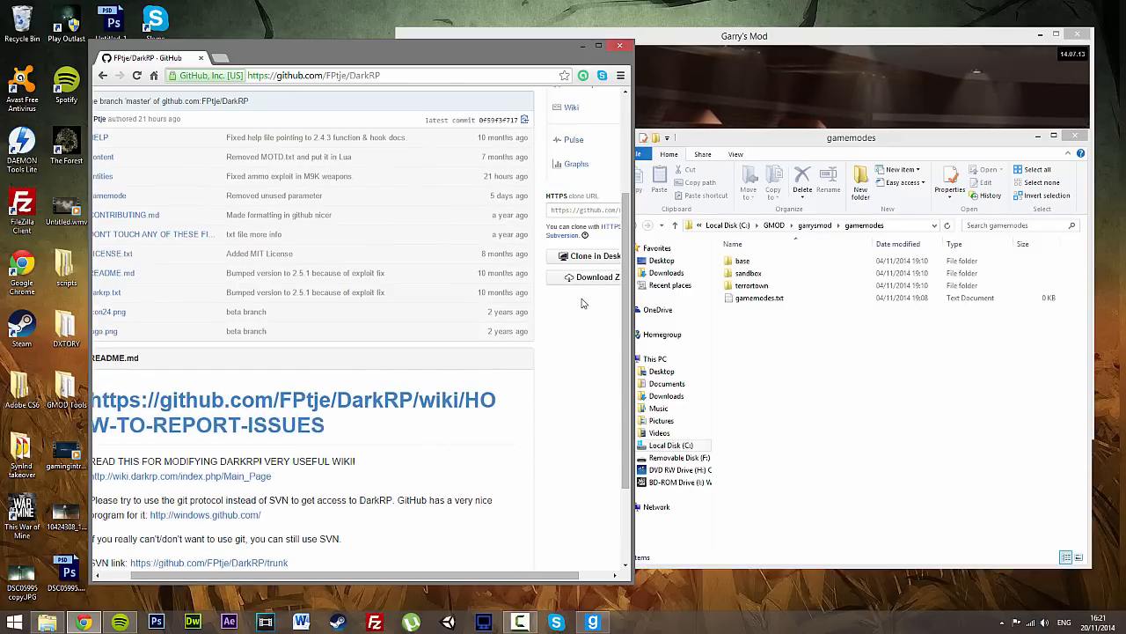
click(592, 276)
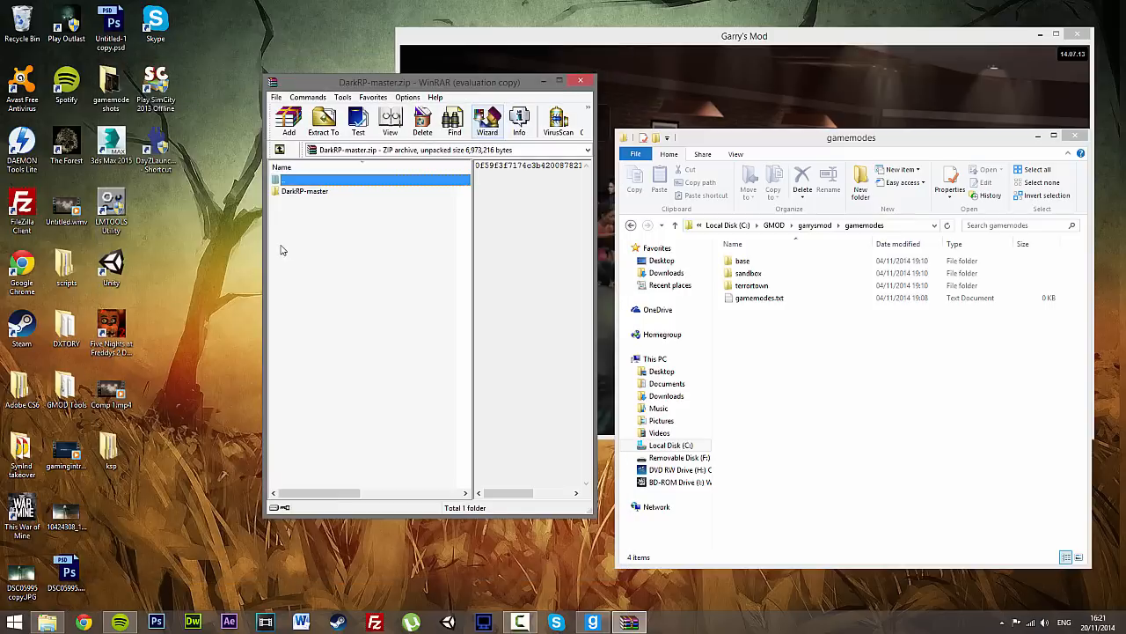
Extract the DarkRP-master folder from WinRAR into the server's gamemodes folder
double_click(305, 190)
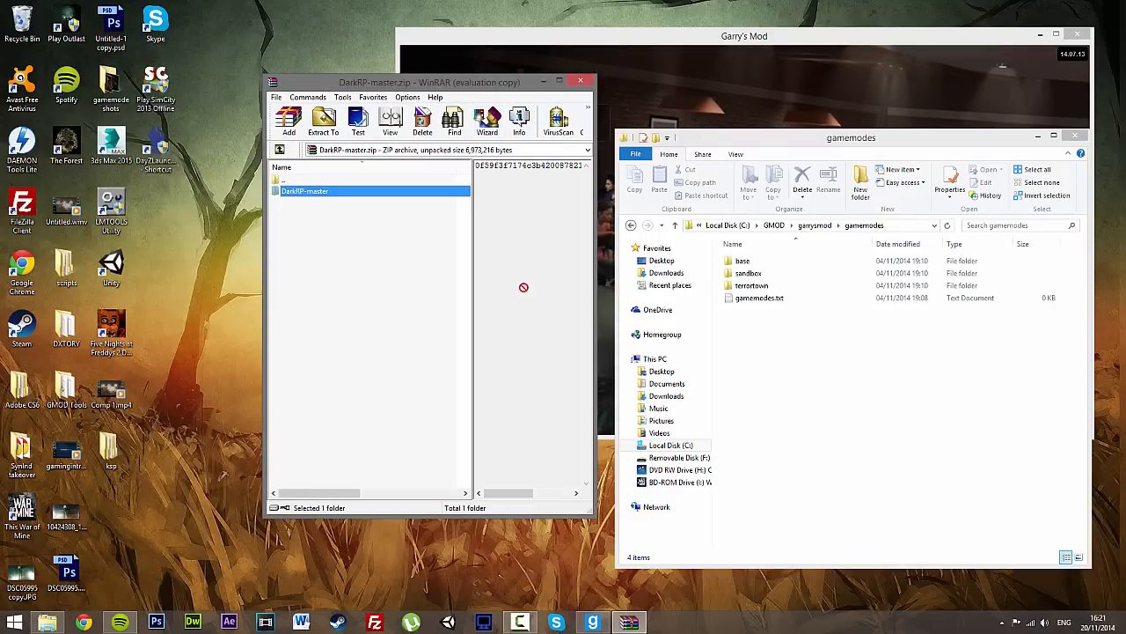
click(323, 120)
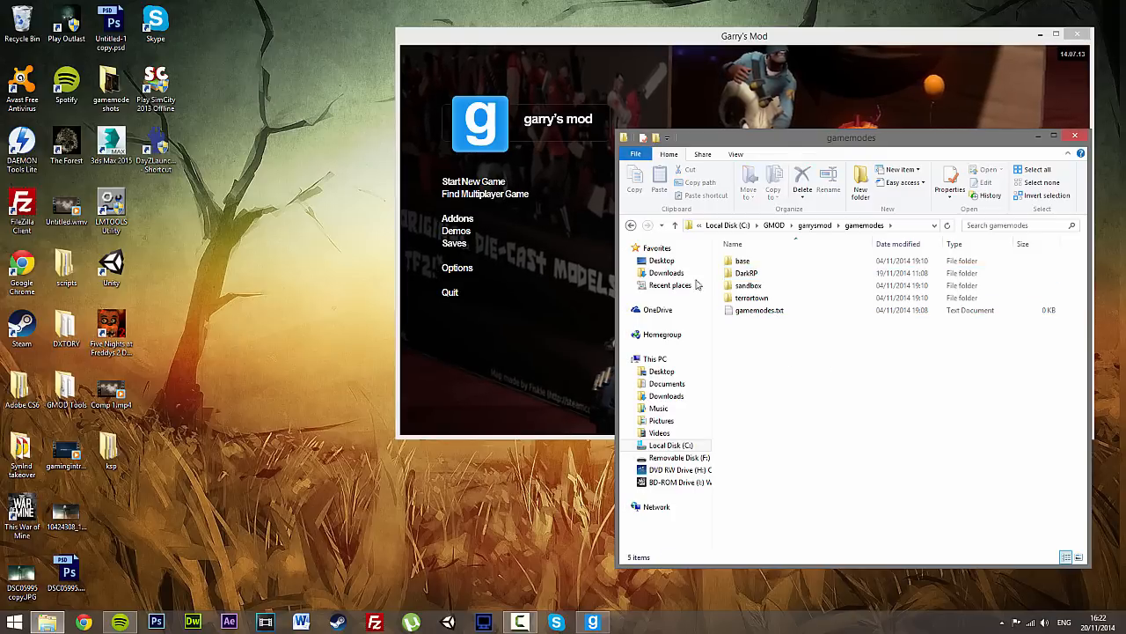
Open the new DarkRP gamemode folder to check it, then return to C:\GMOD\garrysmod
double_click(746, 273)
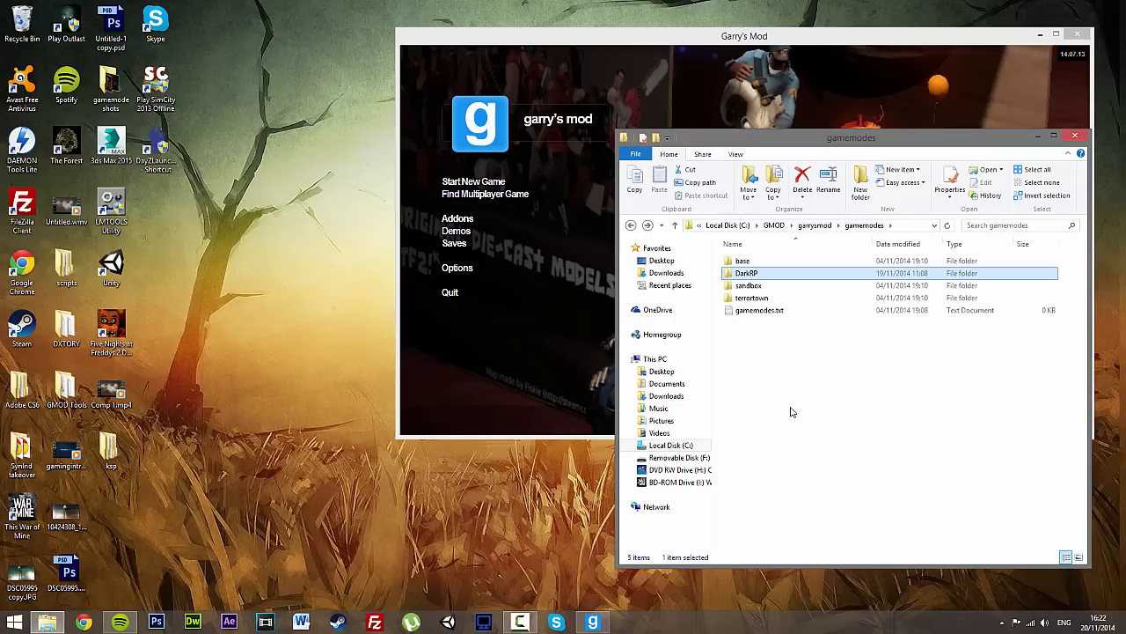
mouse_move(774, 391)
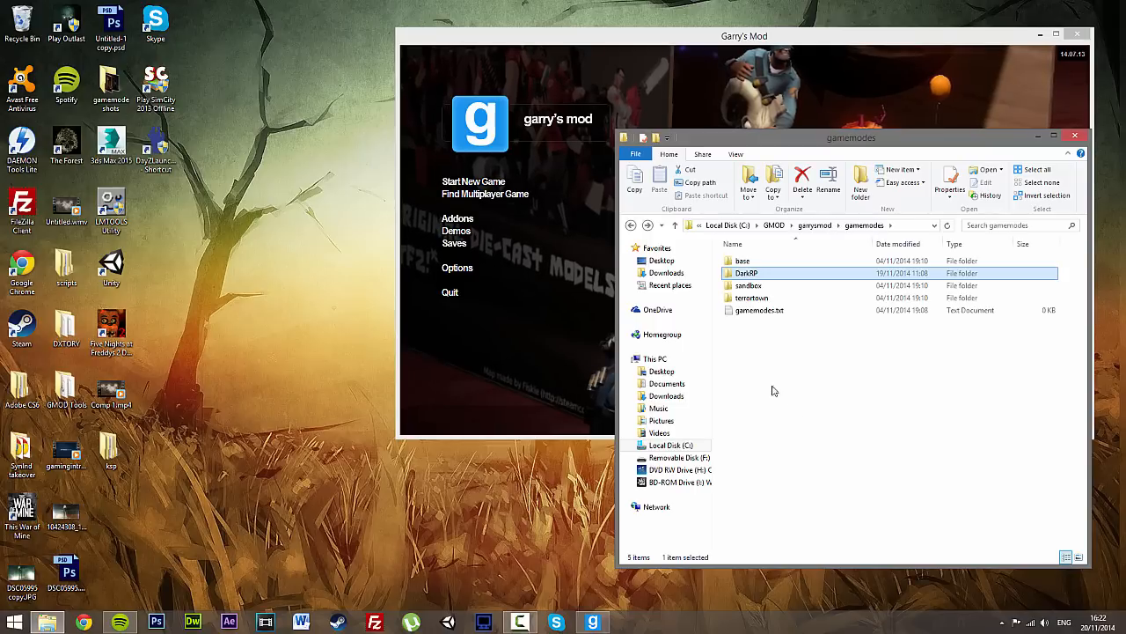
double_click(746, 272)
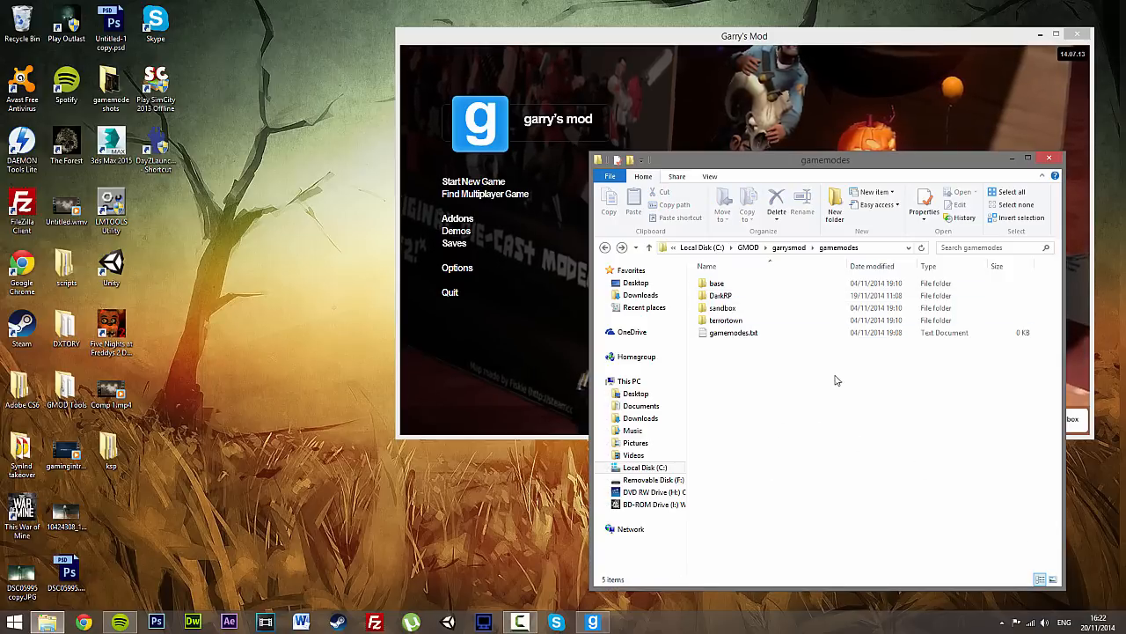
mouse_move(818, 415)
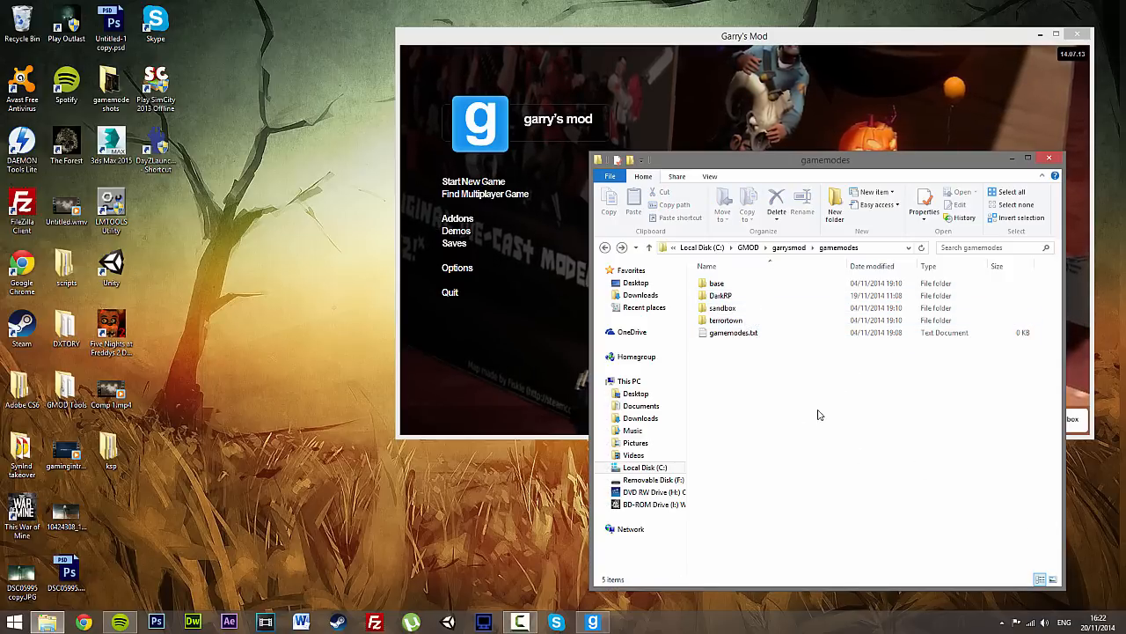
click(649, 247)
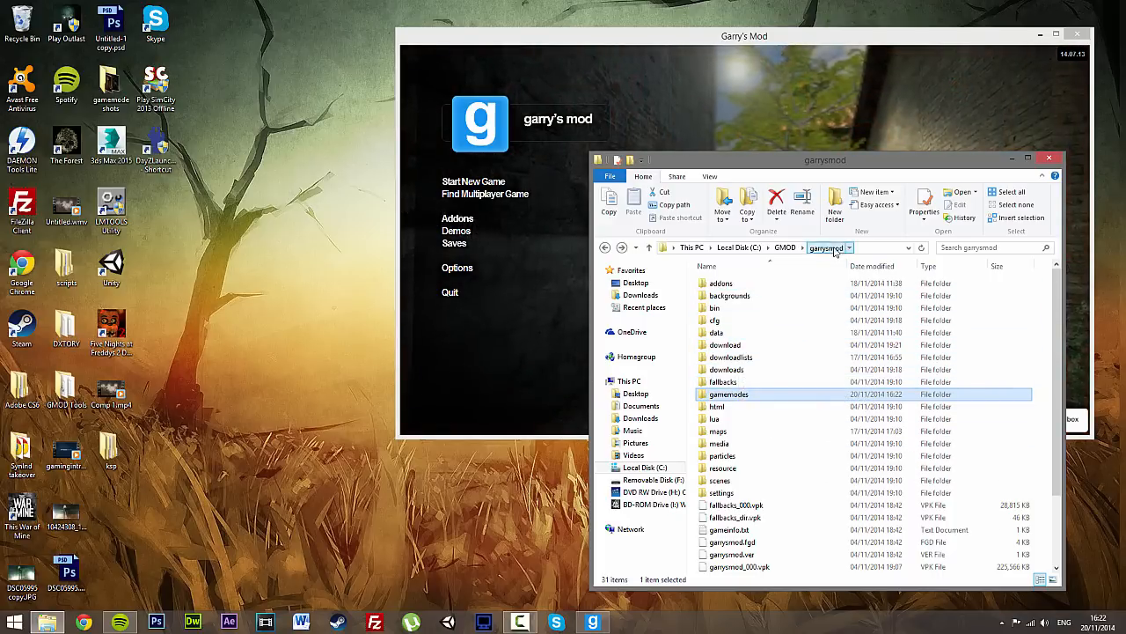
click(715, 308)
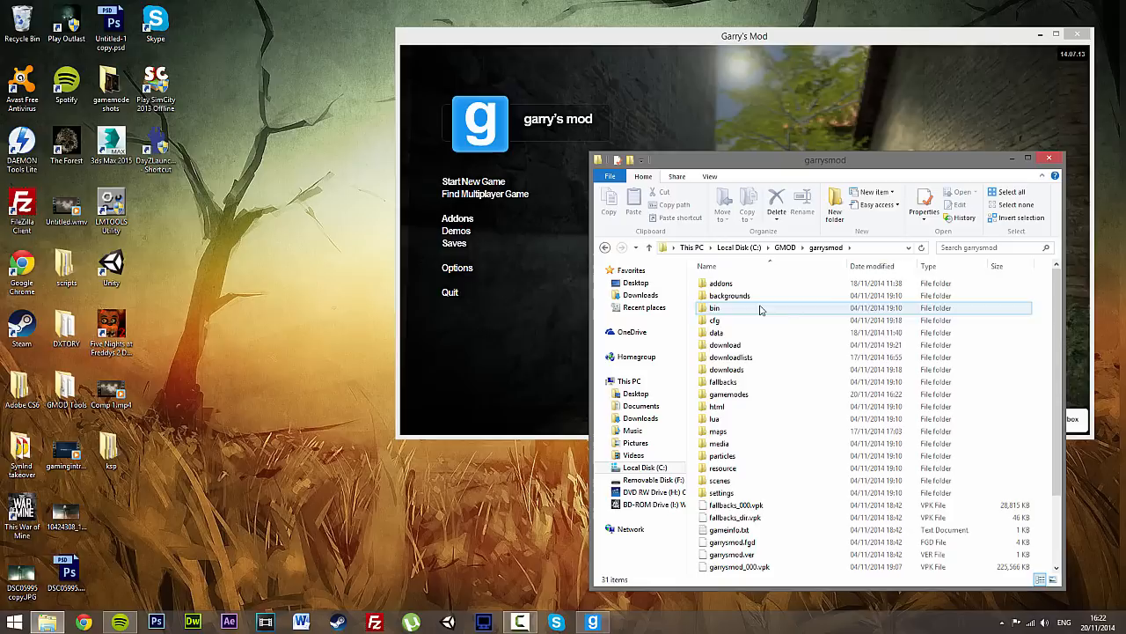
Open cfg\autoexec.cfg and type the line 'gamemode darkrp'
click(715, 319)
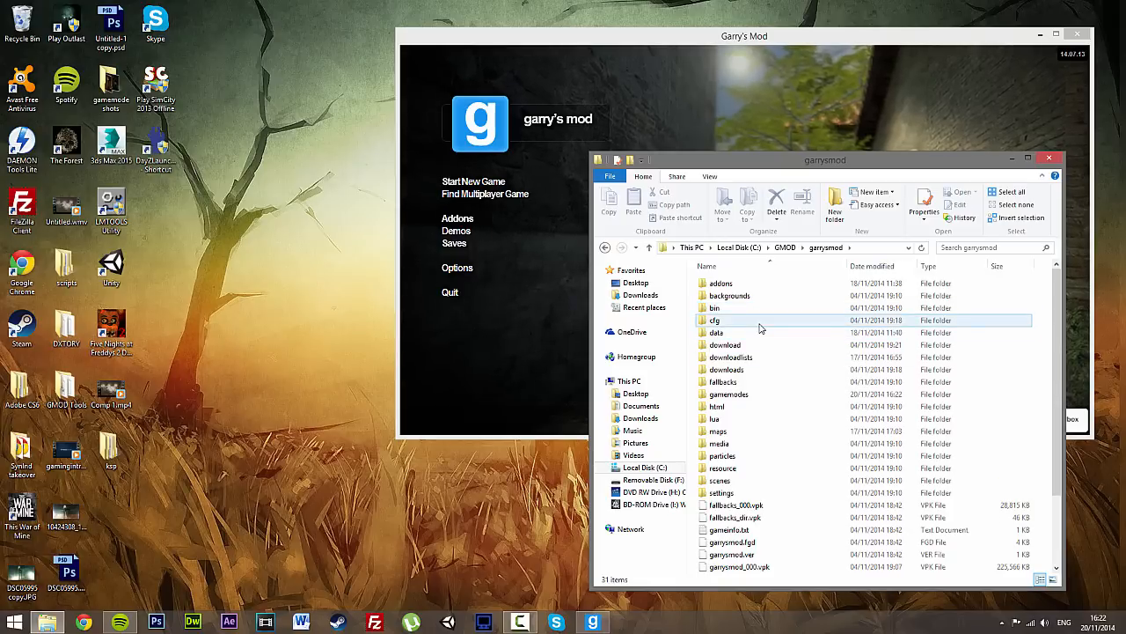
double_click(715, 319)
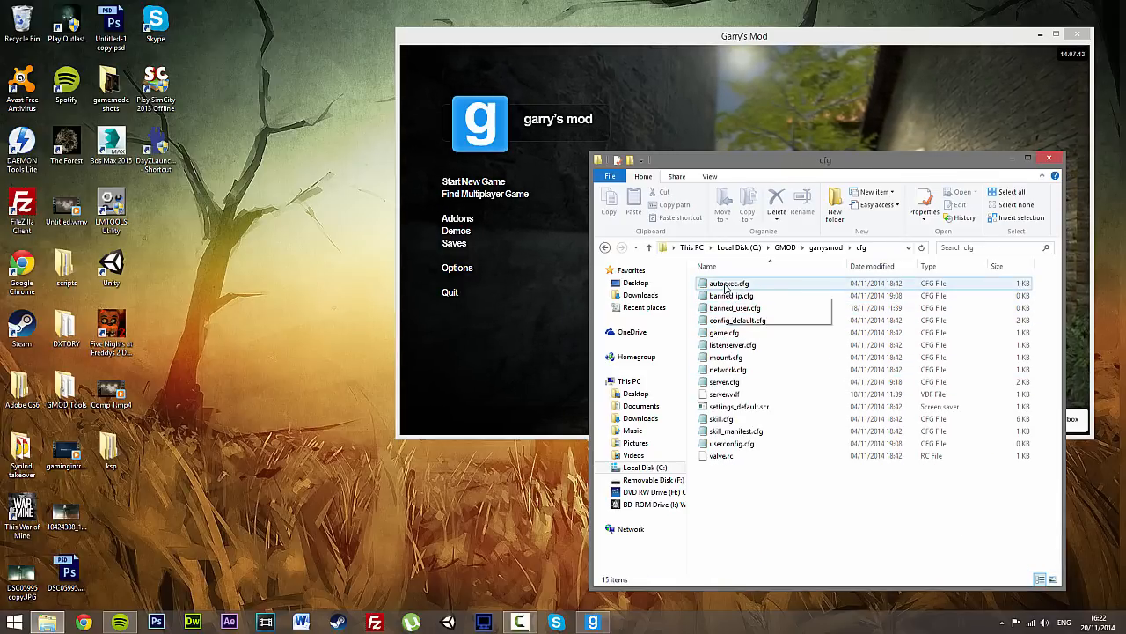
double_click(729, 282)
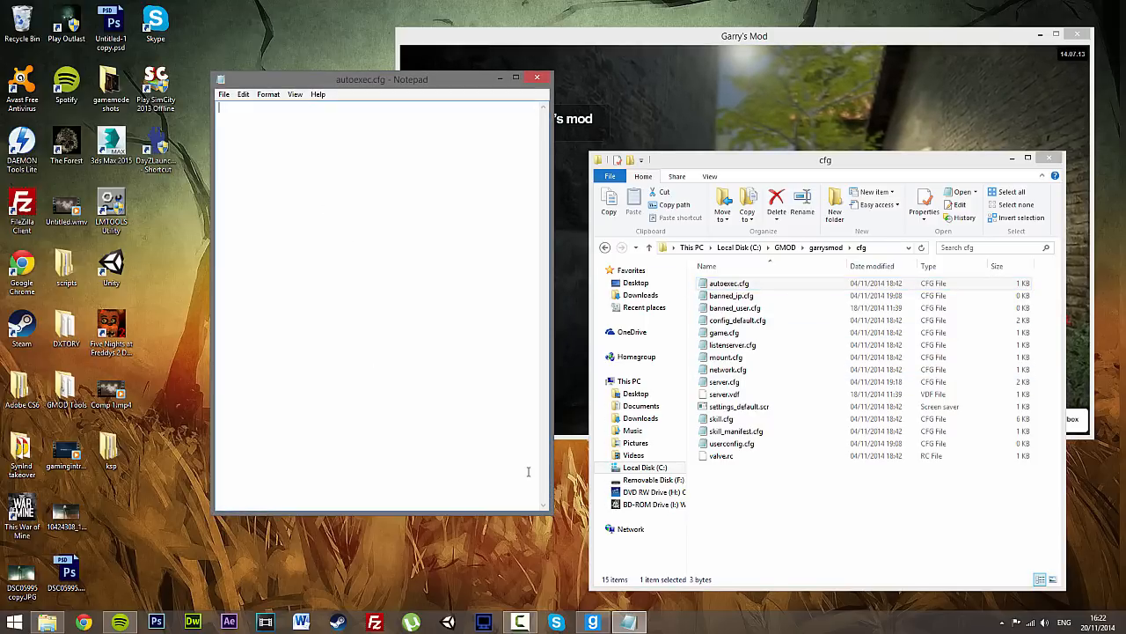
text(gamemode g)
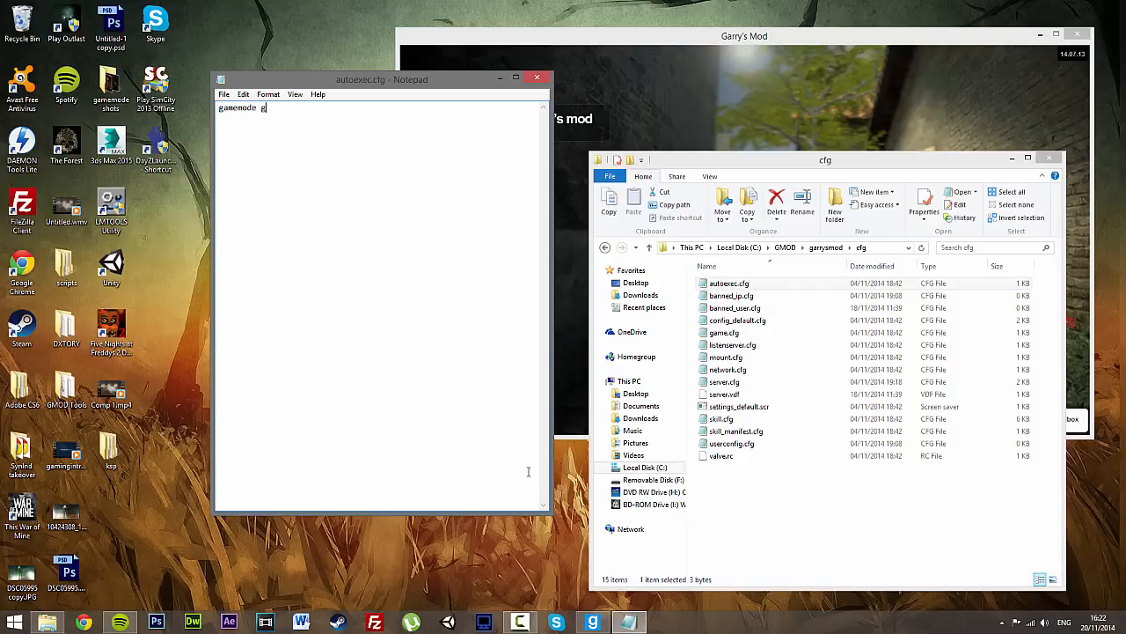
text(arkrp)
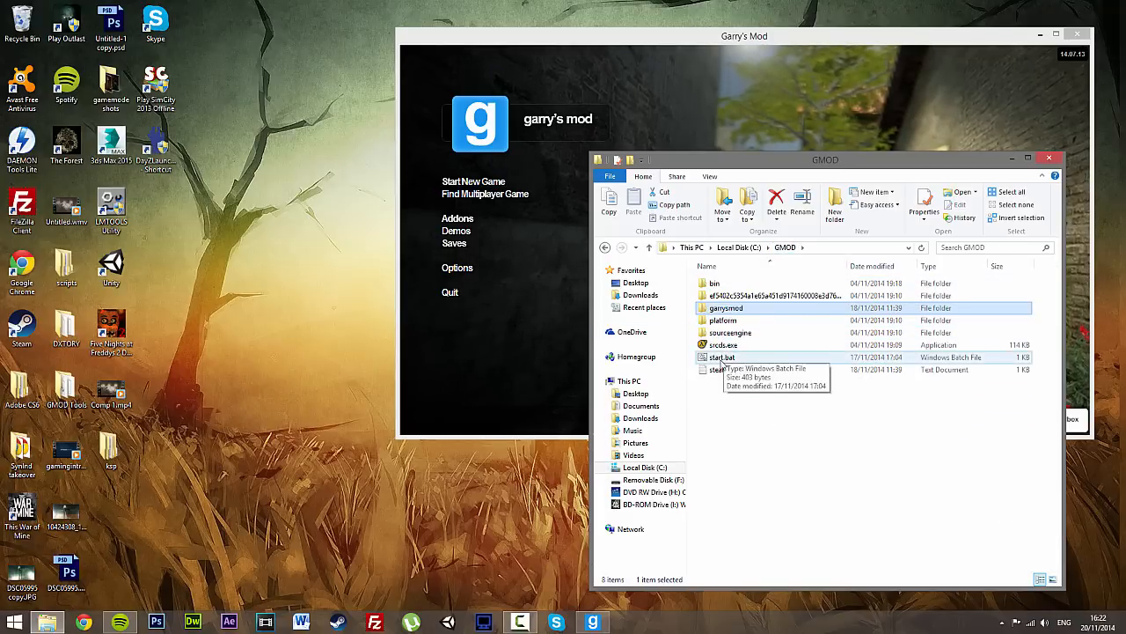
Run start.bat from C:\GMOD and move the srcds watchdog window aside
double_click(724, 344)
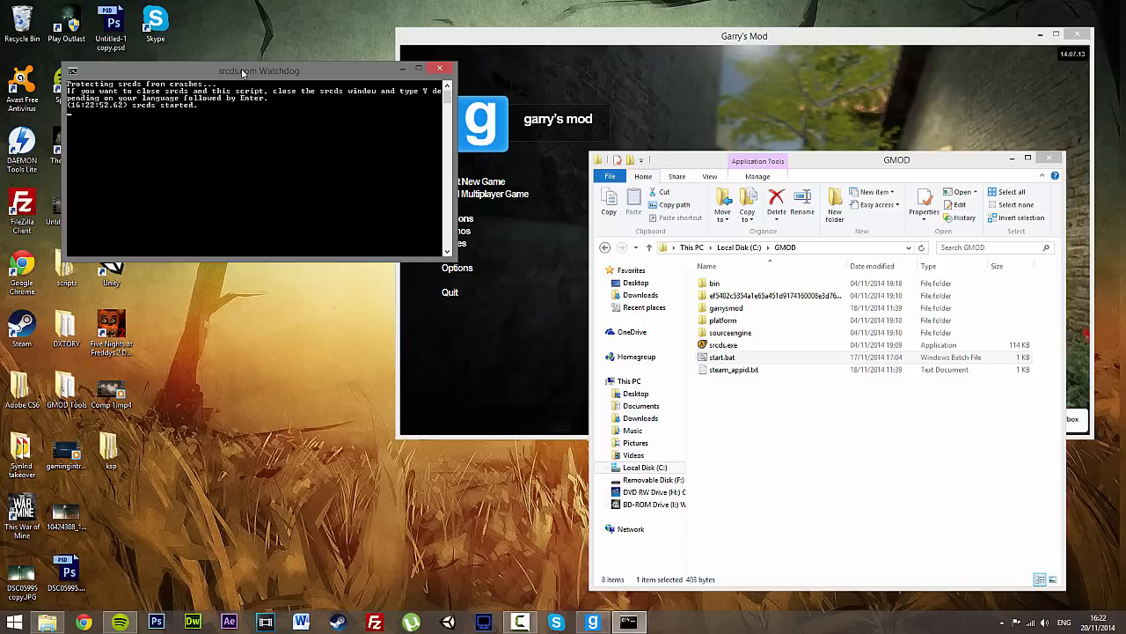
drag(259, 71, 327, 107)
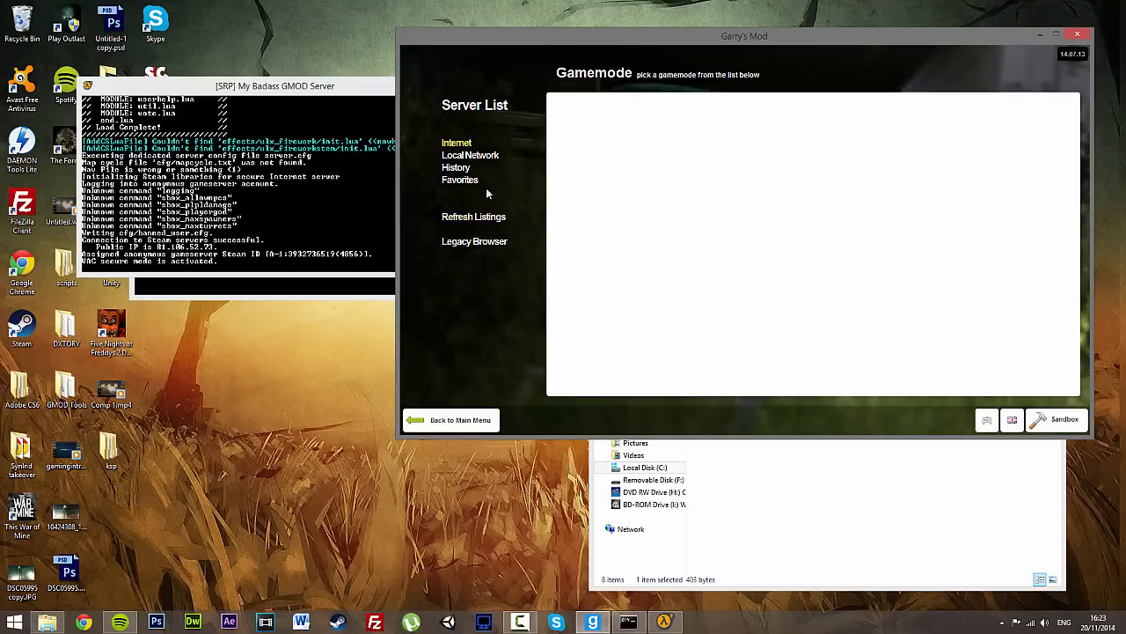
Pick My Badass GMOD Server under Local Network's DarkRP list and join it
click(470, 155)
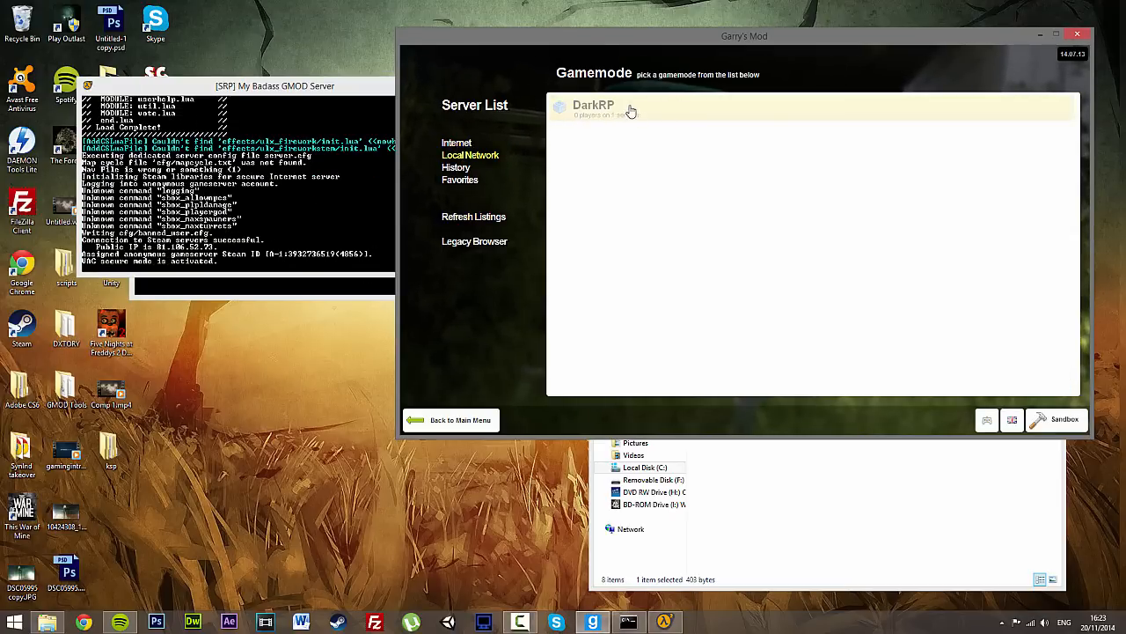
click(593, 106)
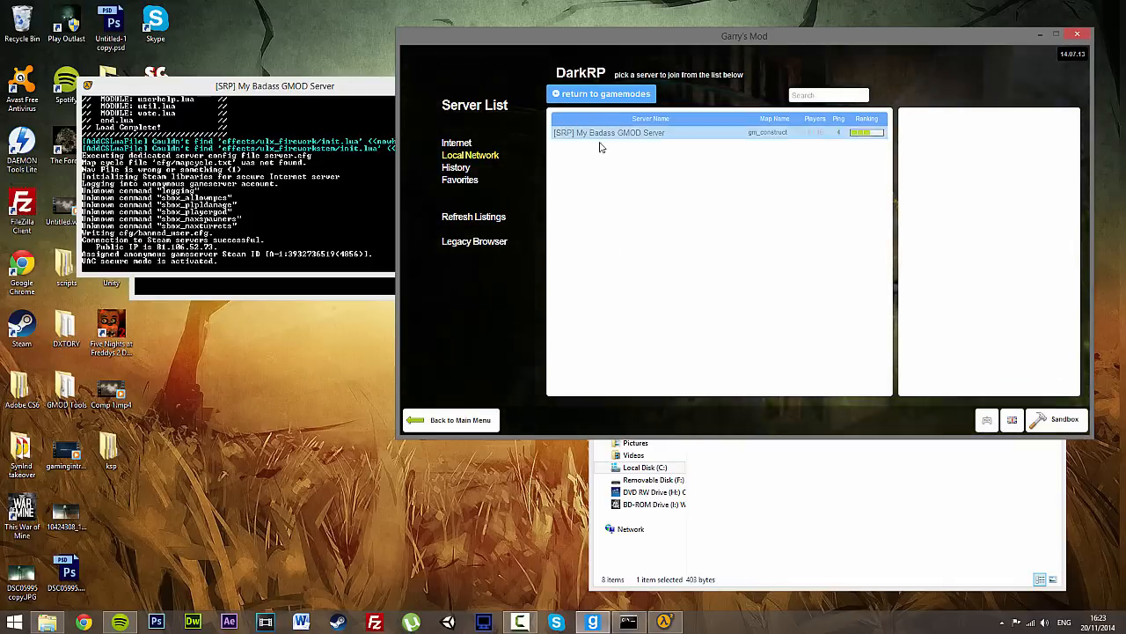
click(609, 133)
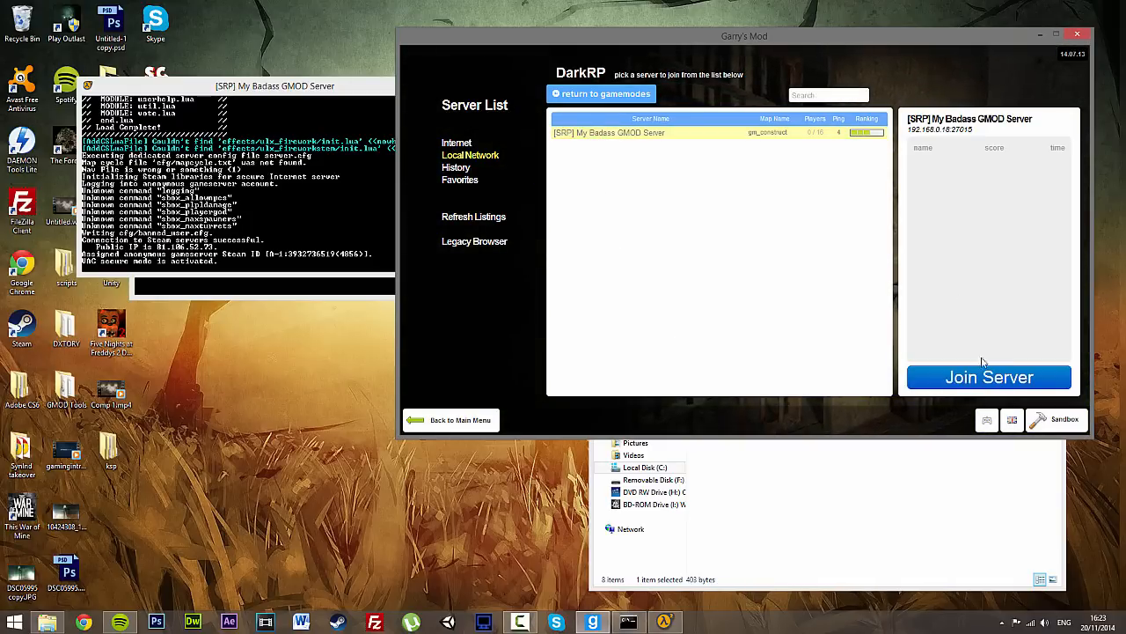
click(989, 376)
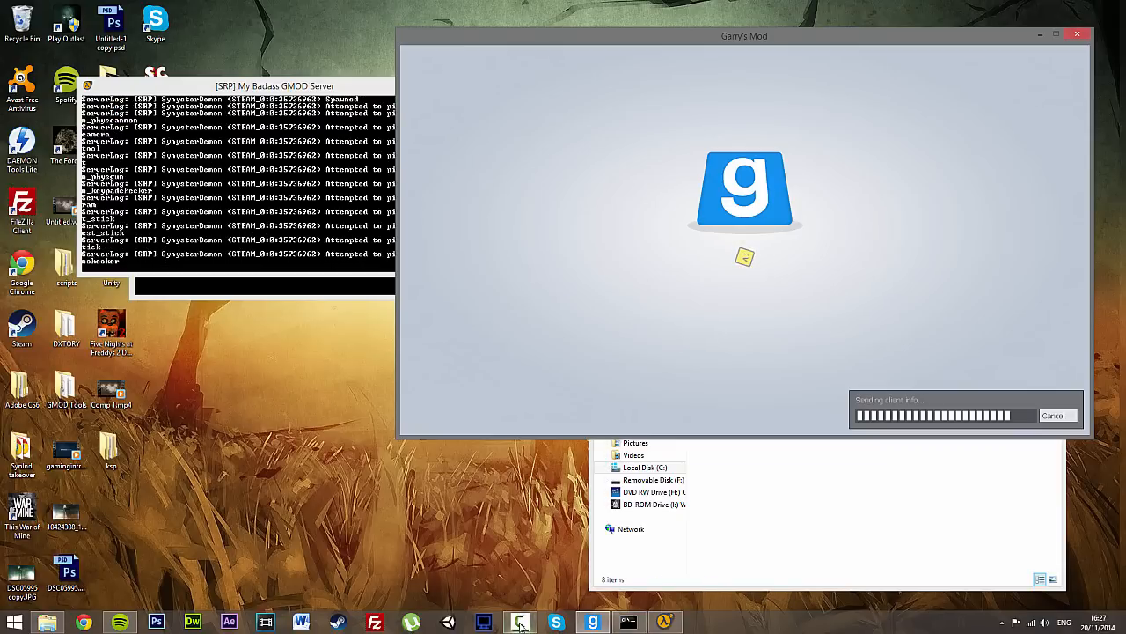
mouse_move(550, 442)
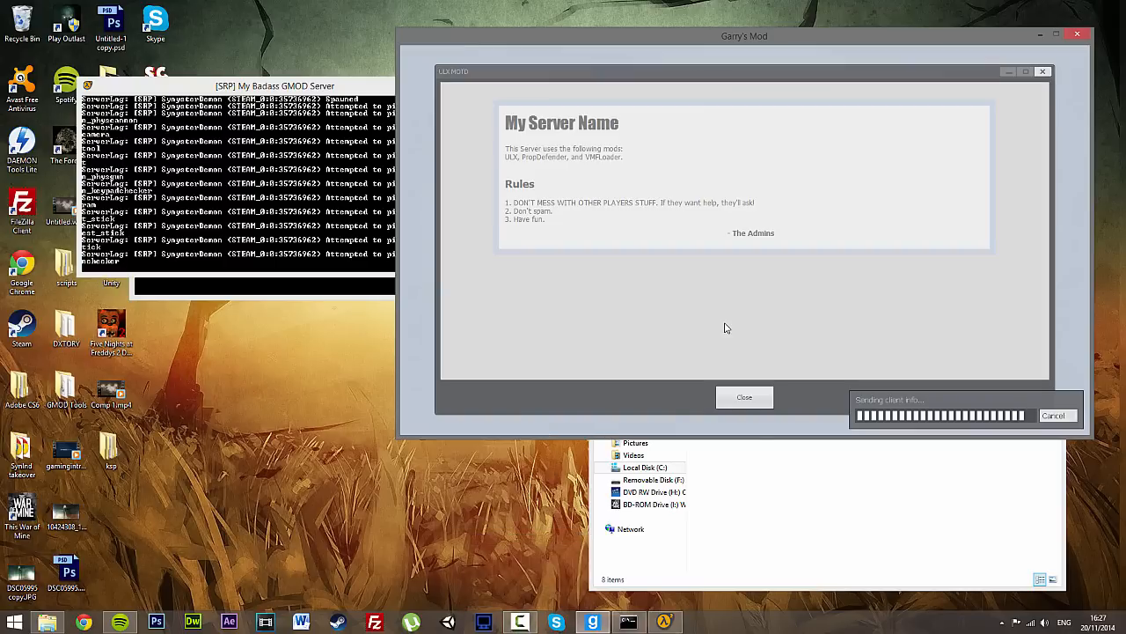
mouse_move(733, 258)
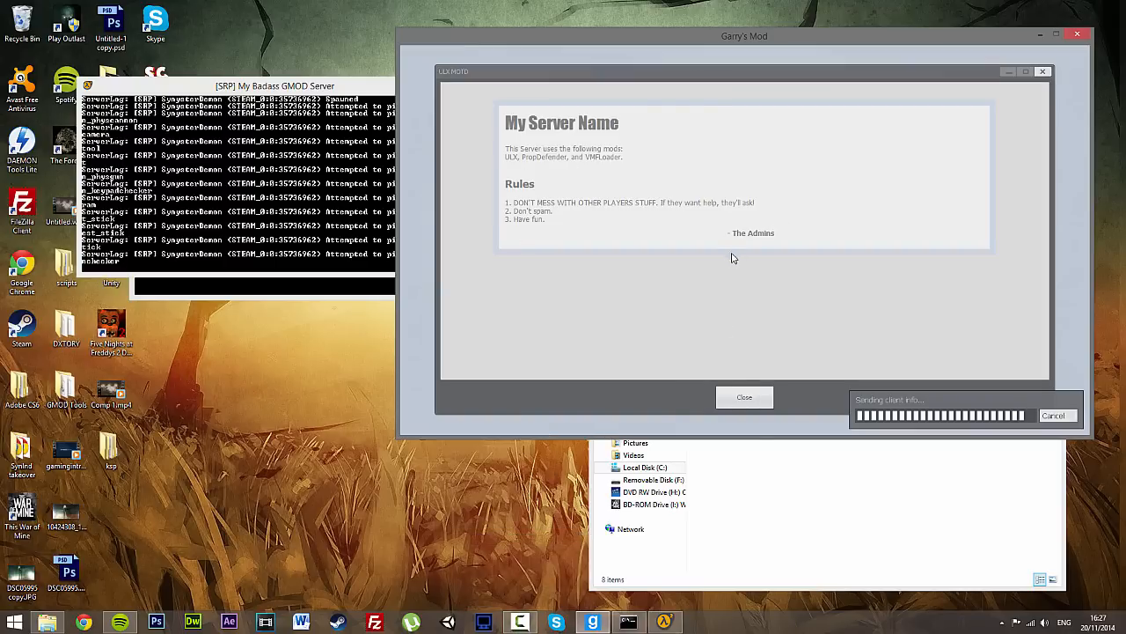
mouse_move(746, 341)
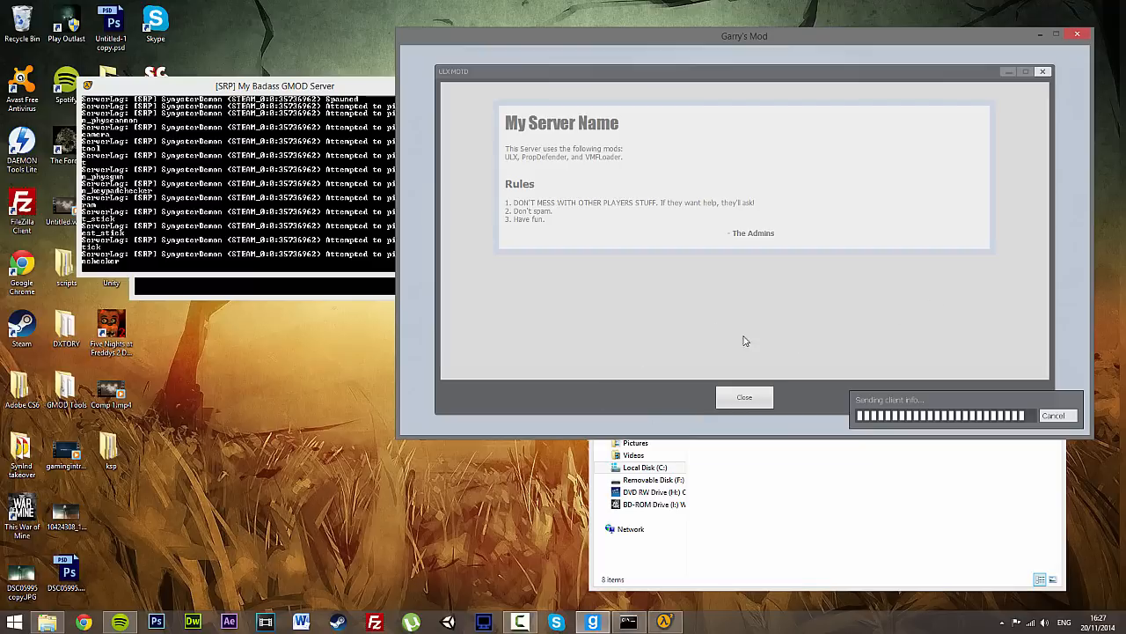
mouse_move(725, 401)
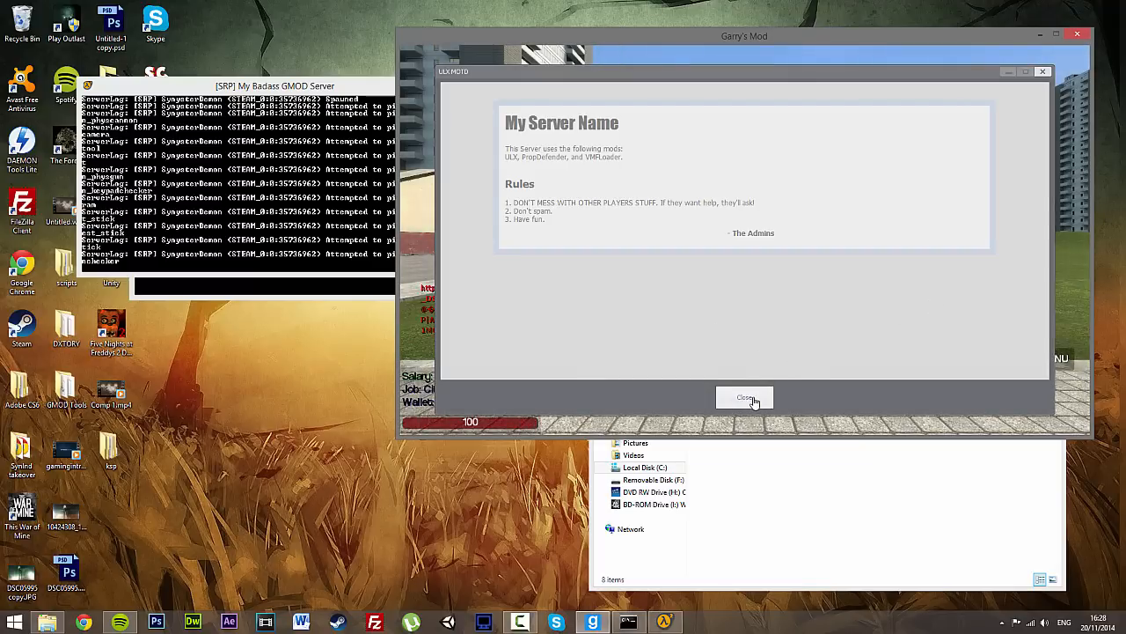
mouse_move(559, 293)
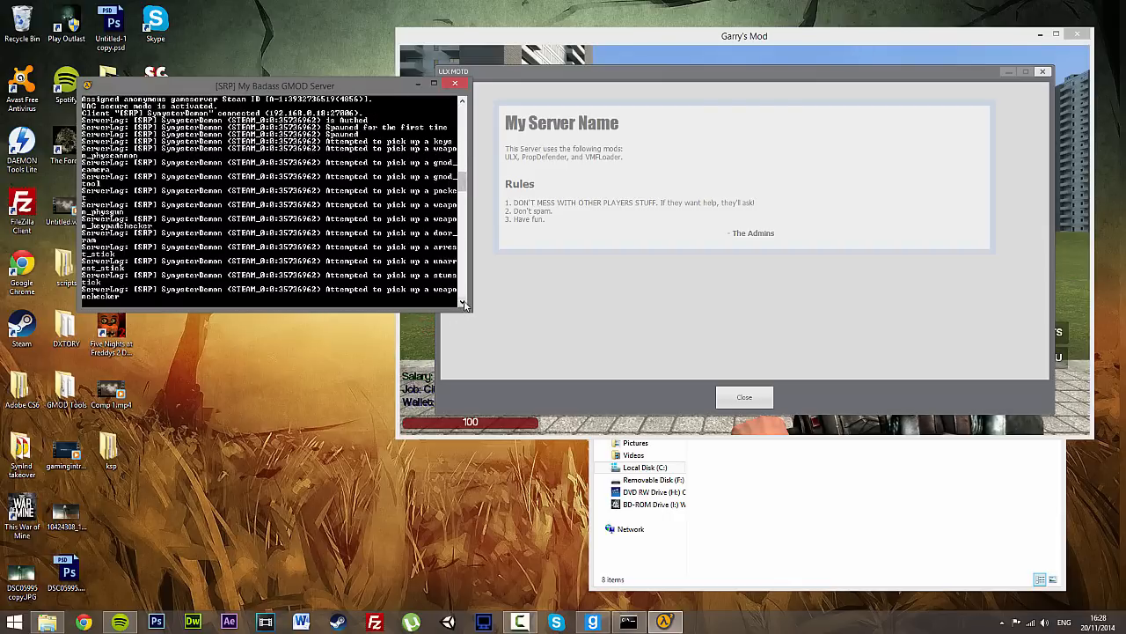
Close the server rules window and take the Civil Protection job
click(744, 397)
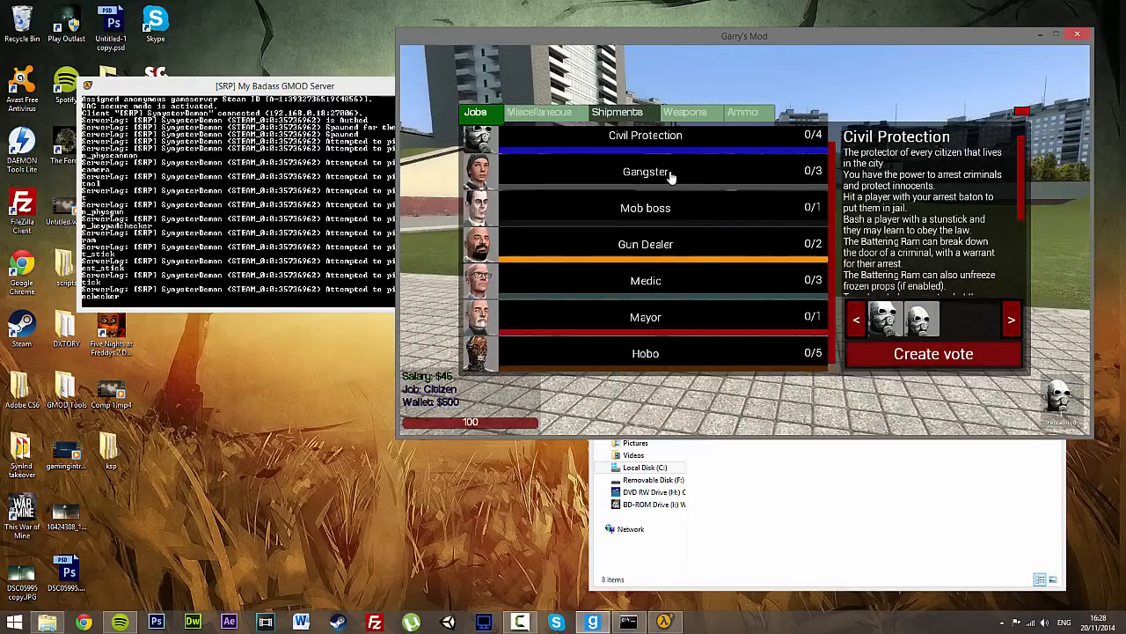
click(539, 112)
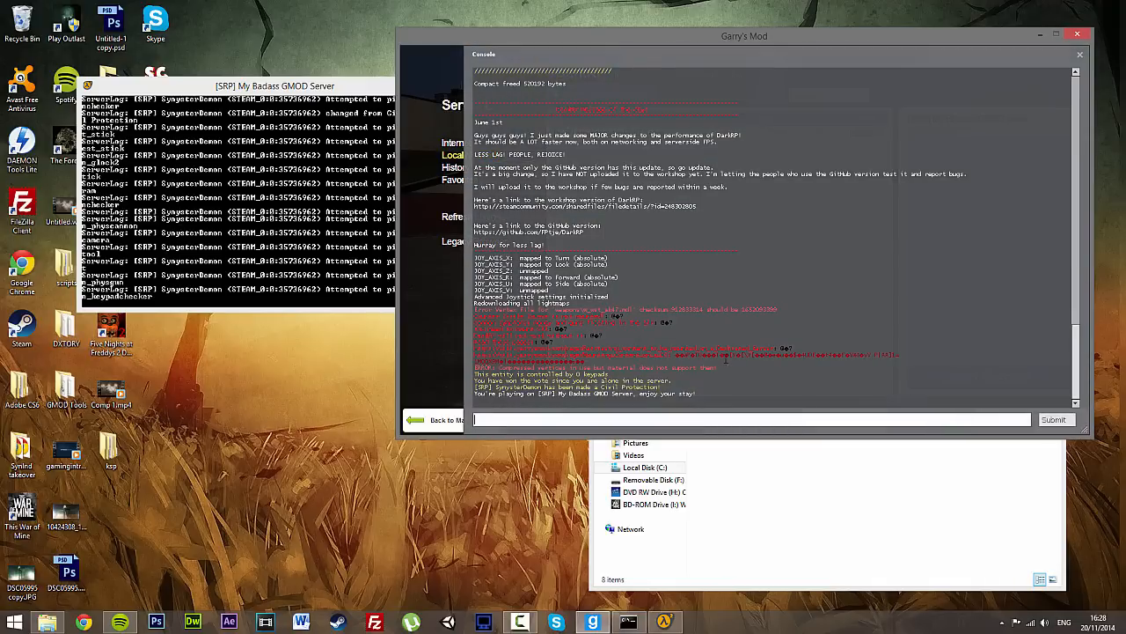
Highlight the Counter-Strike: Source not mounted warning, then disconnect to the main menu
drag(475, 330, 924, 361)
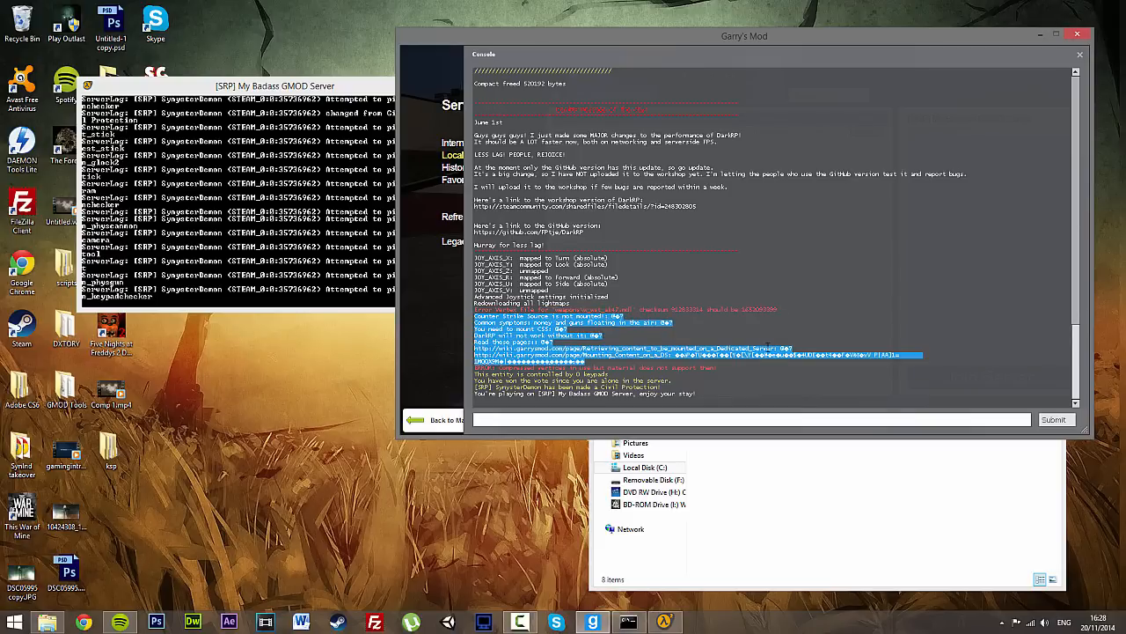
mouse_move(722, 362)
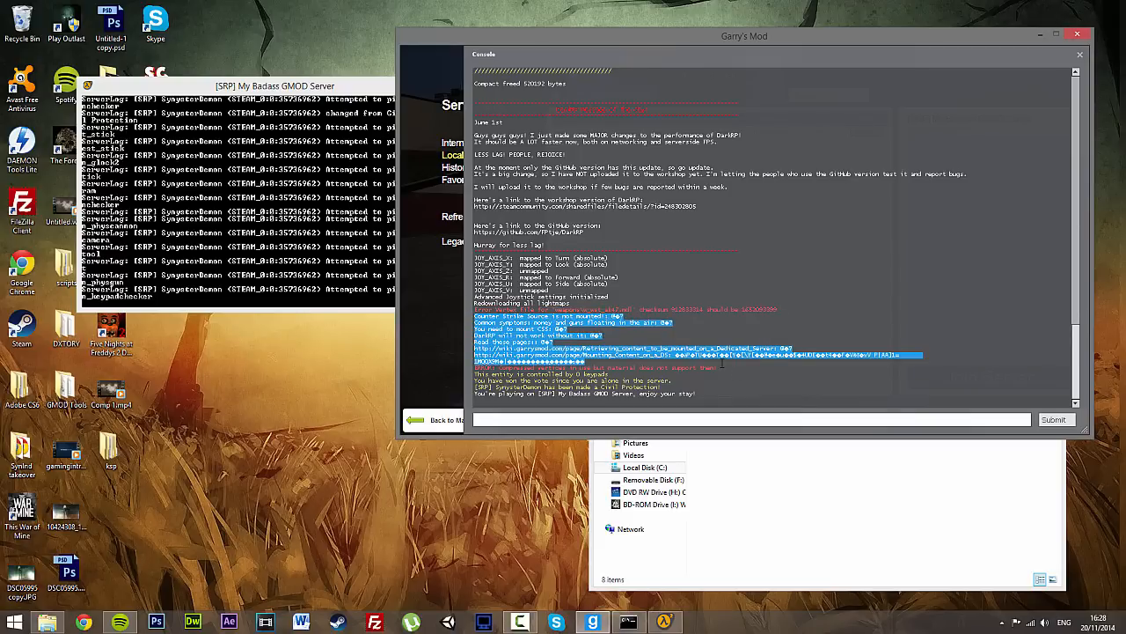
click(432, 419)
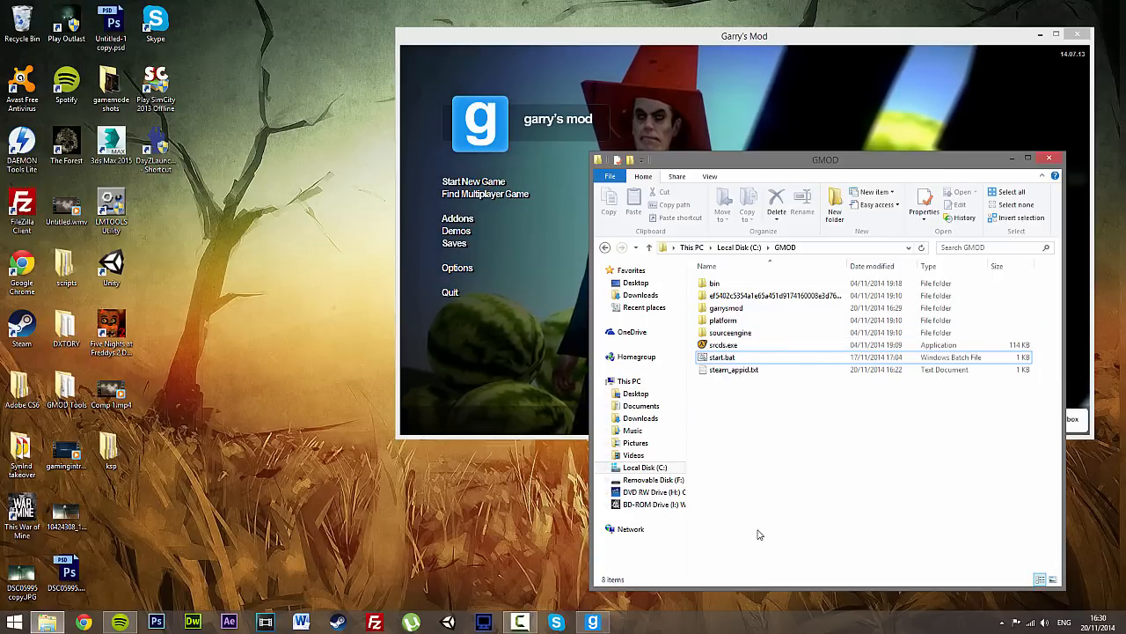
Browse Steam's common games folder into Counter-Strike Source and copy its cstrike folder
click(645, 468)
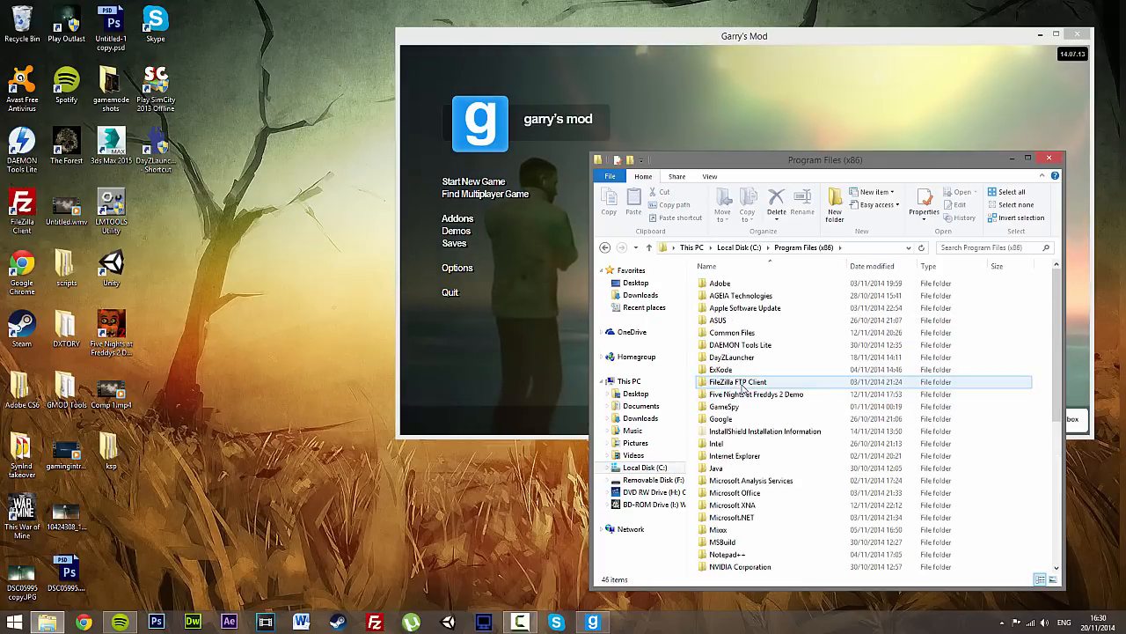
double_click(723, 492)
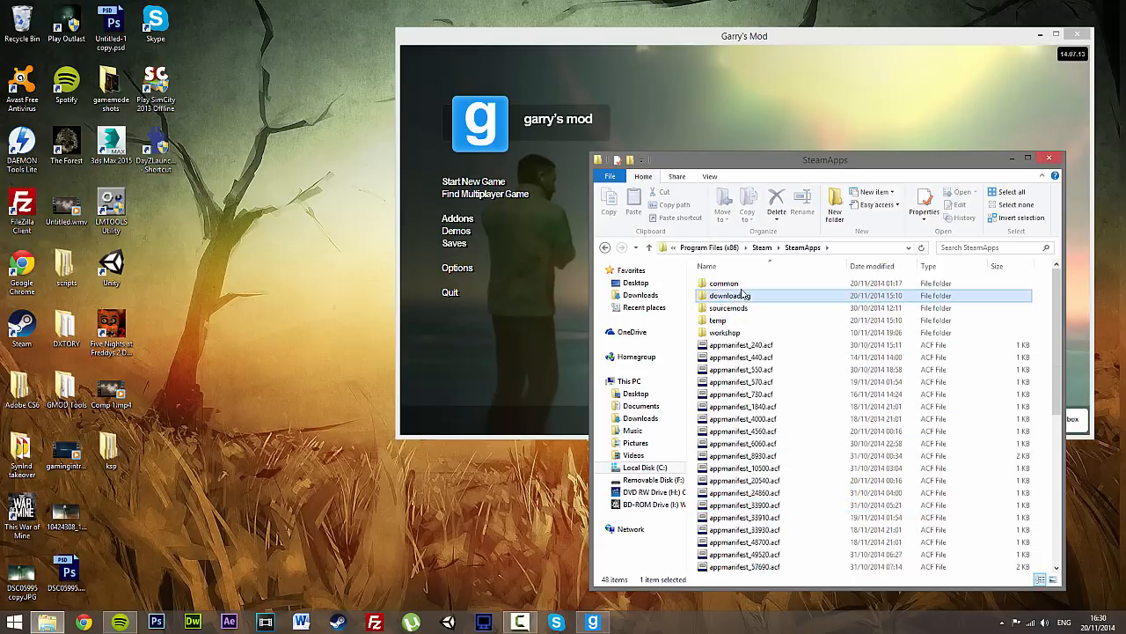
double_click(723, 283)
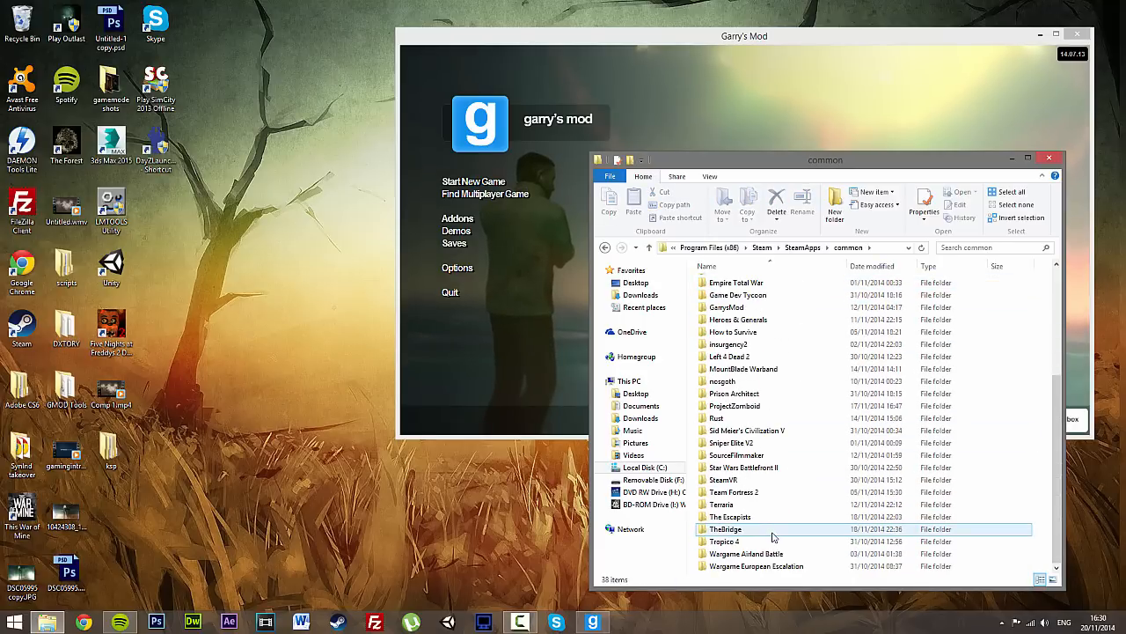
scroll(up, 3)
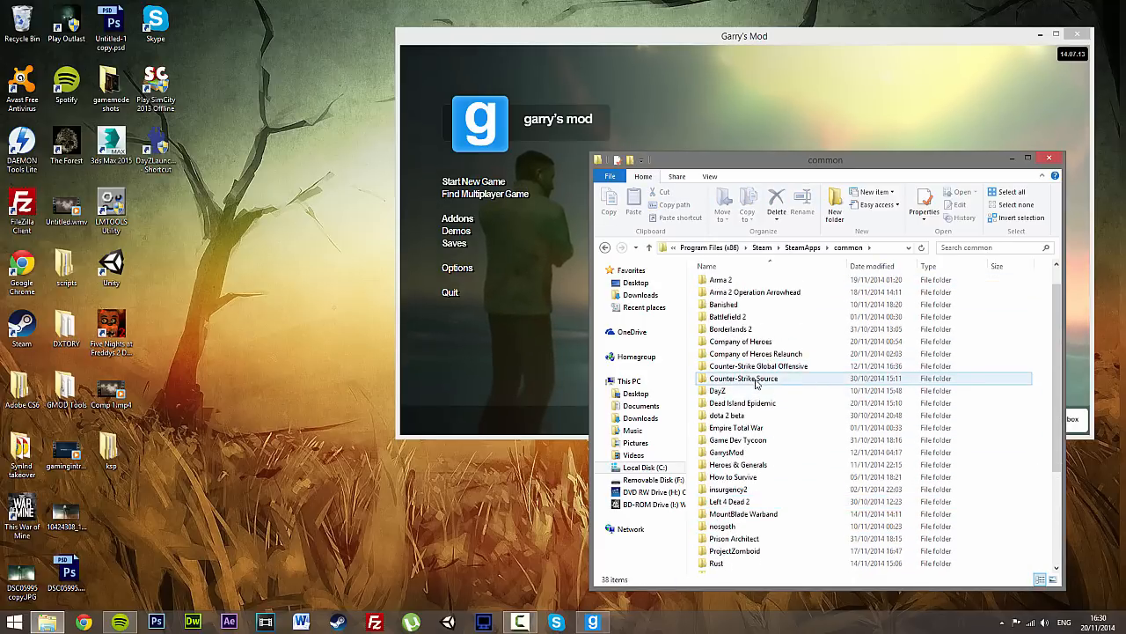
double_click(744, 377)
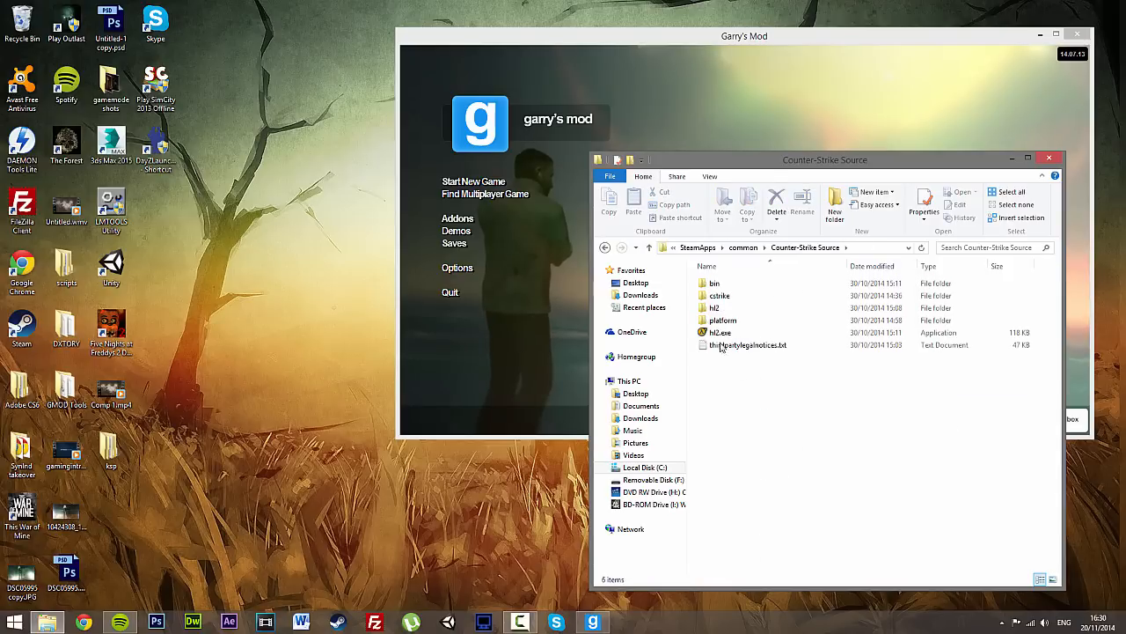
right_click(719, 295)
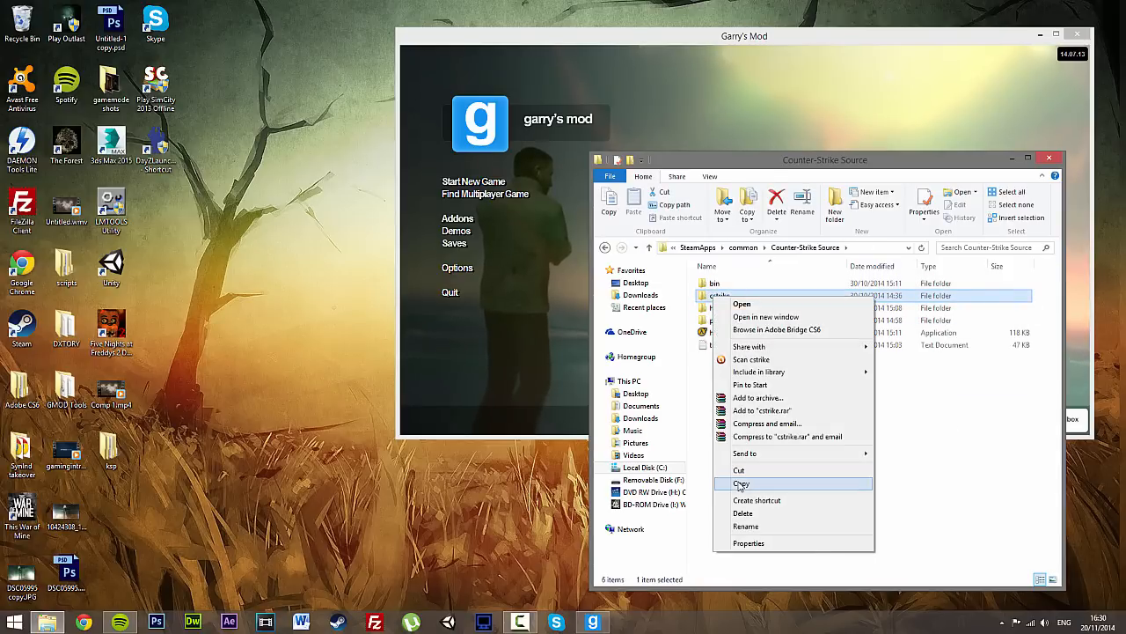
click(741, 484)
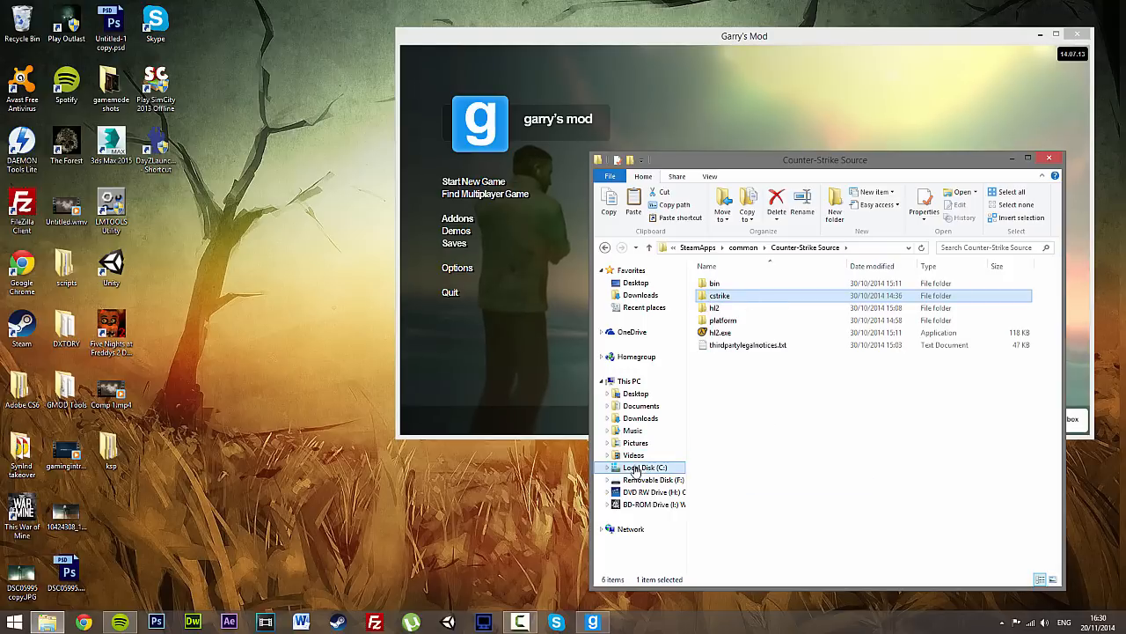
Paste the cstrike folder into C:\GMOD
click(634, 466)
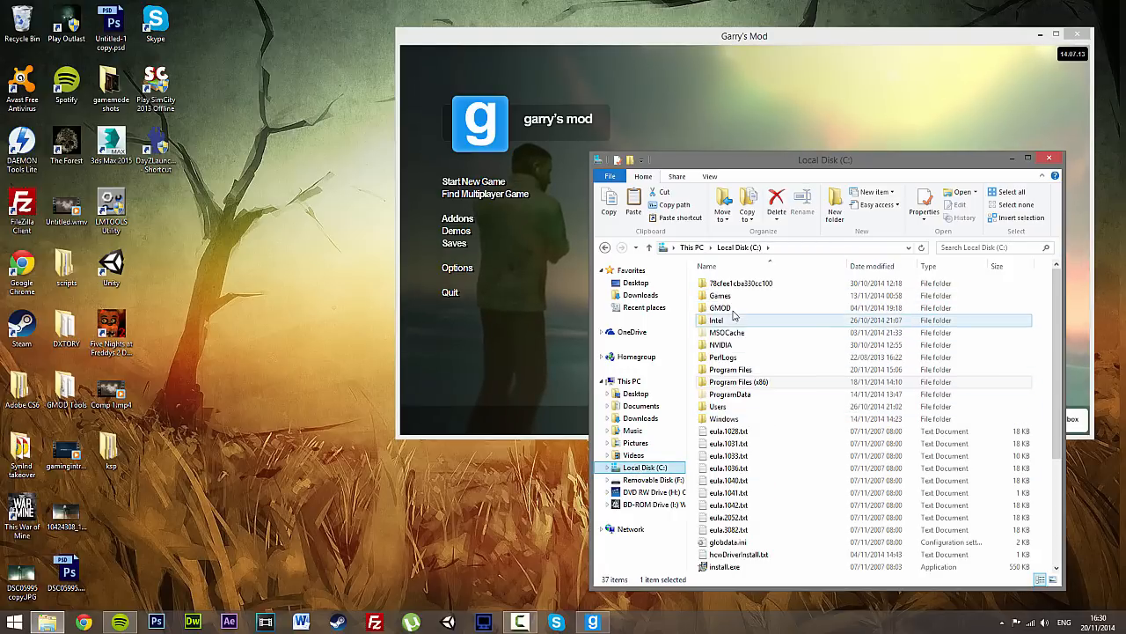
double_click(720, 307)
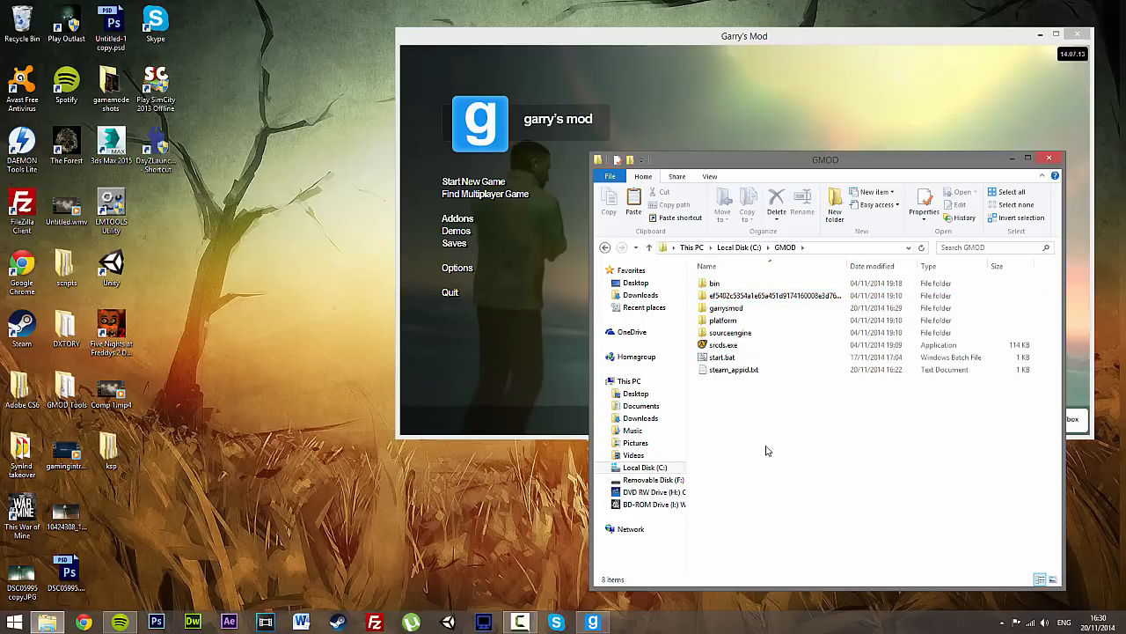
right_click(765, 451)
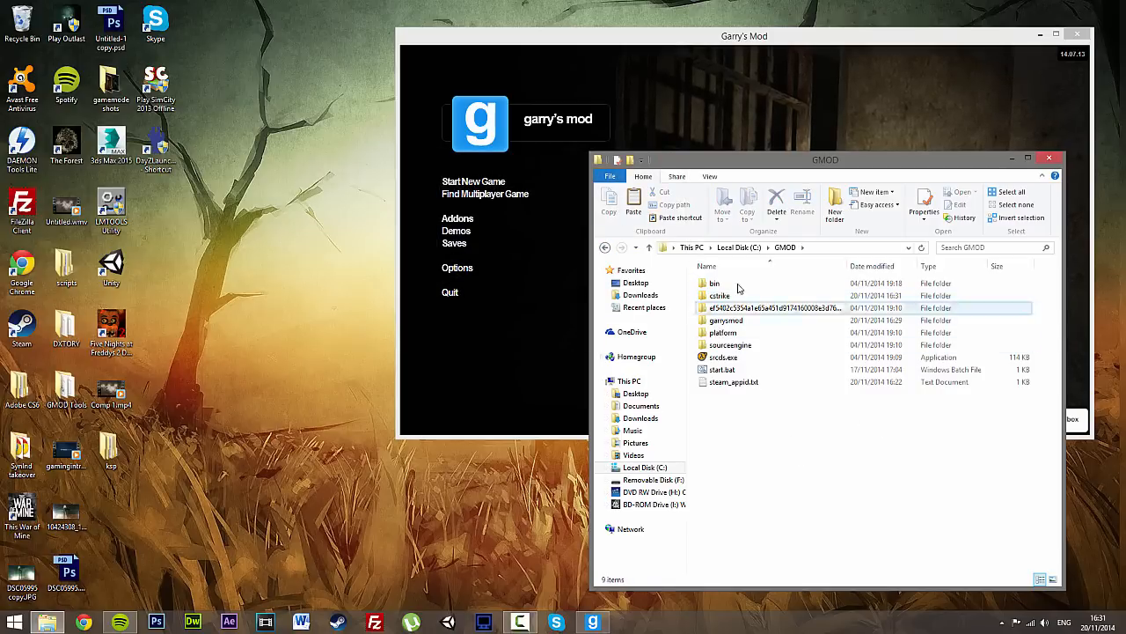
Go from the copied cstrike folder into garrysmod\cfg and open mount.cfg in Notepad
click(720, 295)
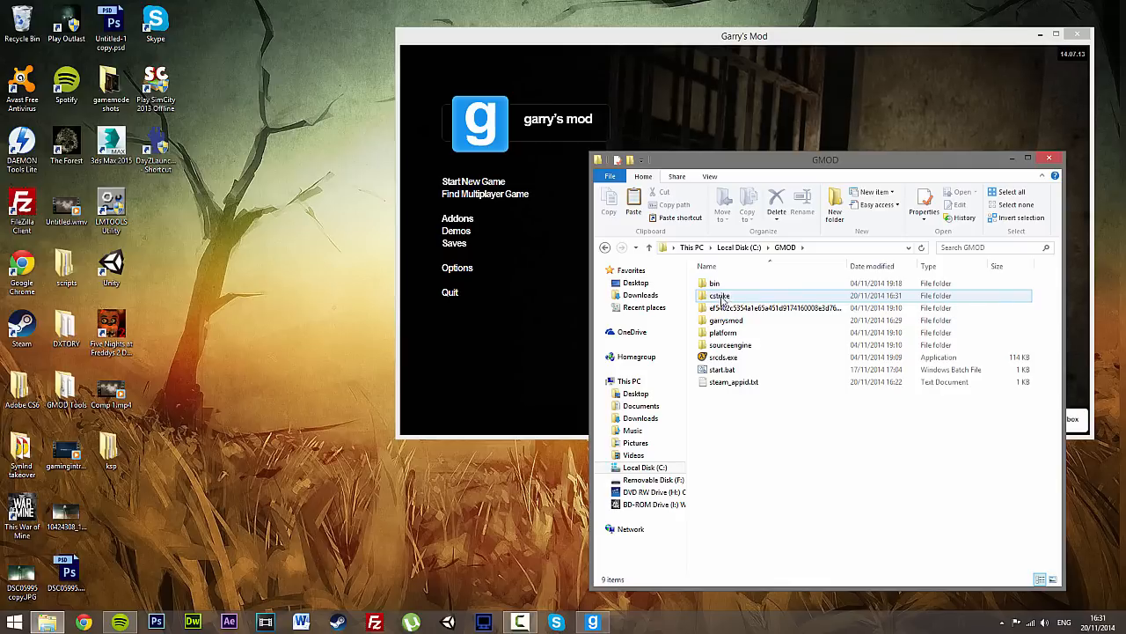
mouse_move(720, 295)
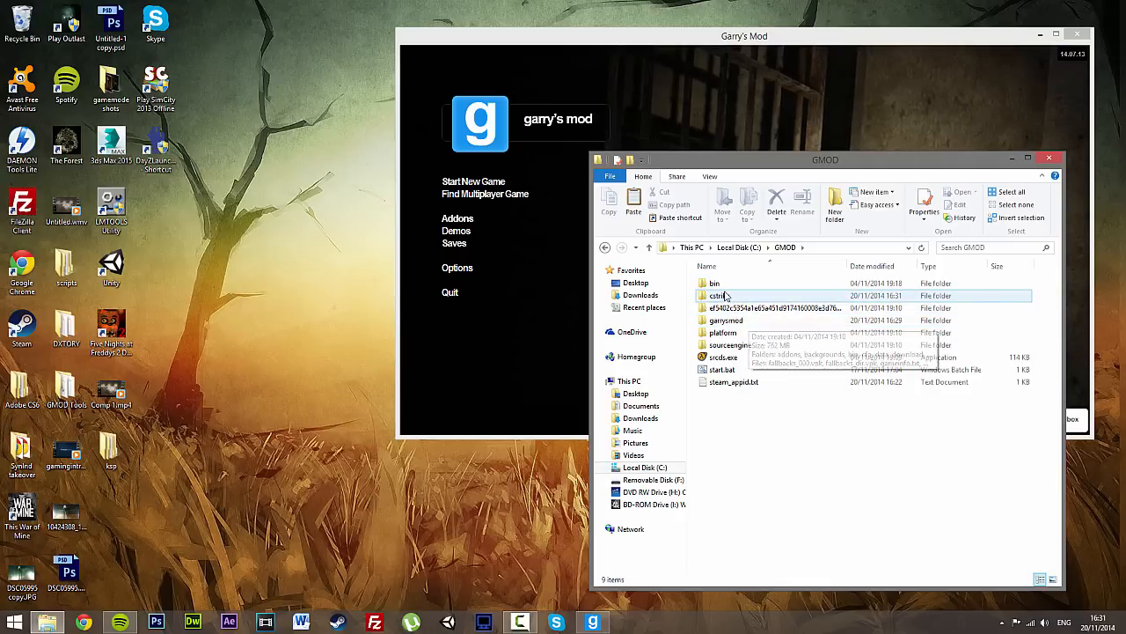
click(719, 295)
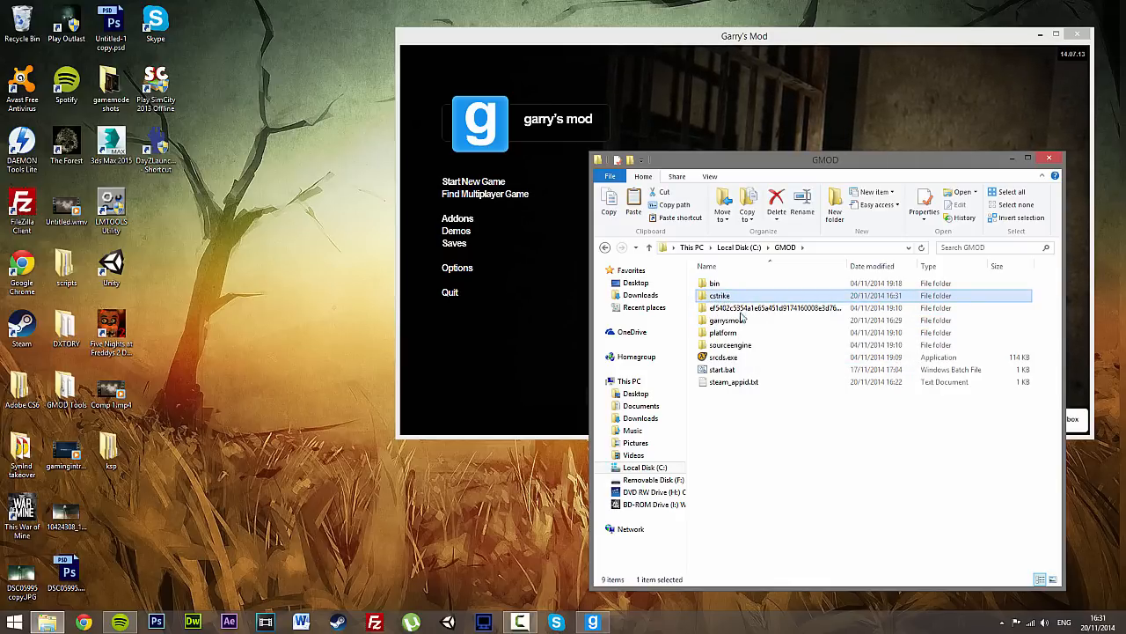
click(725, 320)
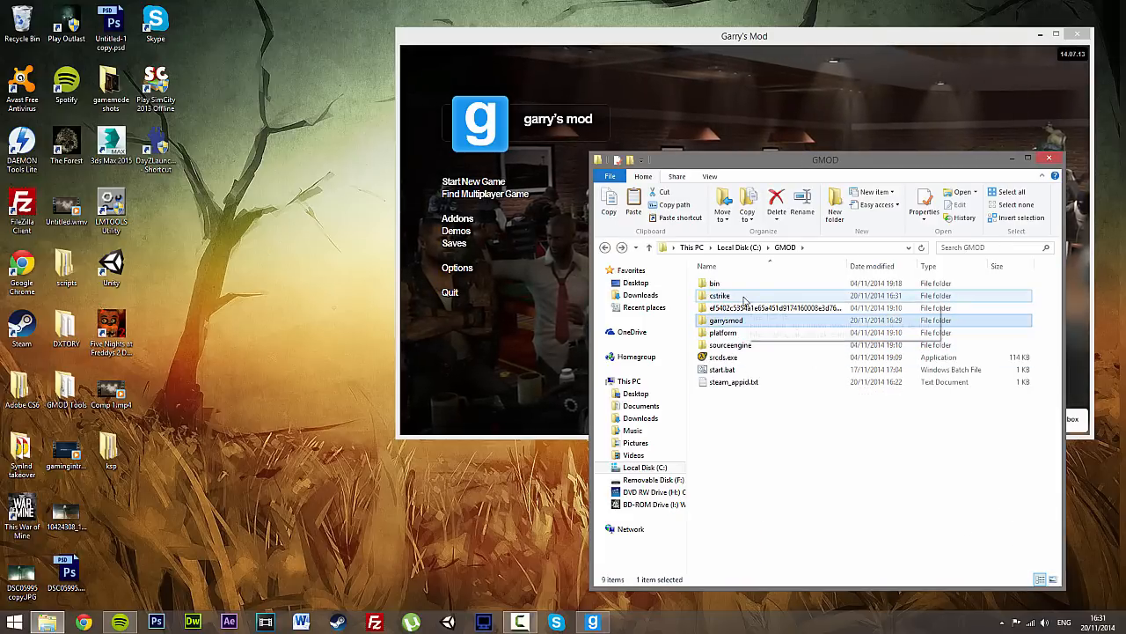
double_click(725, 319)
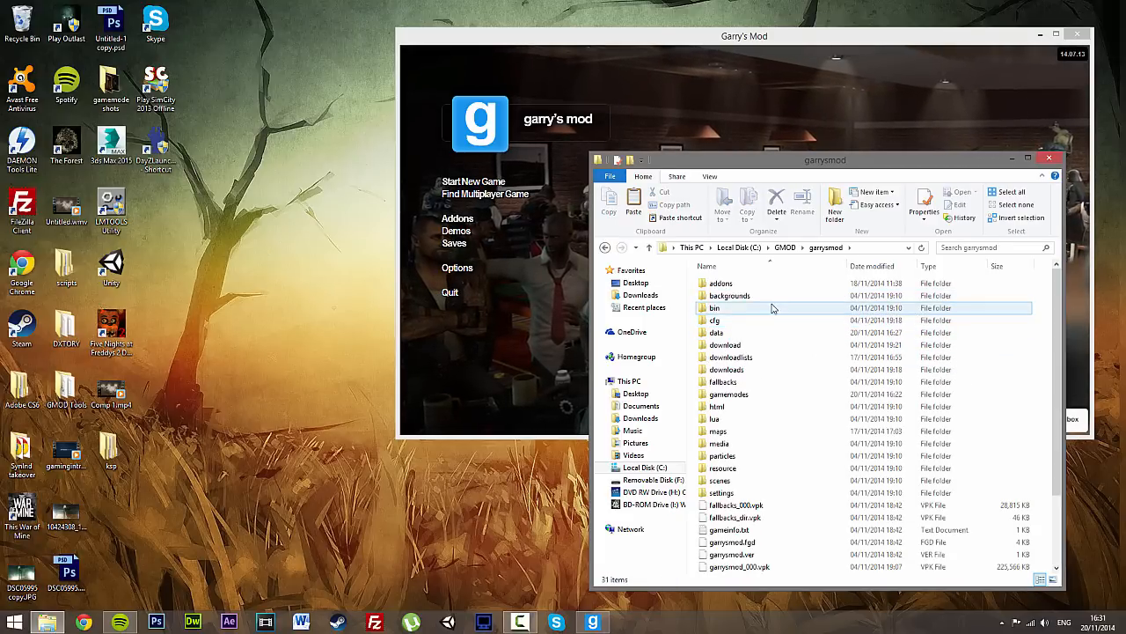
double_click(713, 319)
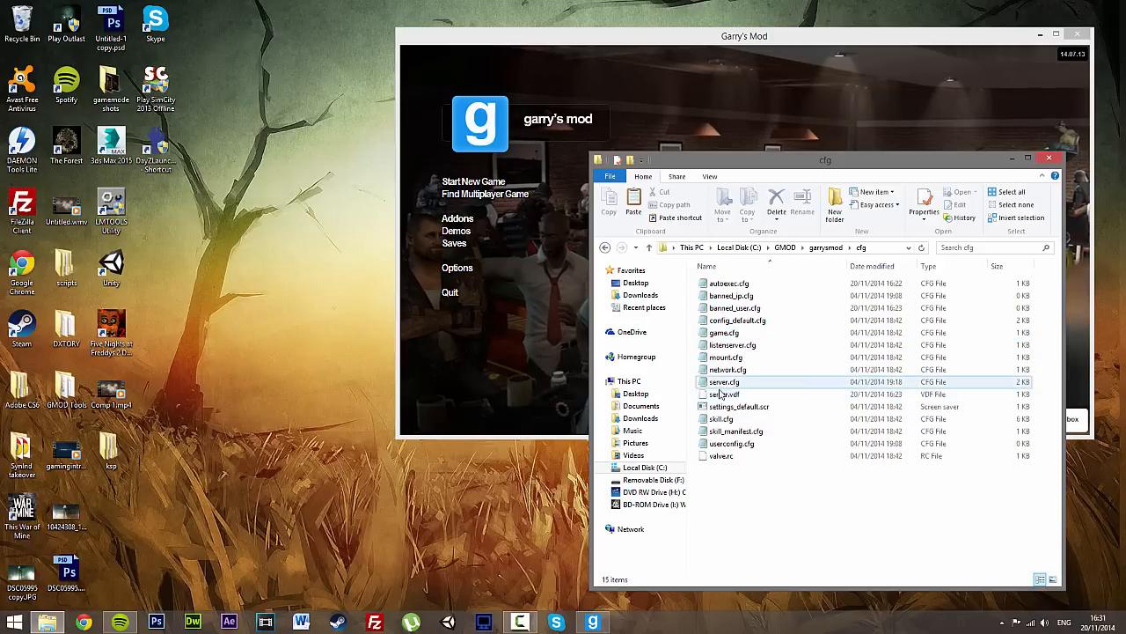
double_click(726, 357)
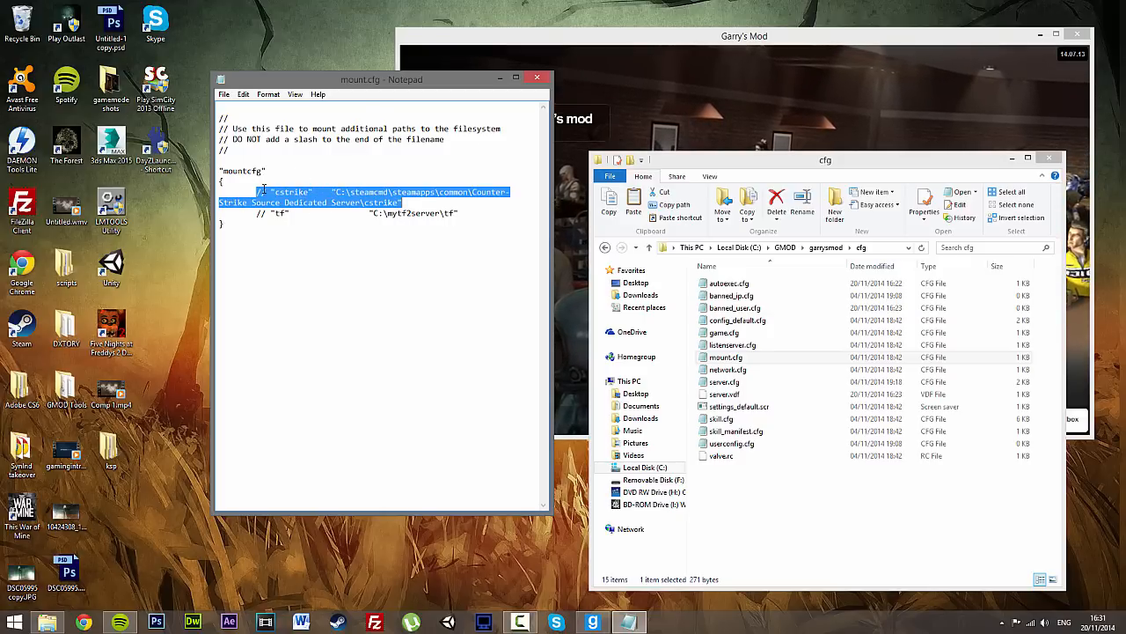
Replace the old Counter-Strike Source path on the cstrike mount line with C:/GMOD/cstrike
click(262, 268)
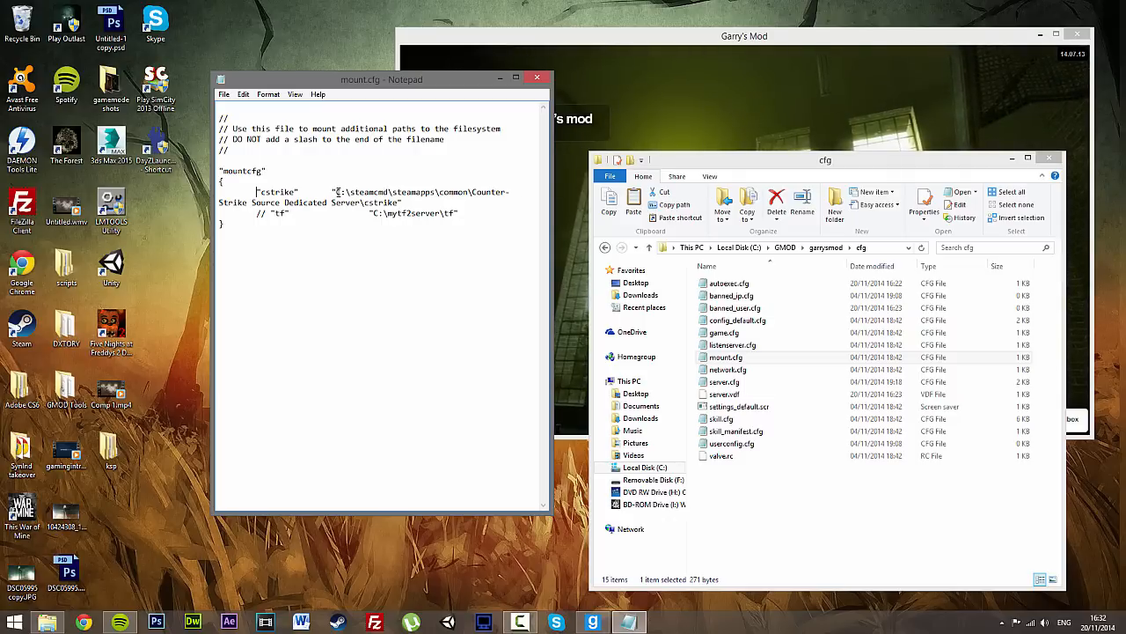
drag(337, 192, 509, 192)
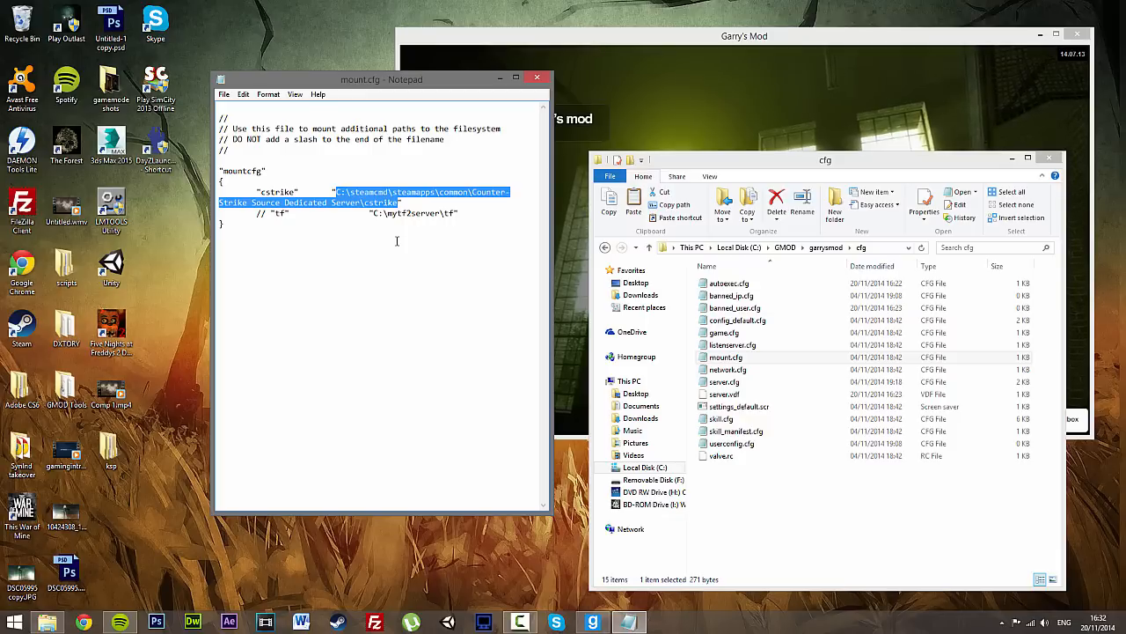
text(C:/")
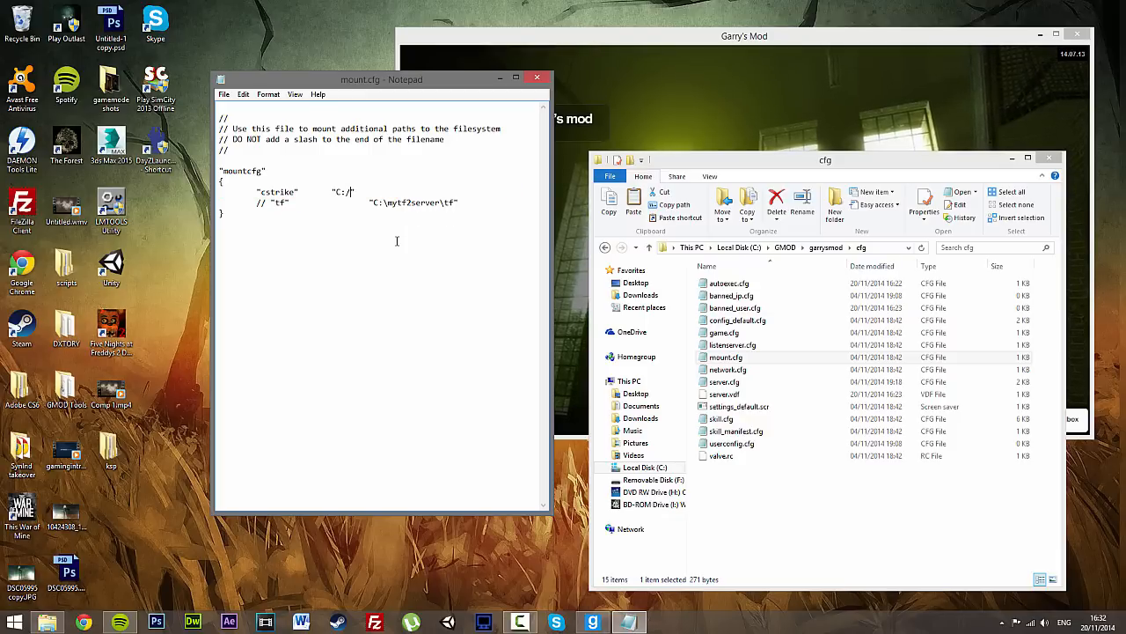
text(GMOD/cstri)
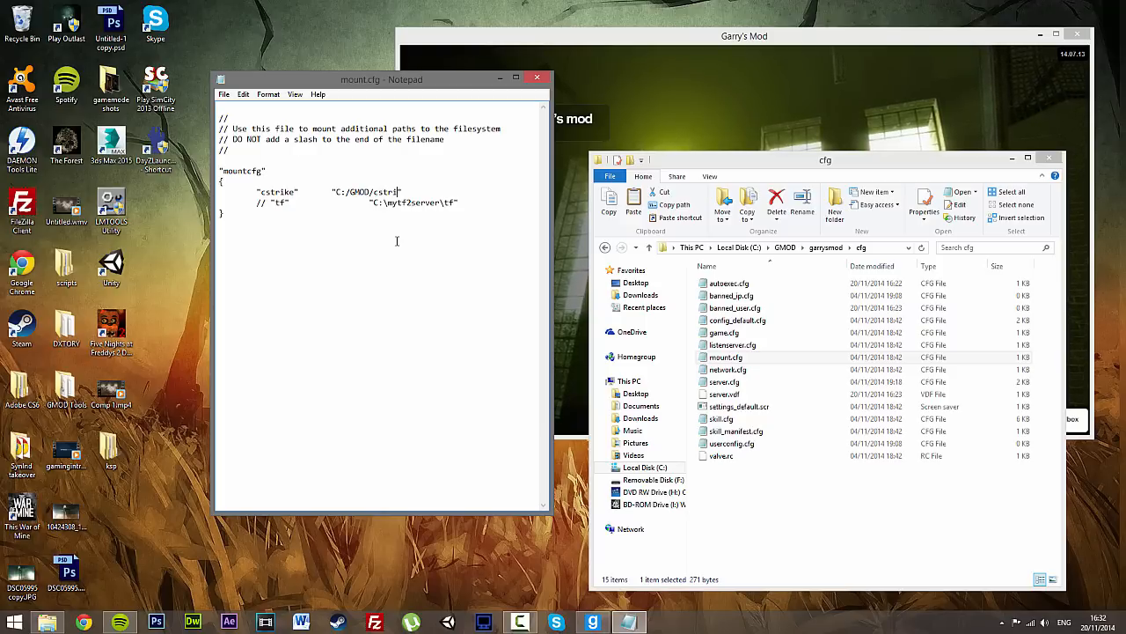
text(ke")
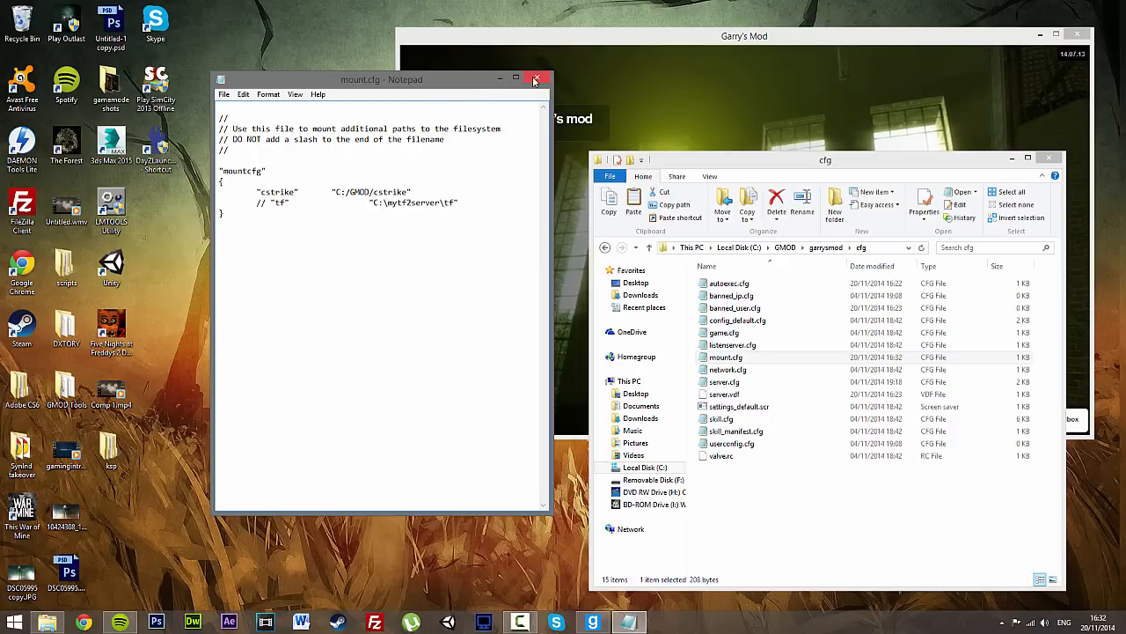
Close Notepad with the edited mount.cfg
click(535, 79)
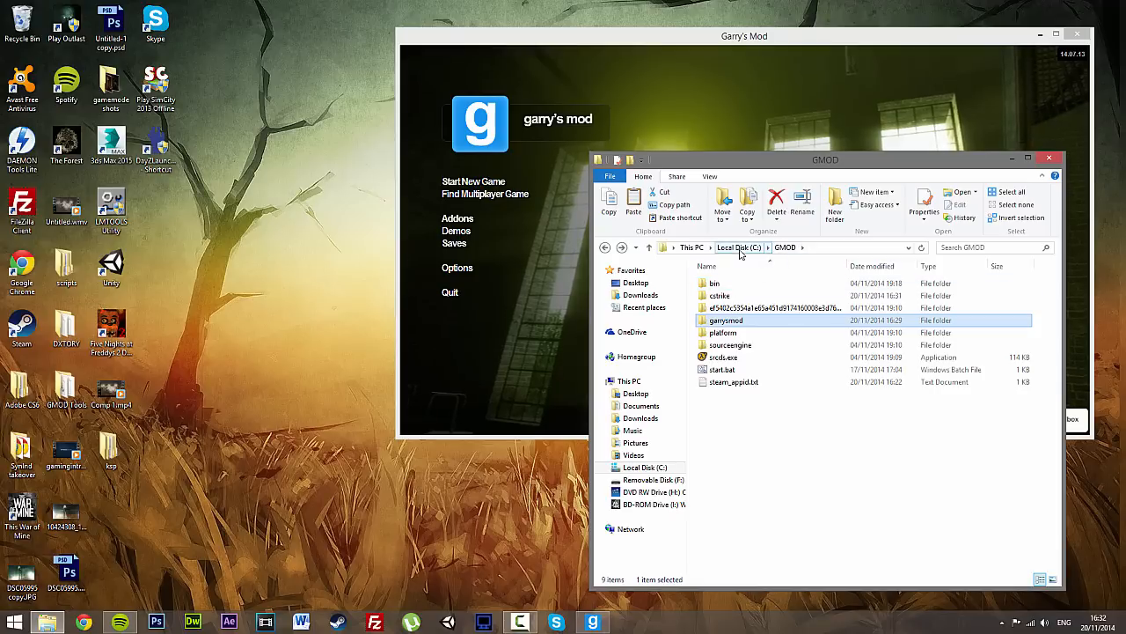
mouse_move(726, 319)
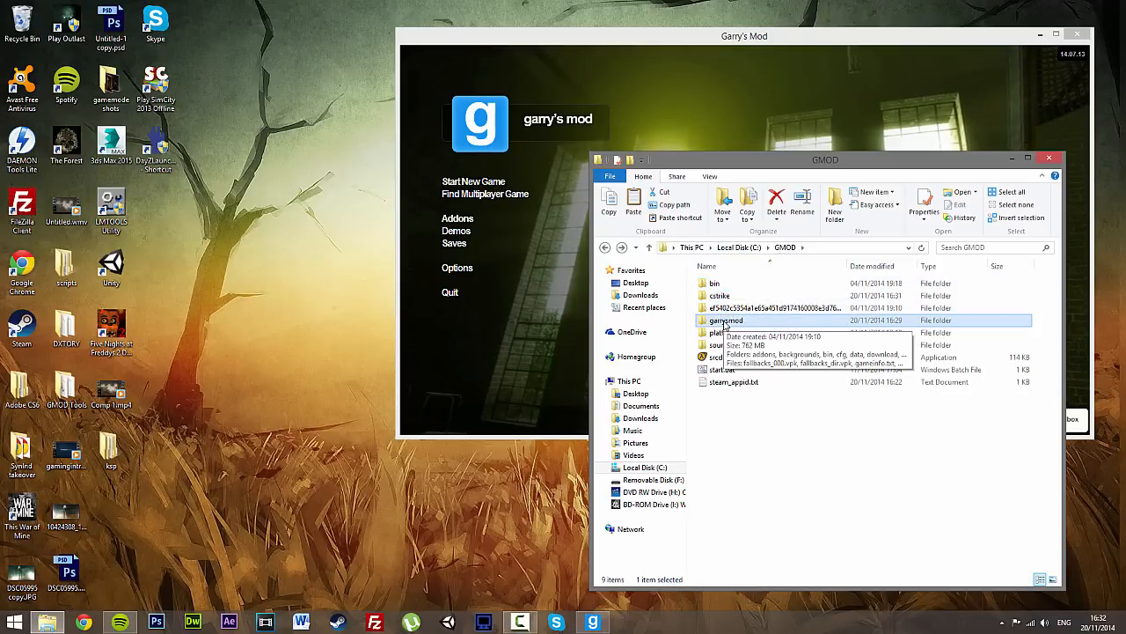
mouse_move(677, 300)
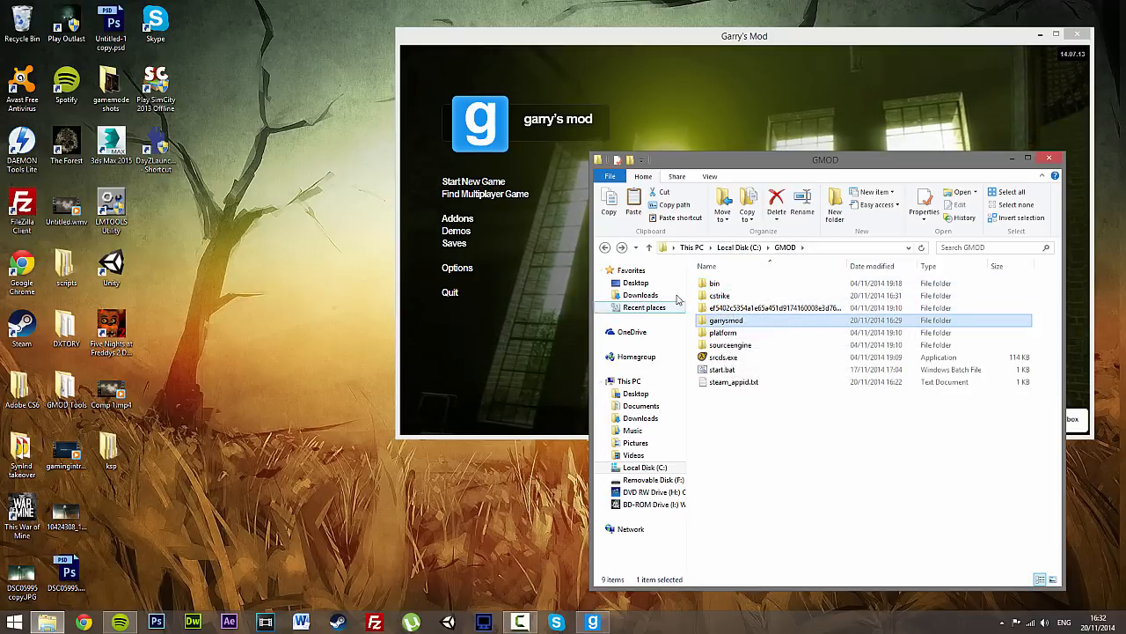
mouse_move(732, 342)
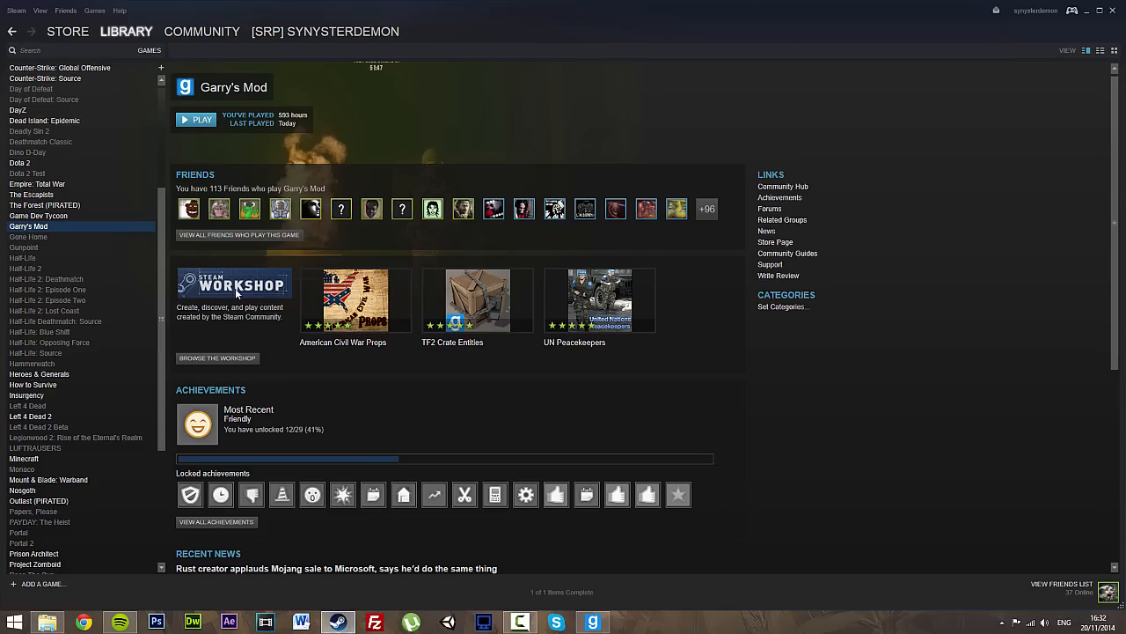
Search the Garry's Mod Workshop for rp_downtown maps and subscribe to RP Downtown v4c
click(202, 32)
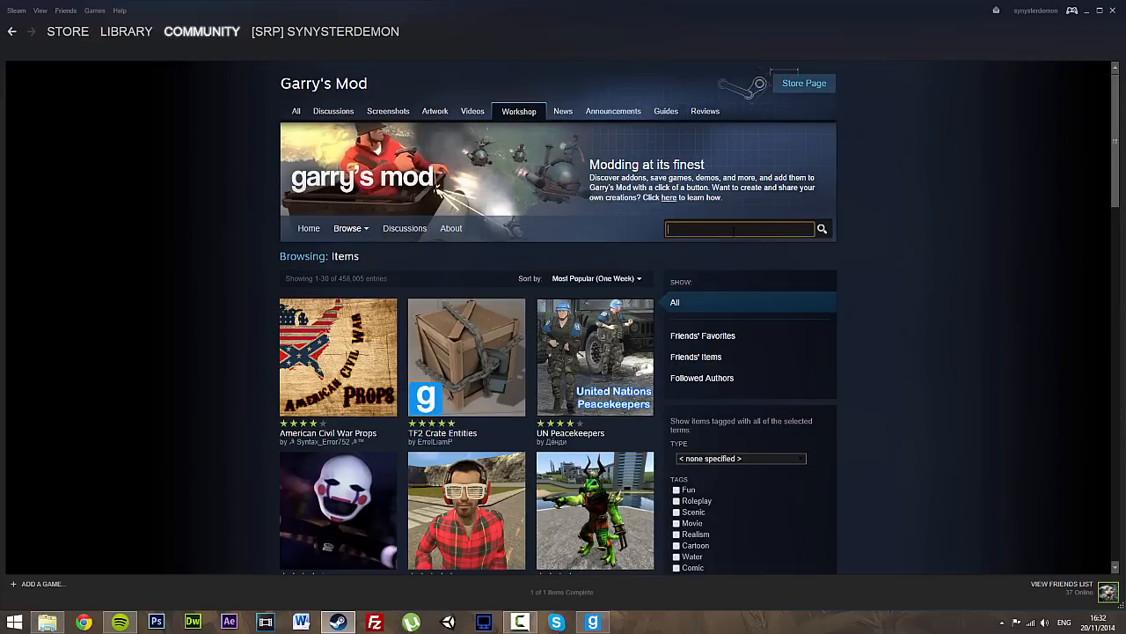
text(rp_downtown)
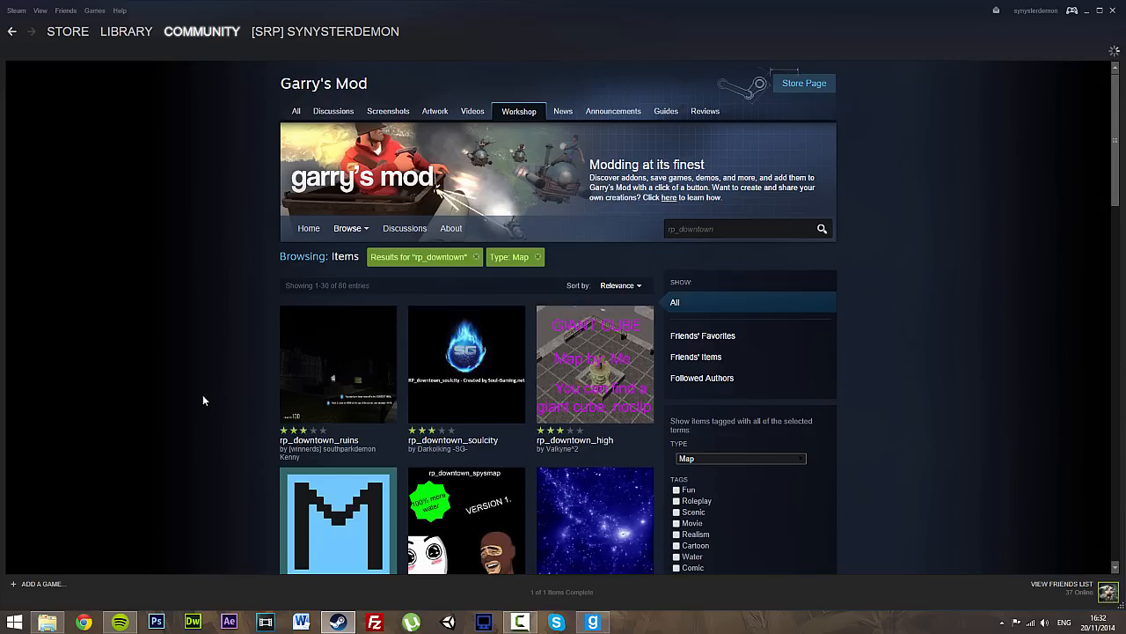
scroll(down, 3)
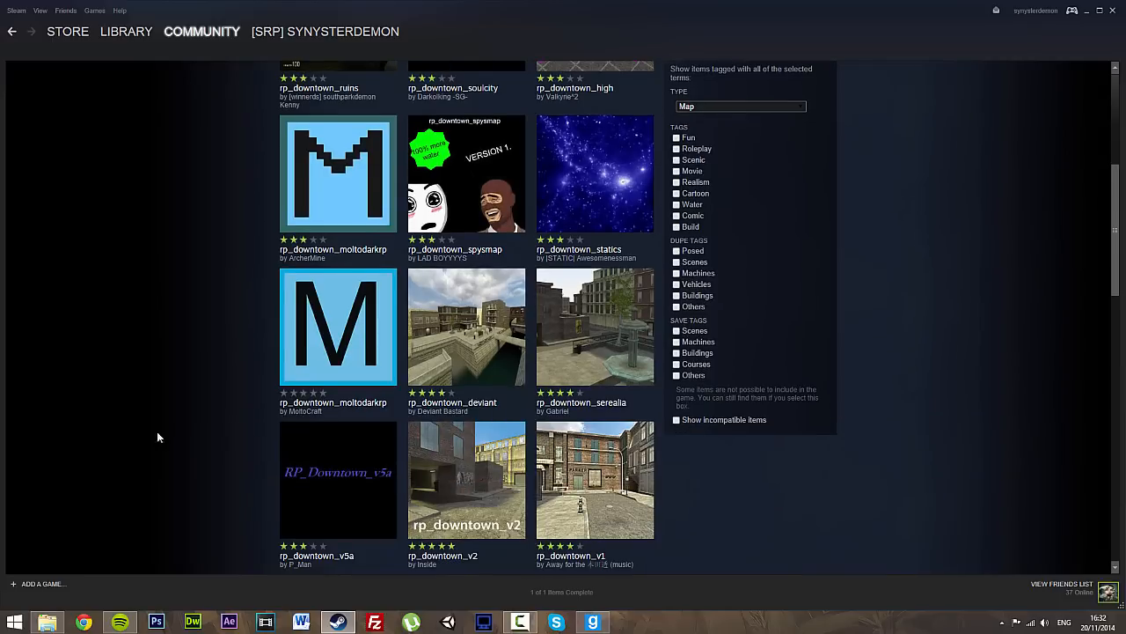
scroll(down, 3)
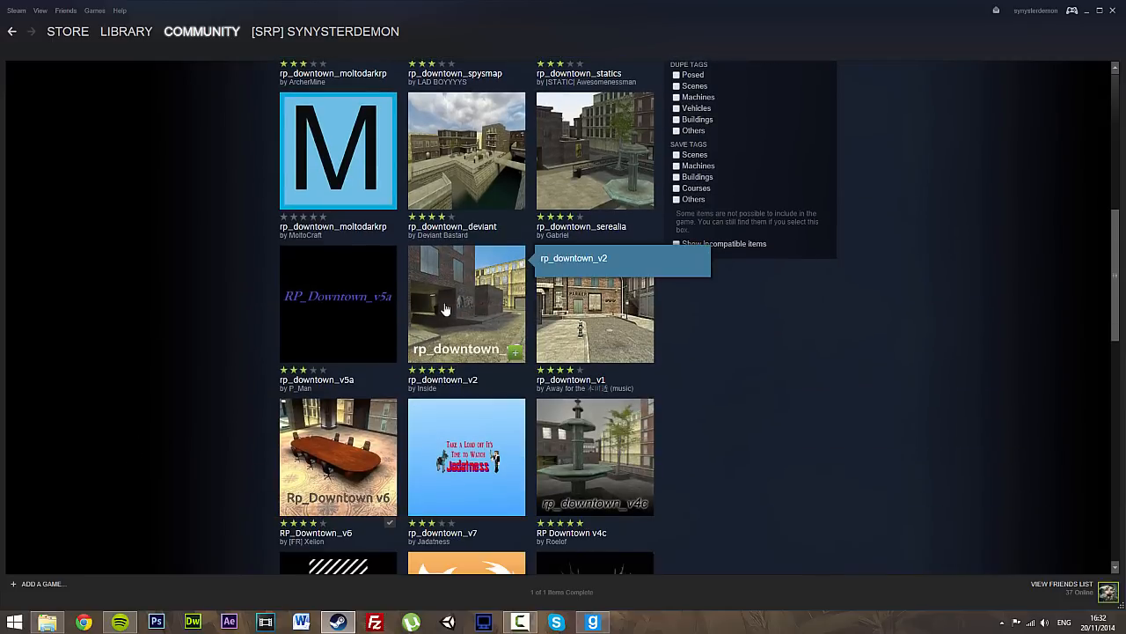
scroll(down, 3)
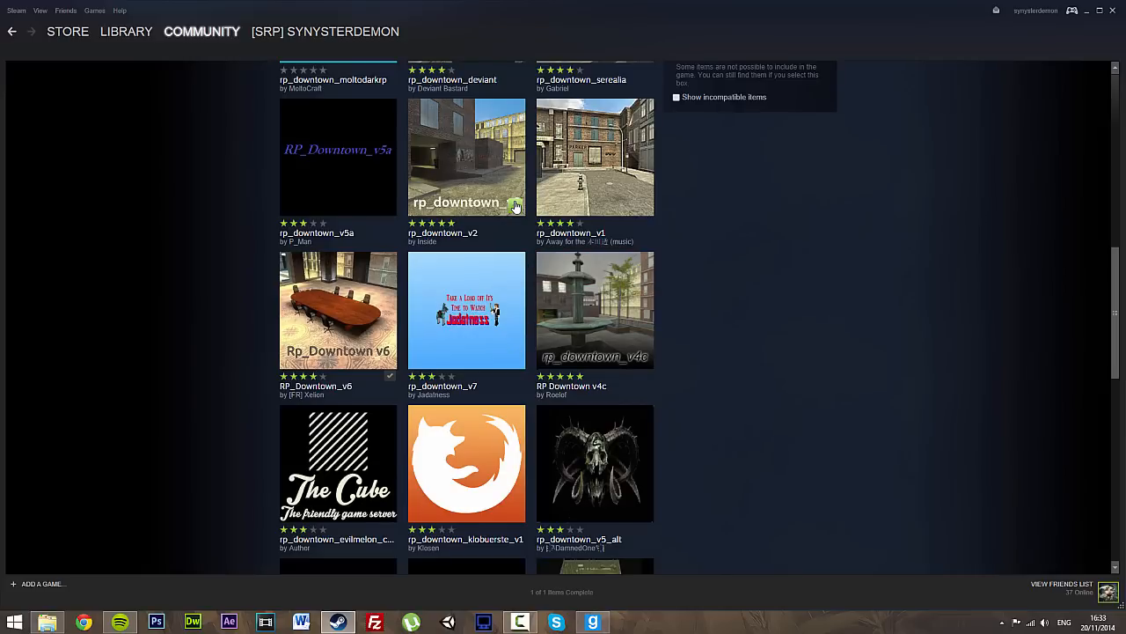
mouse_move(643, 360)
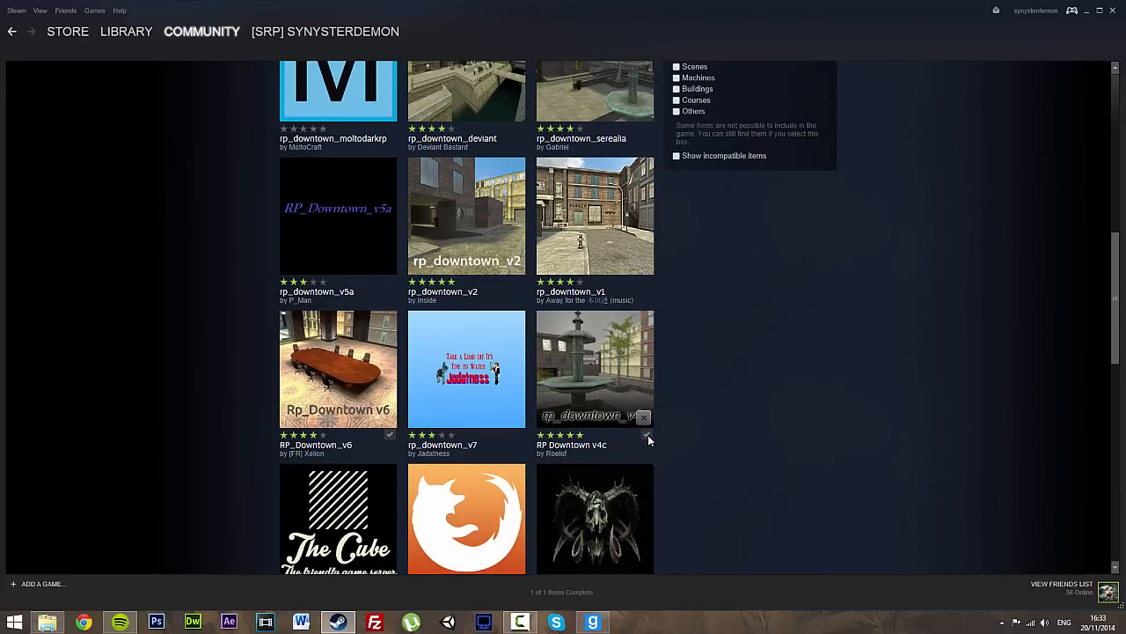
click(592, 623)
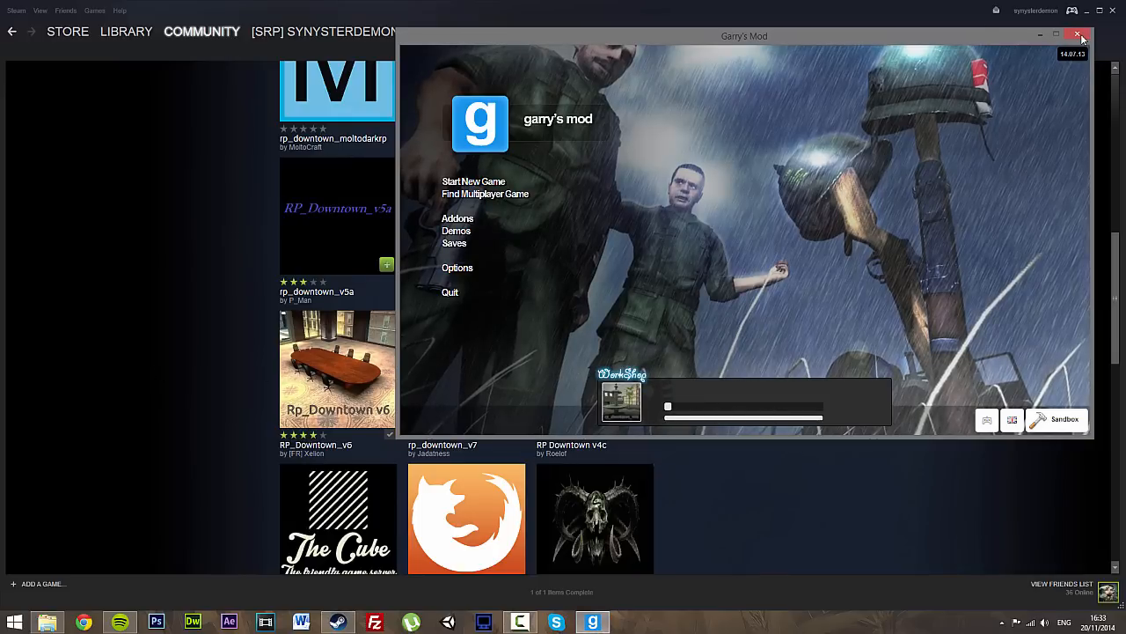
click(1082, 35)
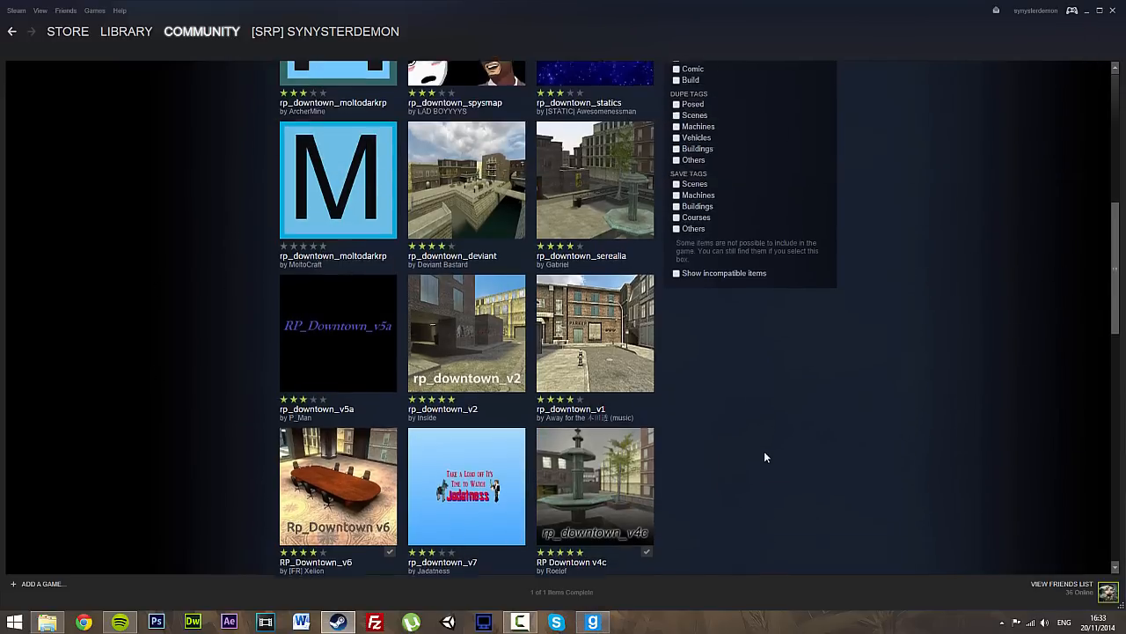
scroll(down, 3)
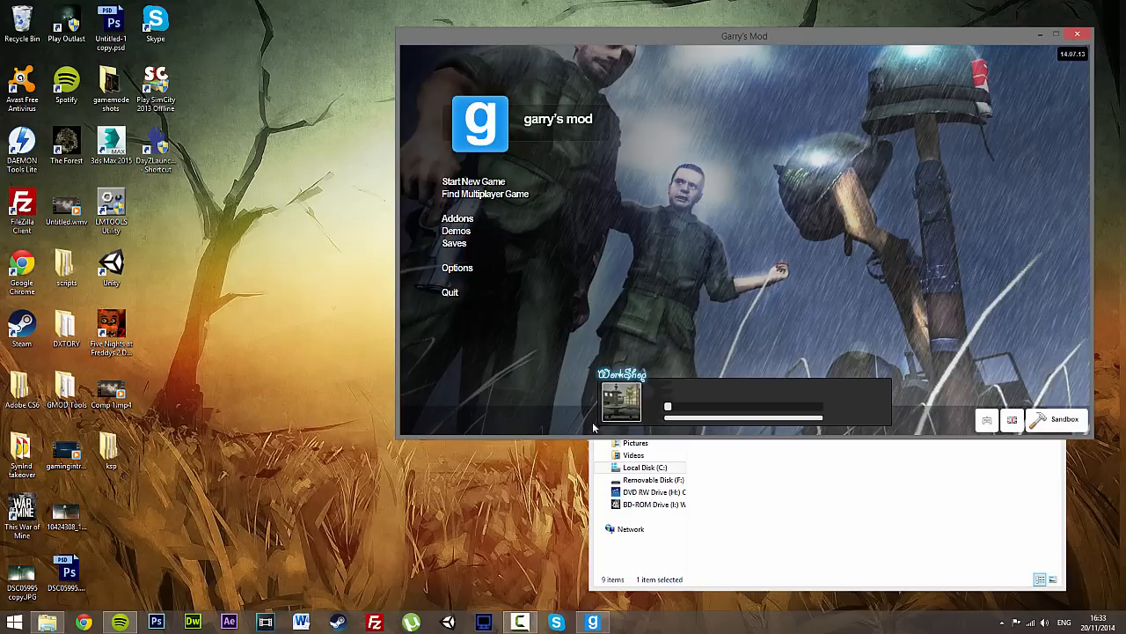
mouse_move(619, 395)
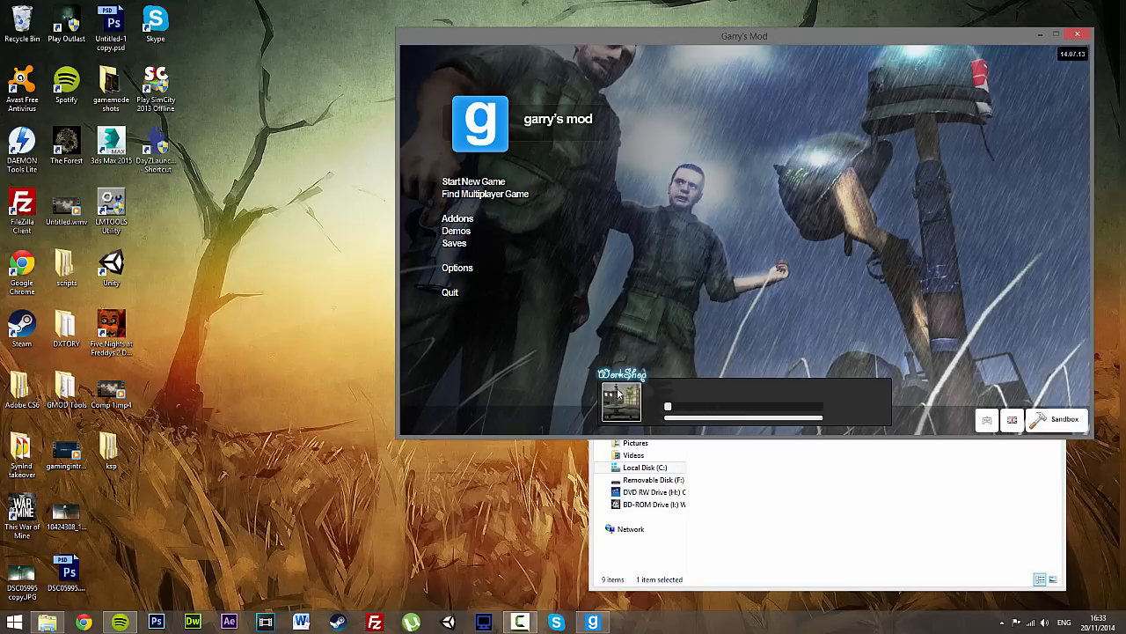
mouse_move(766, 52)
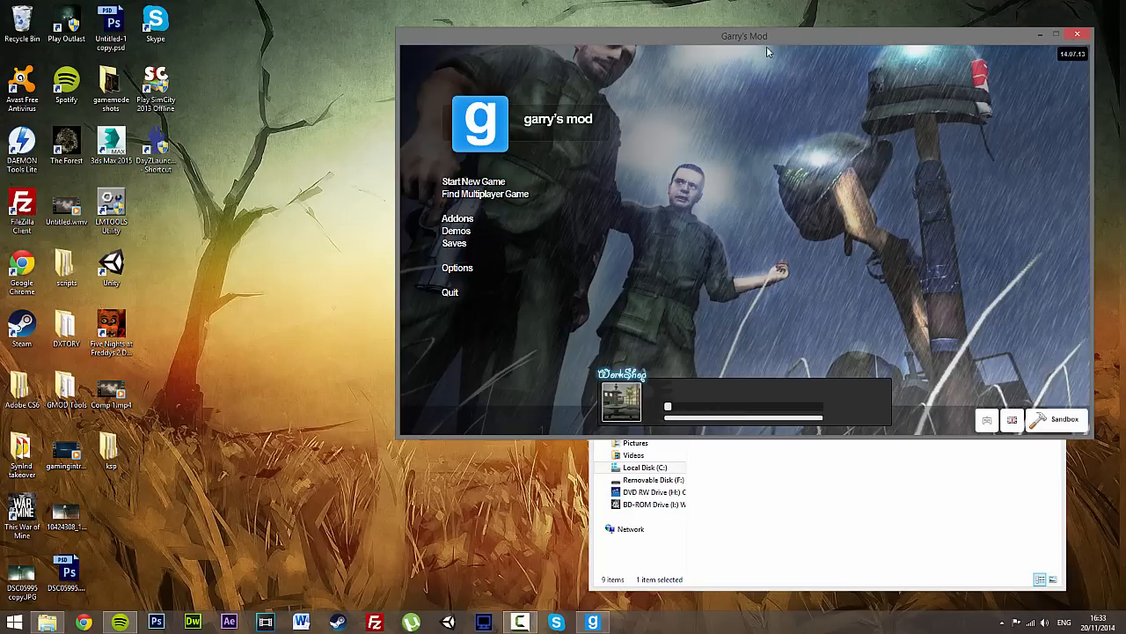
mouse_move(742, 189)
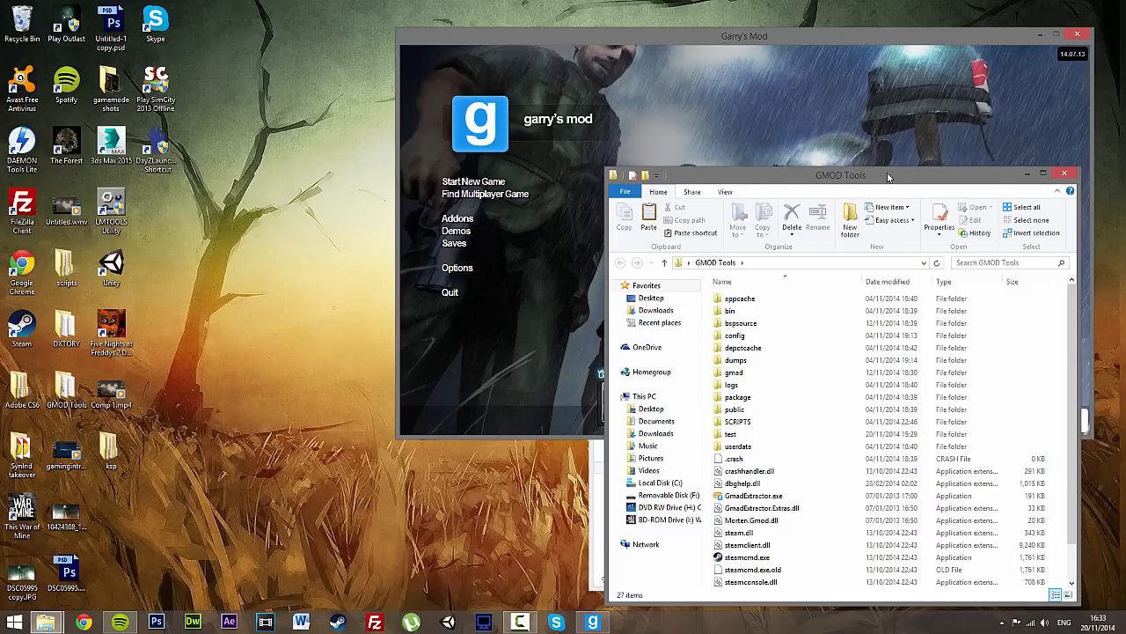
Select and run GmadExtractor.exe from the GMOD Tools folder
click(761, 438)
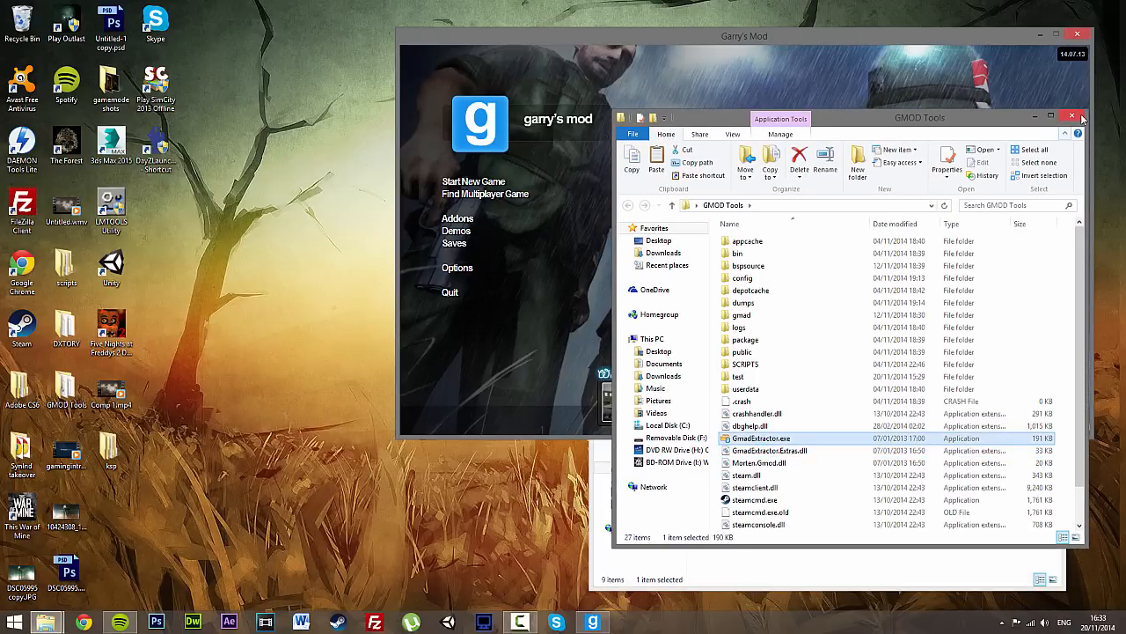
mouse_move(1065, 133)
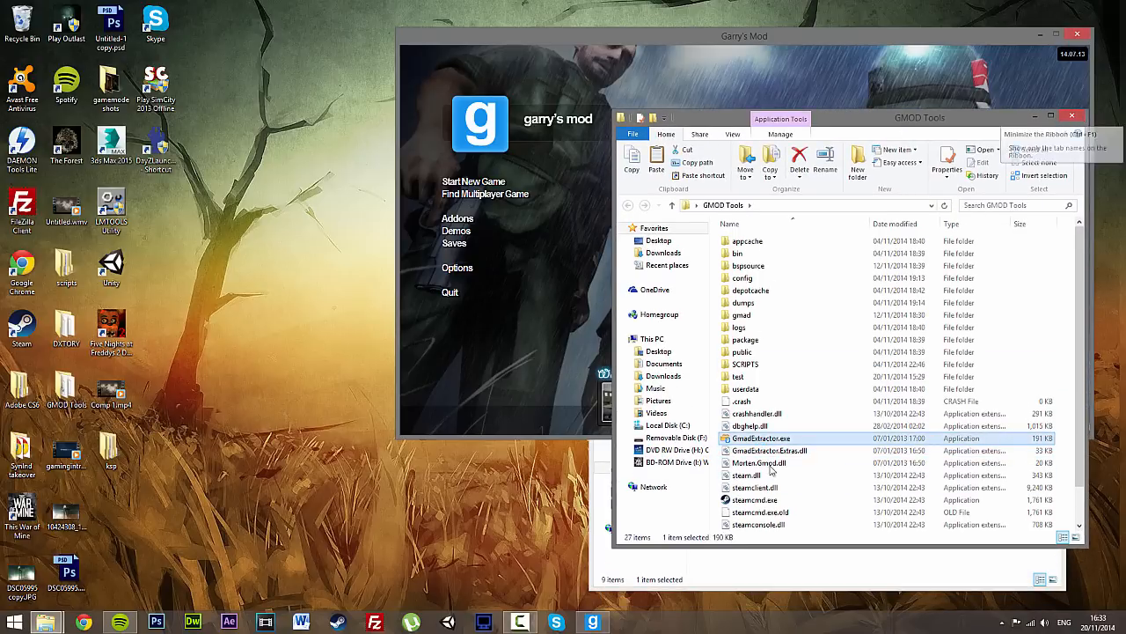
double_click(760, 438)
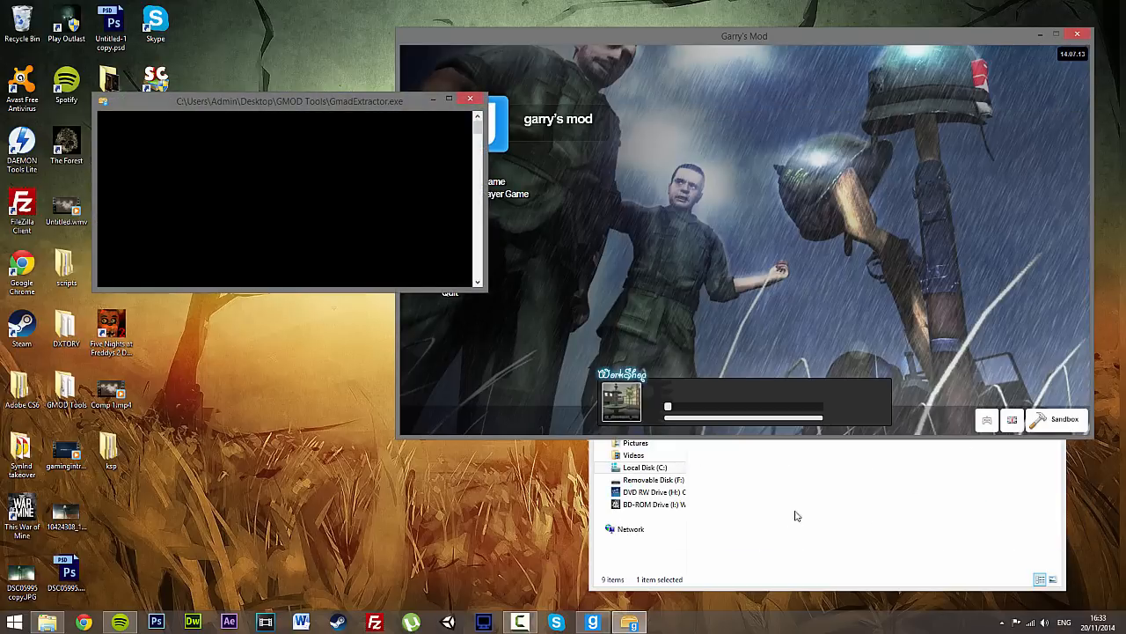
mouse_move(350, 207)
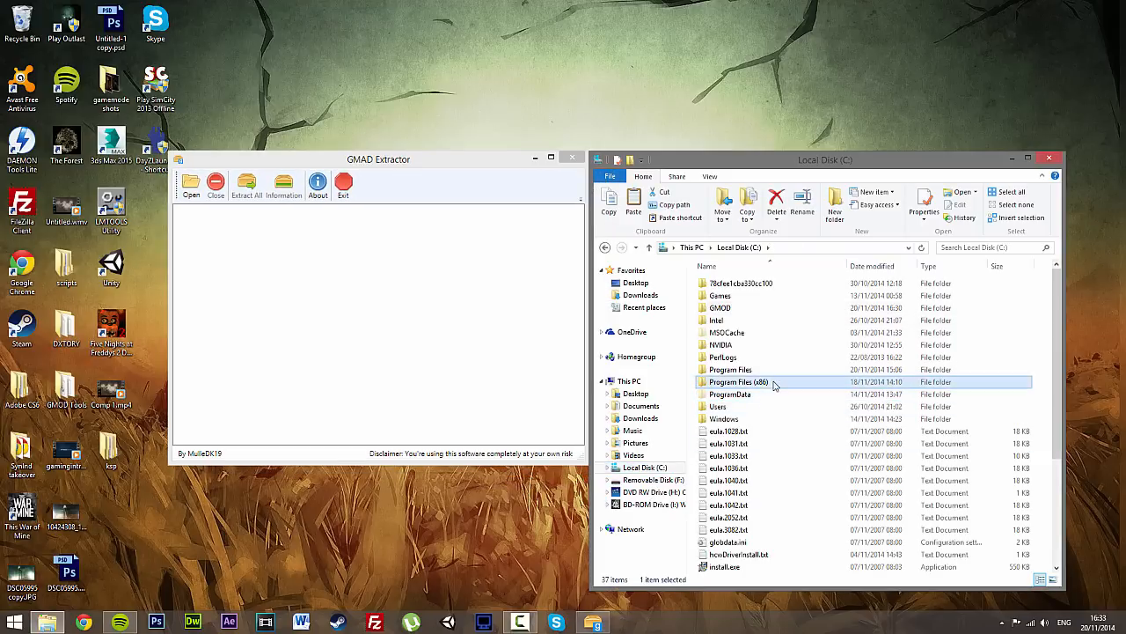
Browse through Program Files (x86) to Garry's Mod's addons GMA files, then close Explorer
double_click(738, 381)
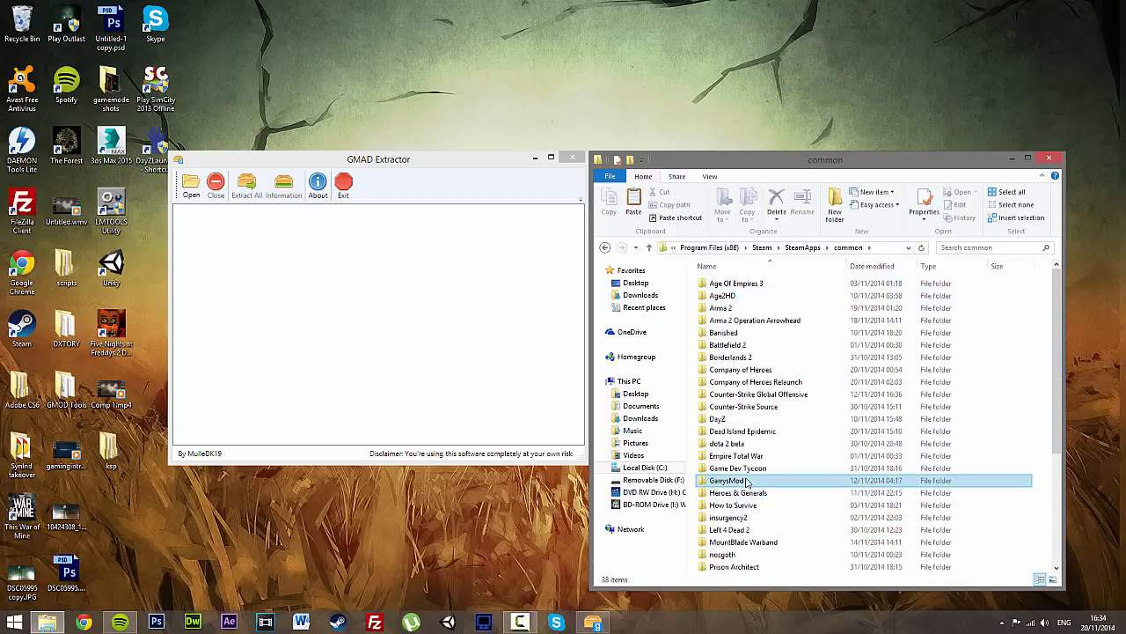
double_click(726, 480)
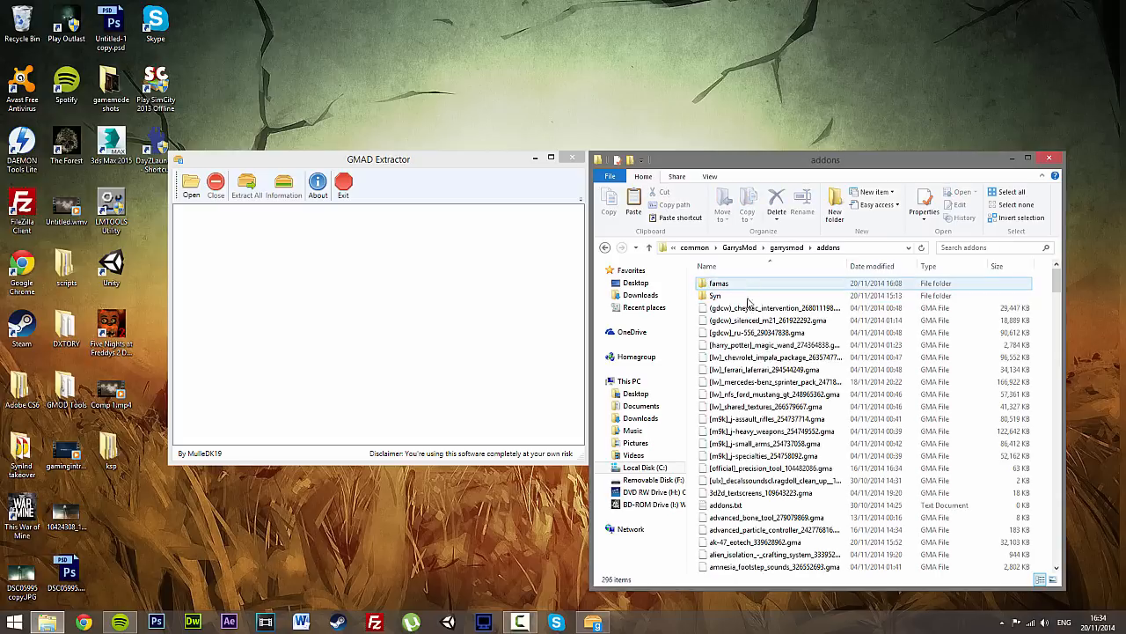
click(715, 295)
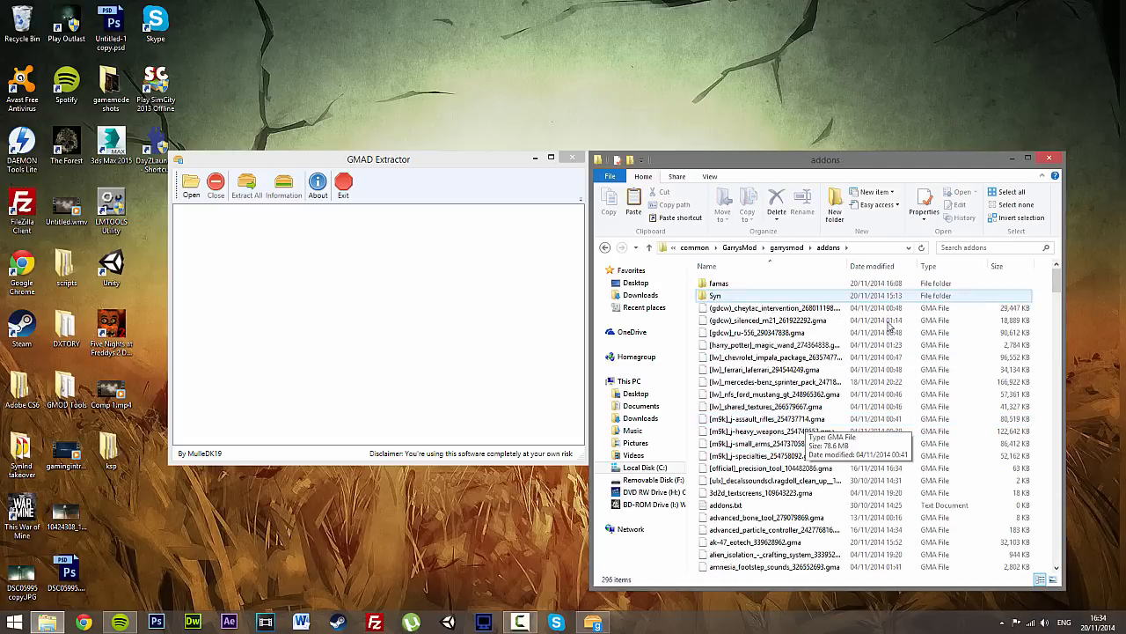
scroll(down, 3)
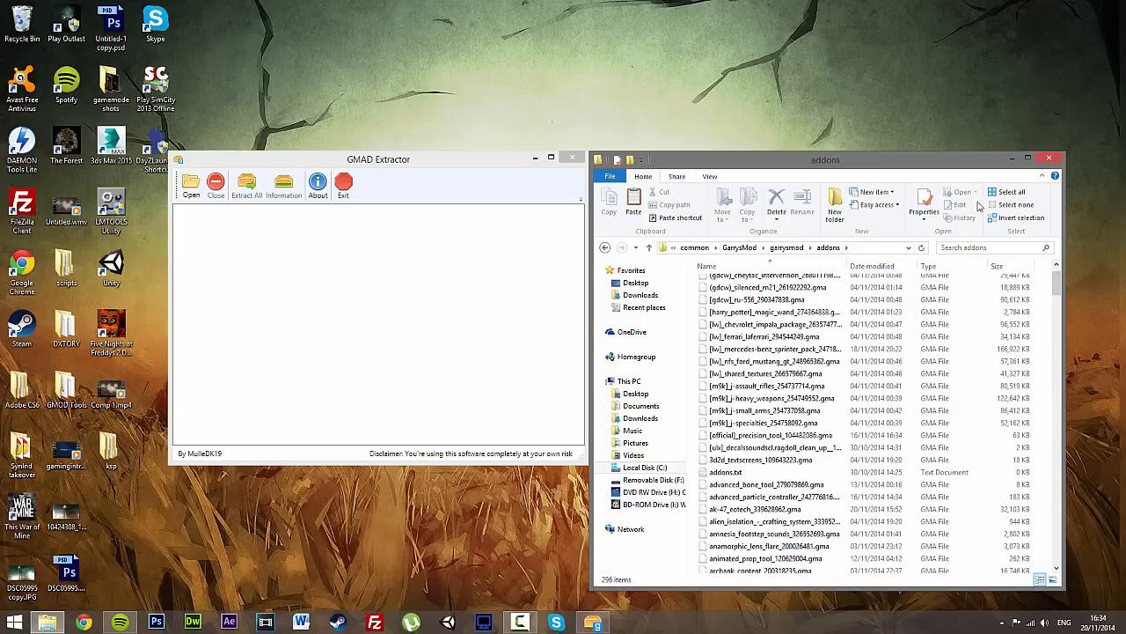
click(1048, 159)
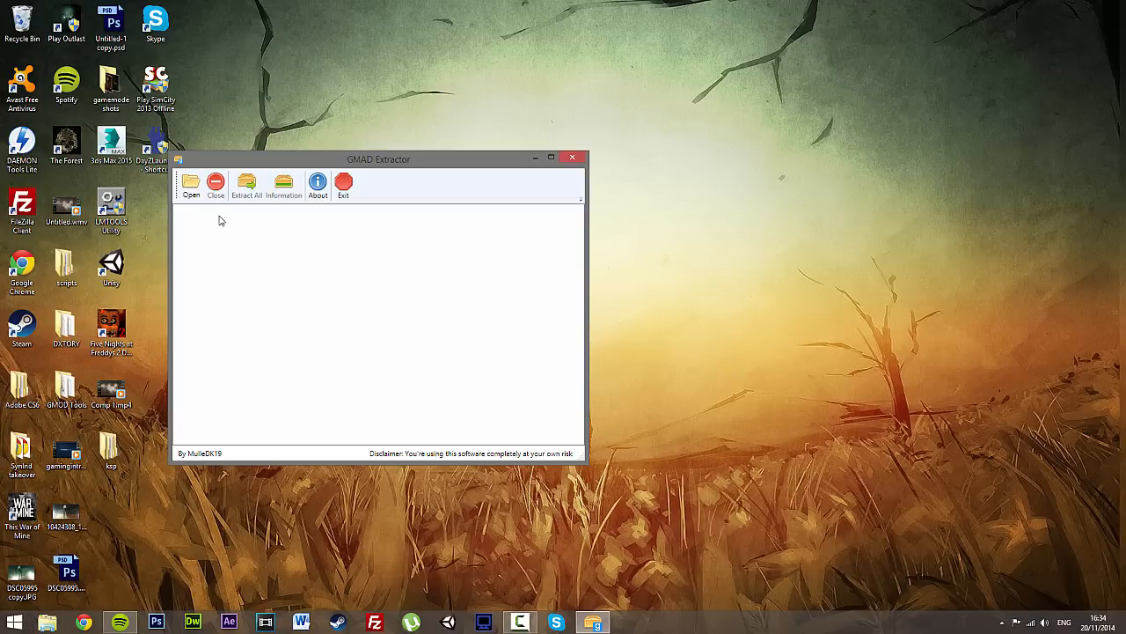
Load rp_downtown_v4c_104996105.gma from the garrysmod addons folder and expand its maps folder
click(191, 185)
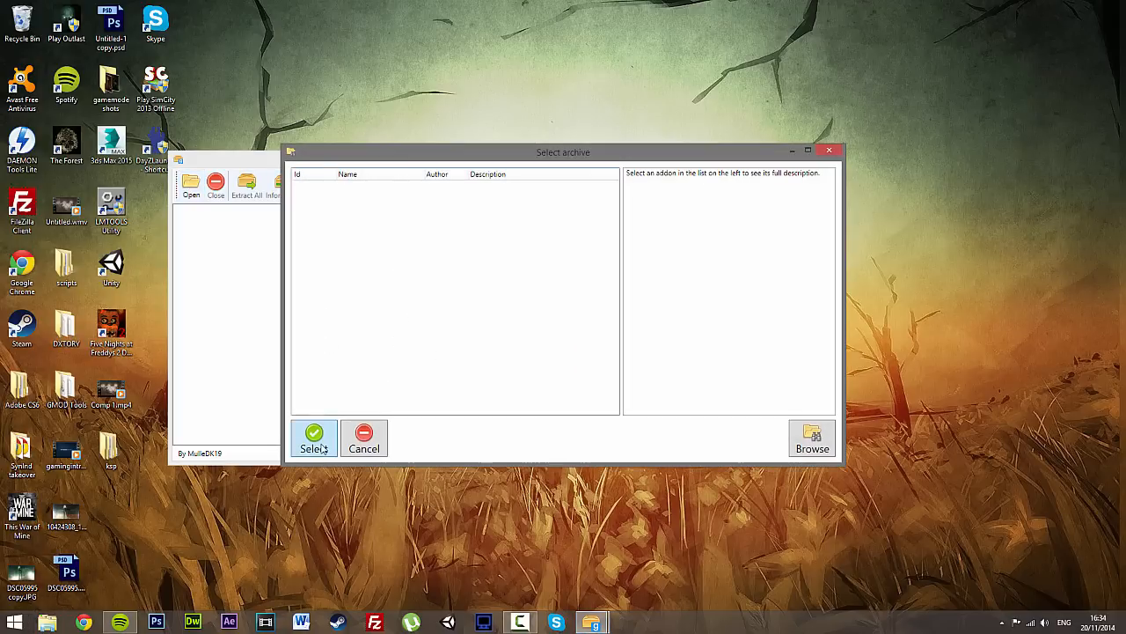
click(811, 439)
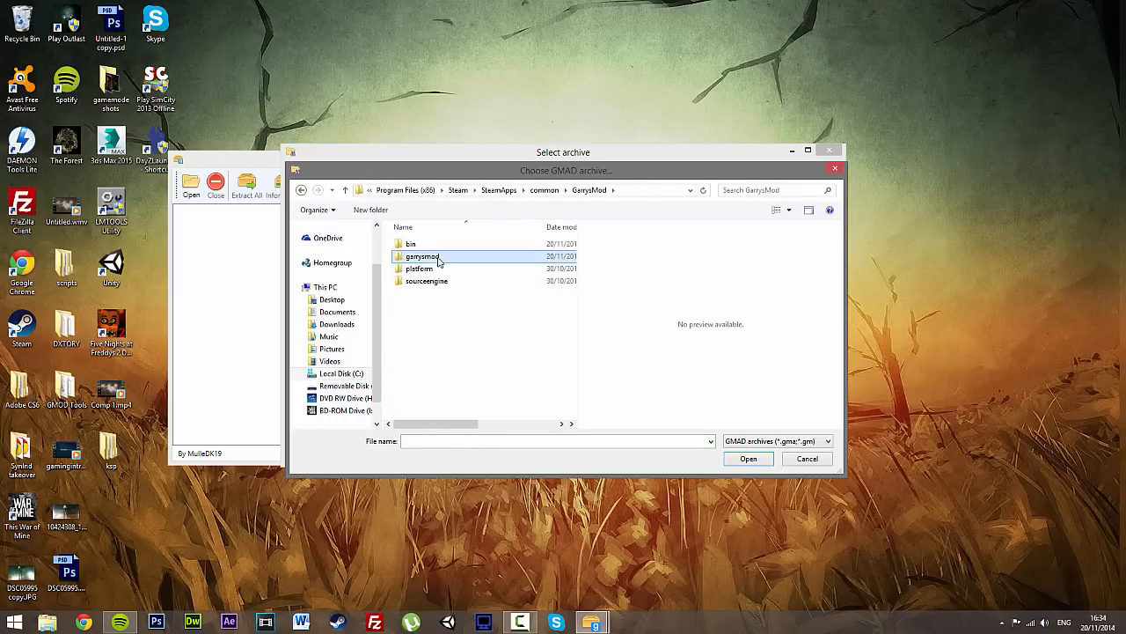
double_click(422, 257)
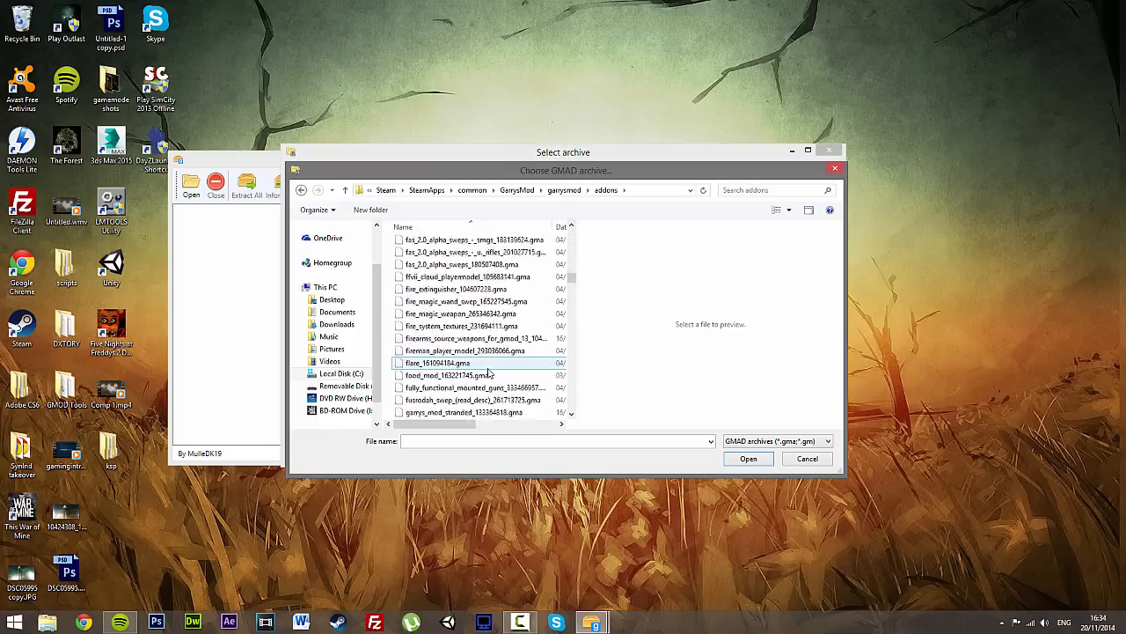
scroll(down, 3)
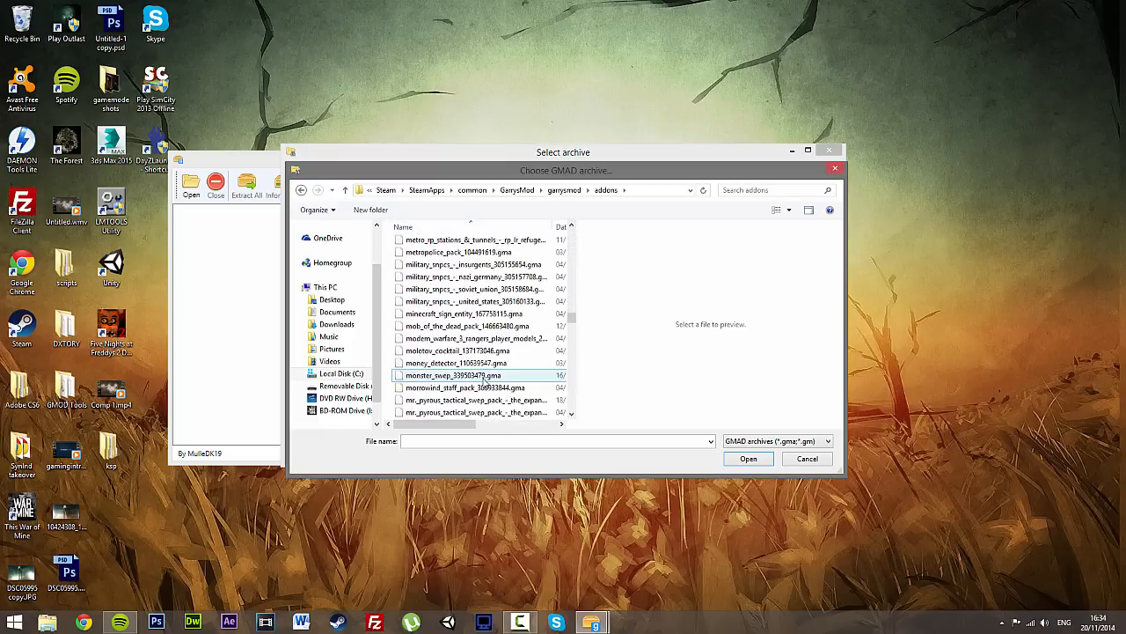
scroll(down, 3)
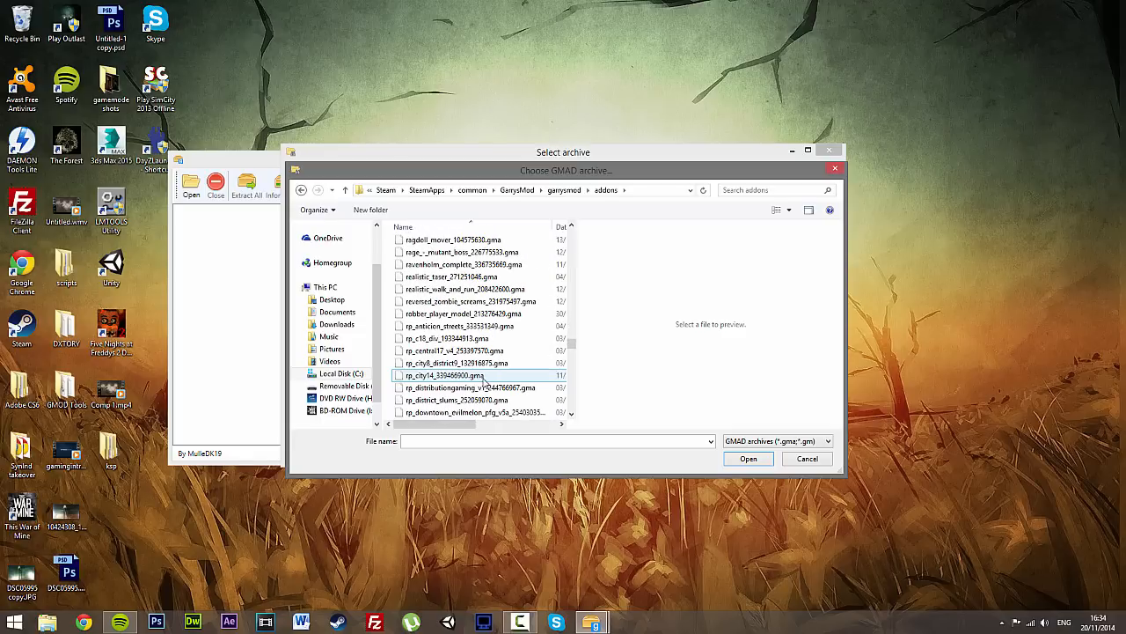
scroll(down, 3)
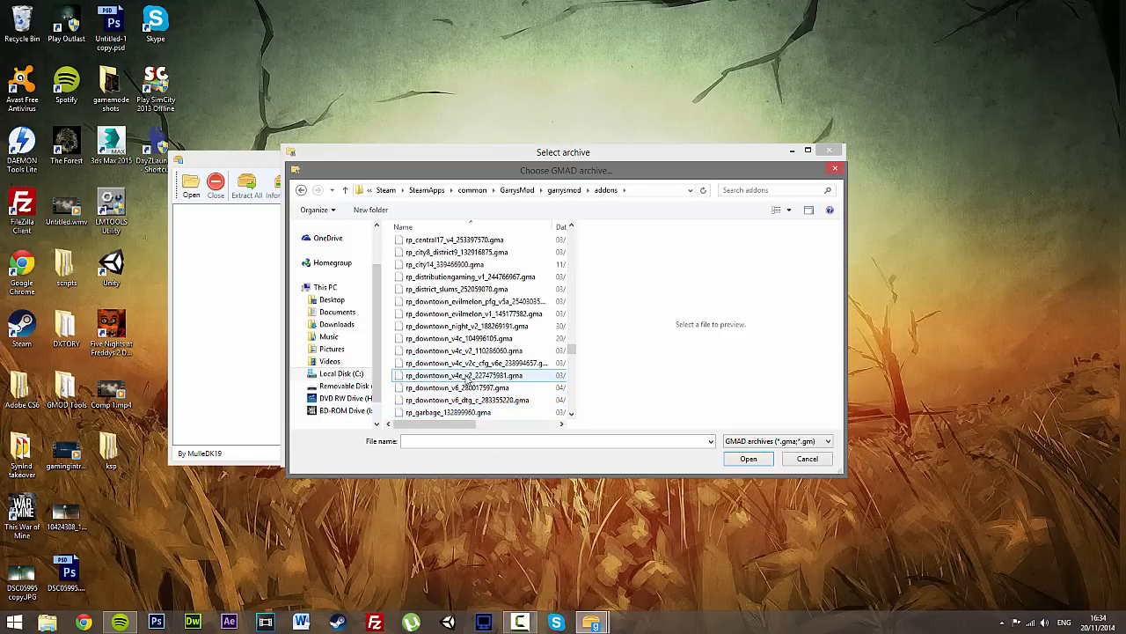
click(467, 350)
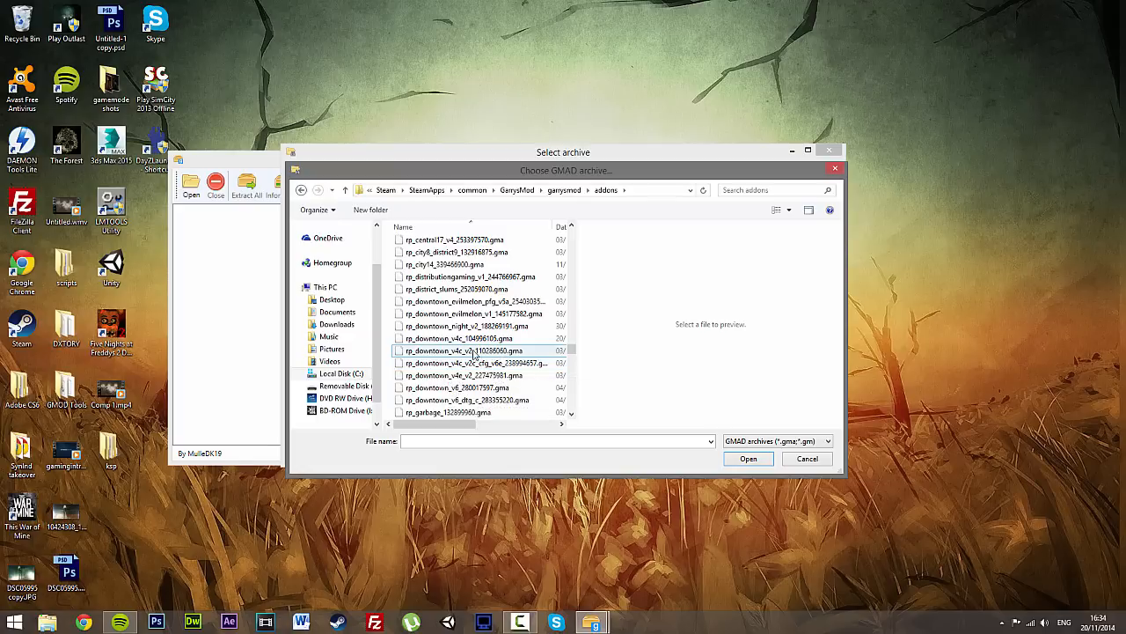
click(458, 337)
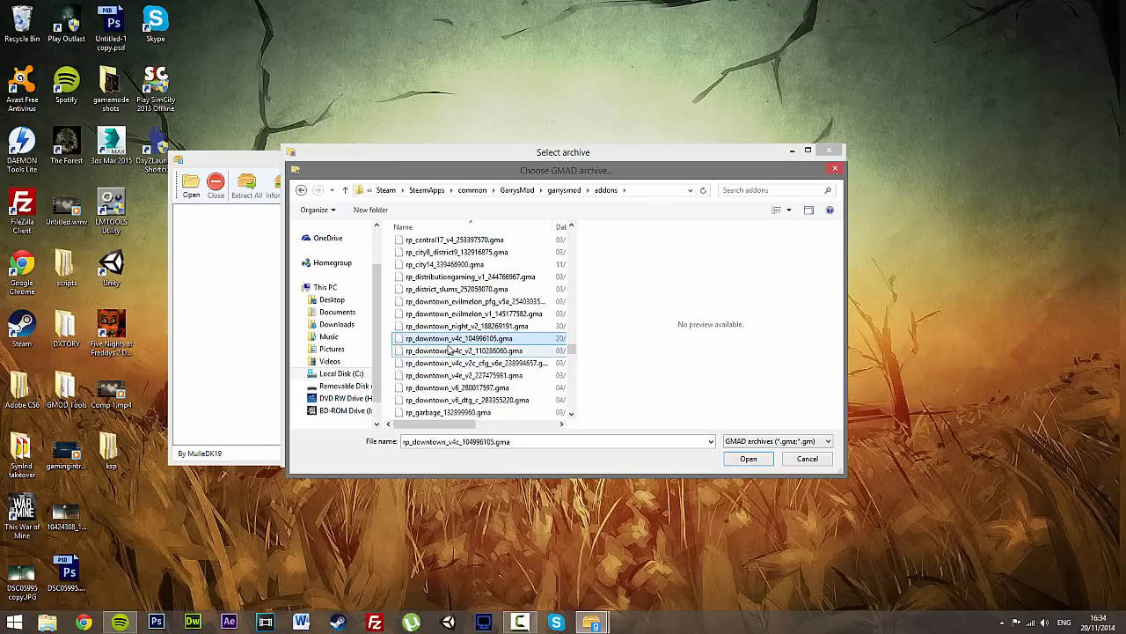
mouse_move(453, 350)
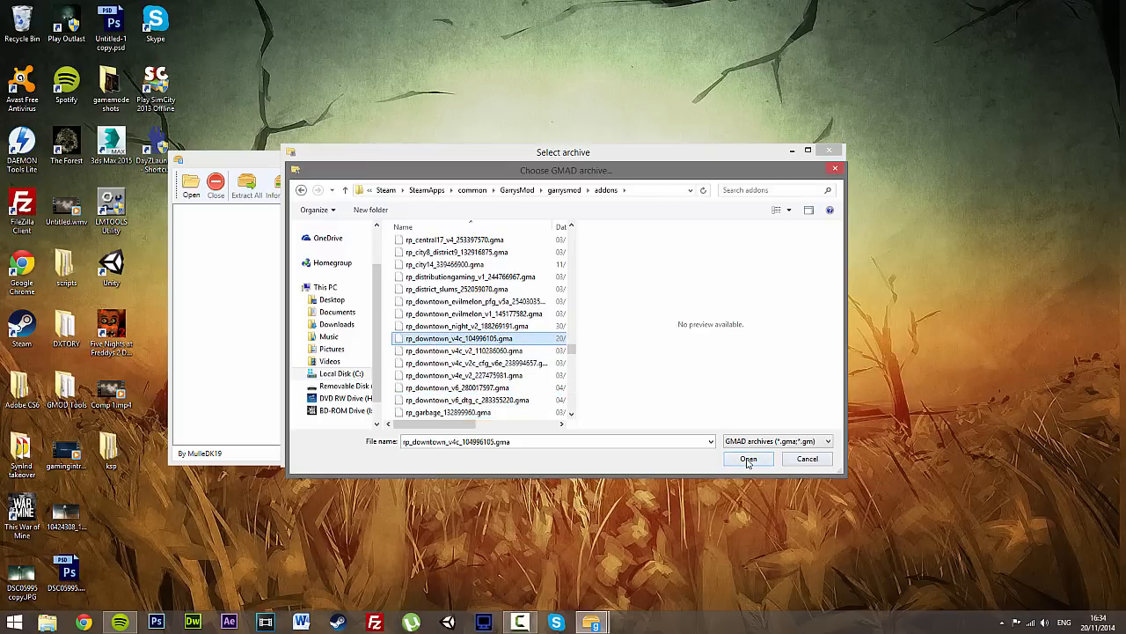
click(748, 459)
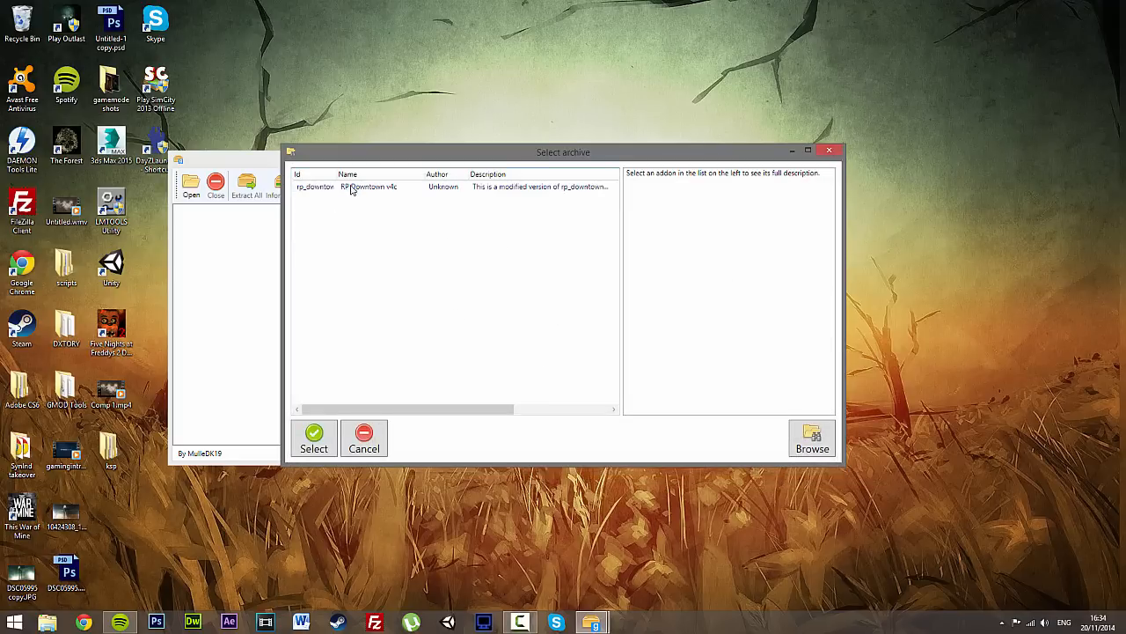
click(369, 186)
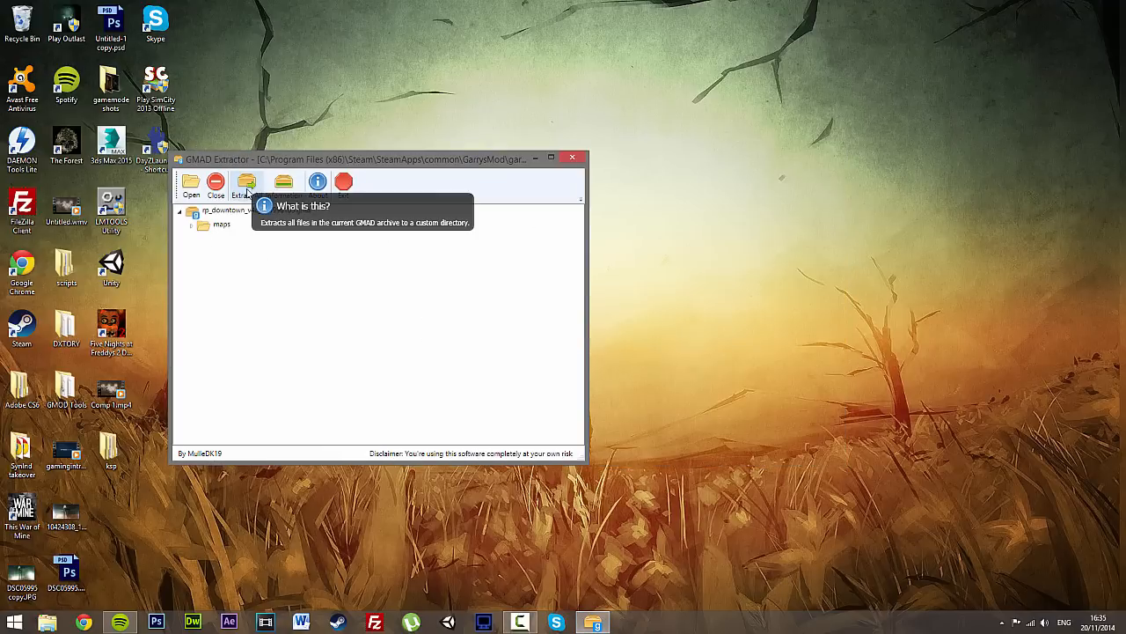
click(192, 224)
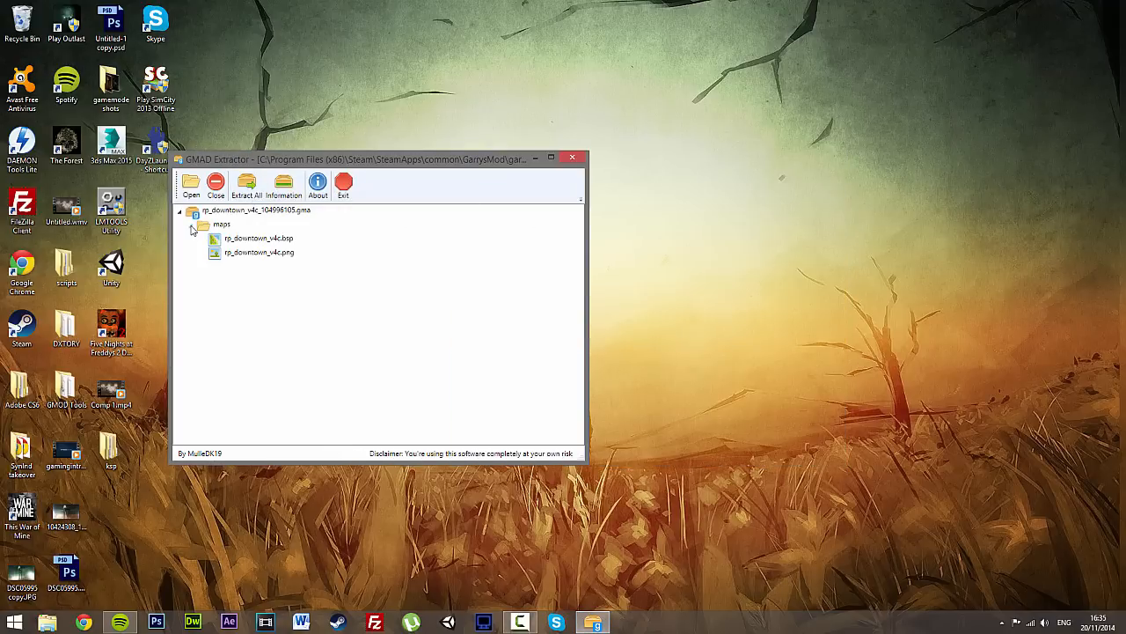
Extract all archive files into the gmad folder under Desktop > GMOD Tools
click(192, 224)
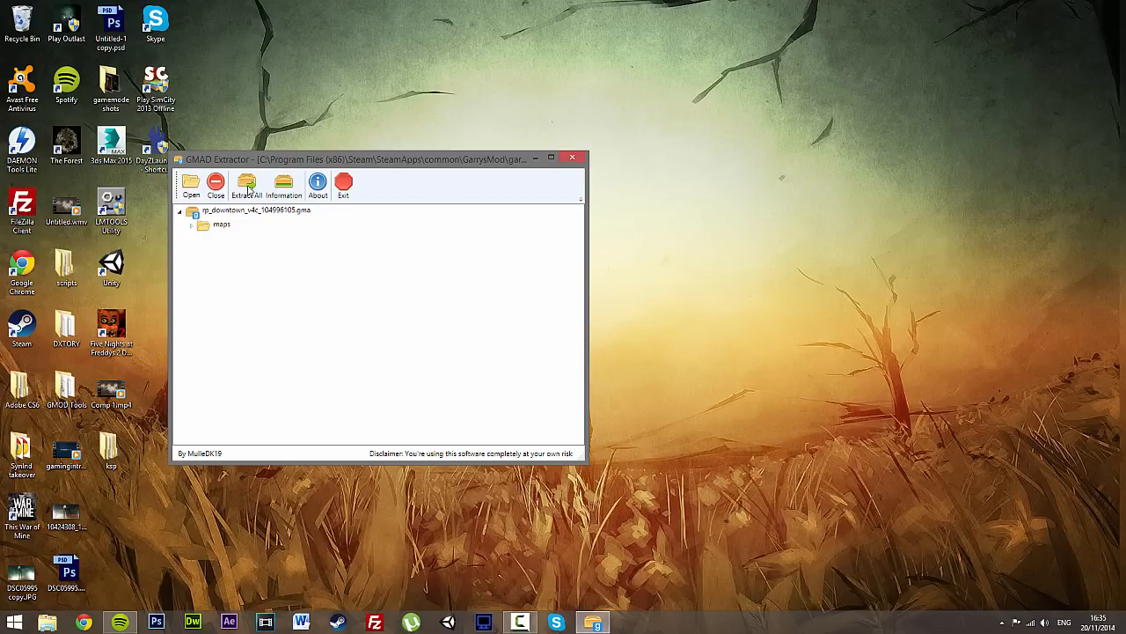
click(246, 185)
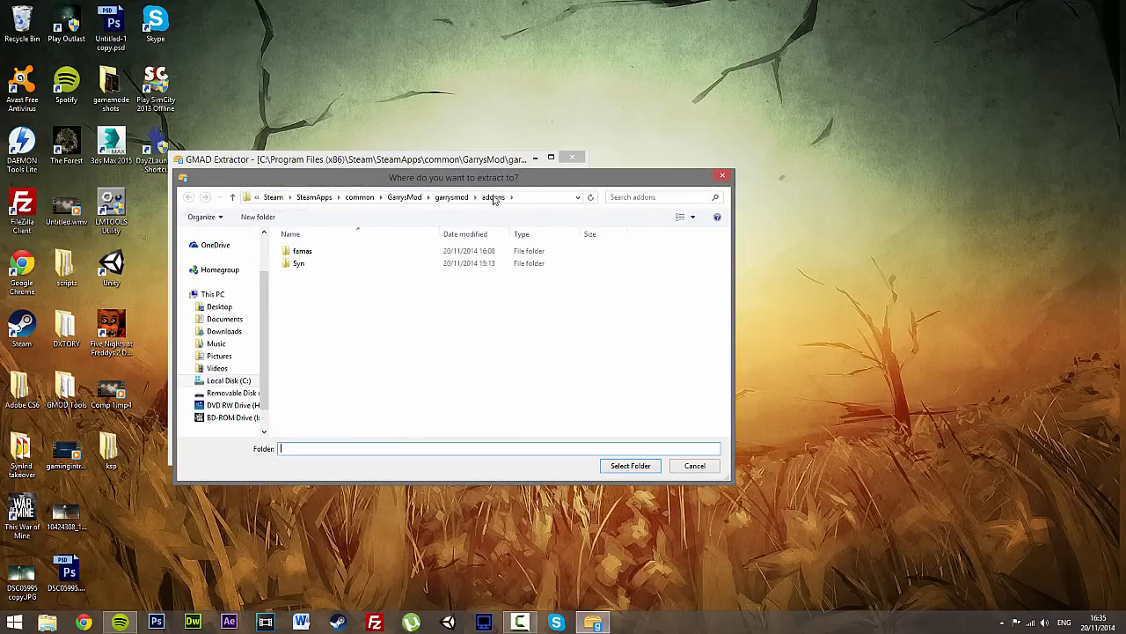
click(219, 306)
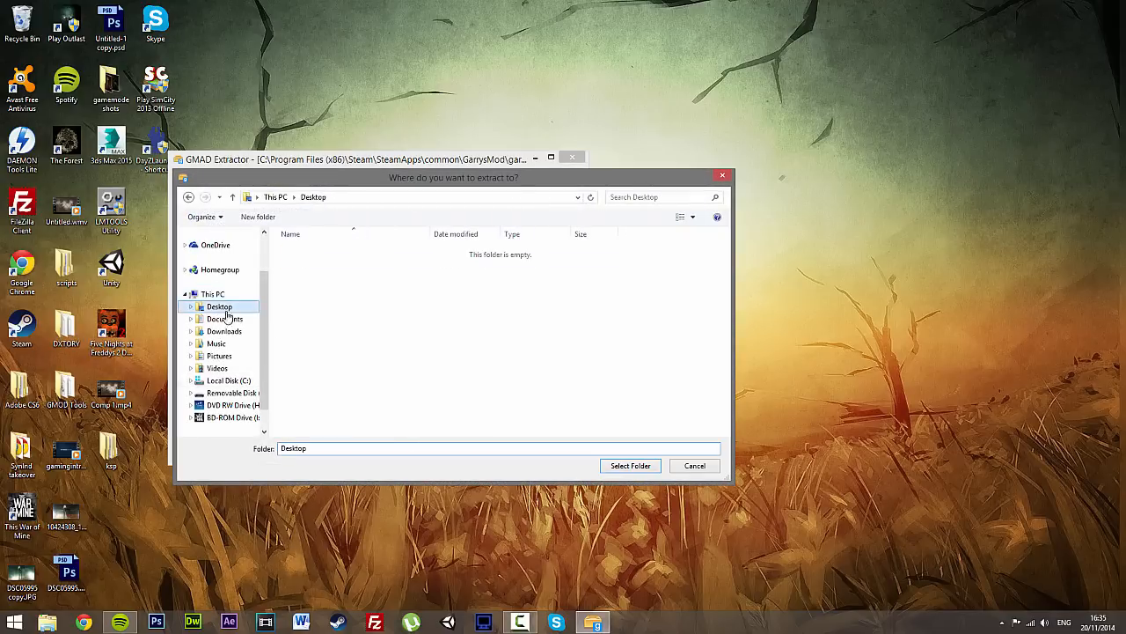
double_click(227, 318)
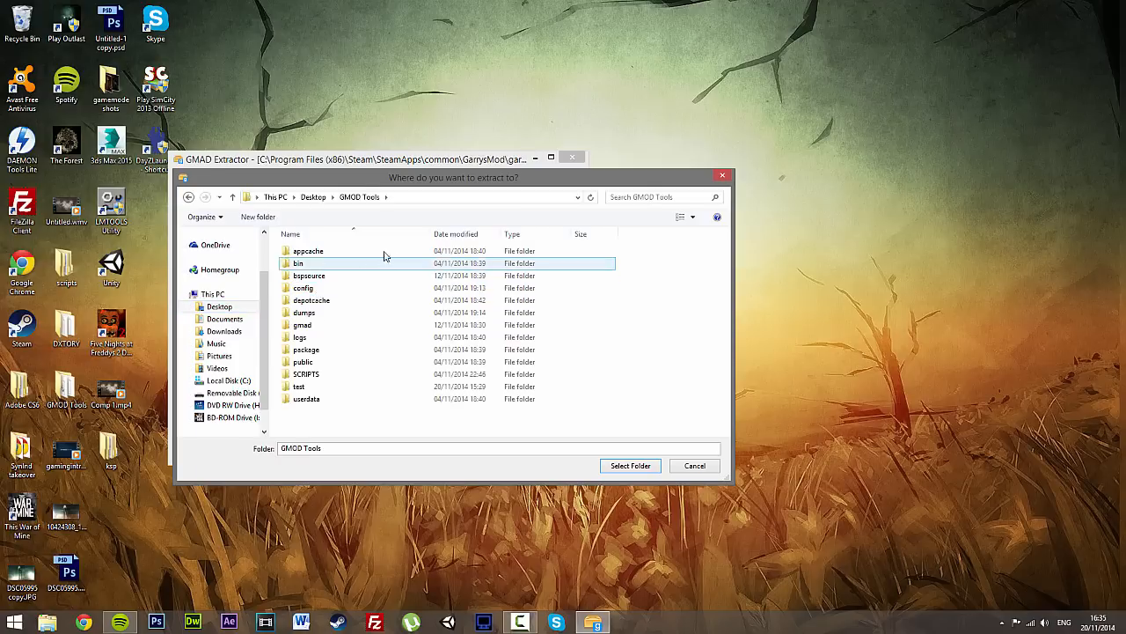
click(303, 288)
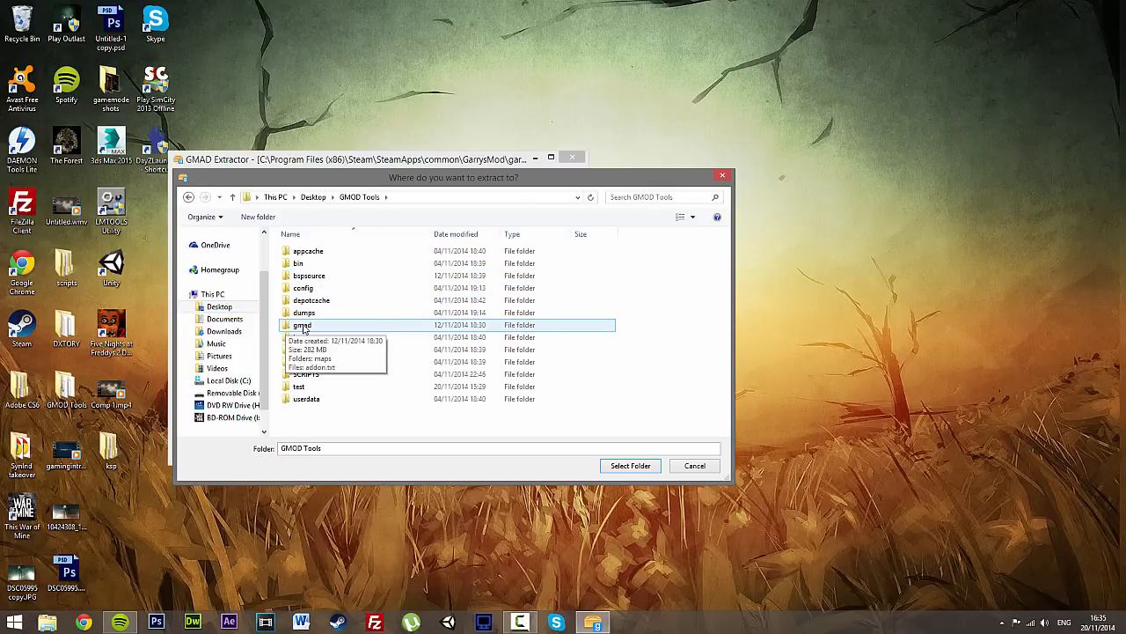
double_click(302, 325)
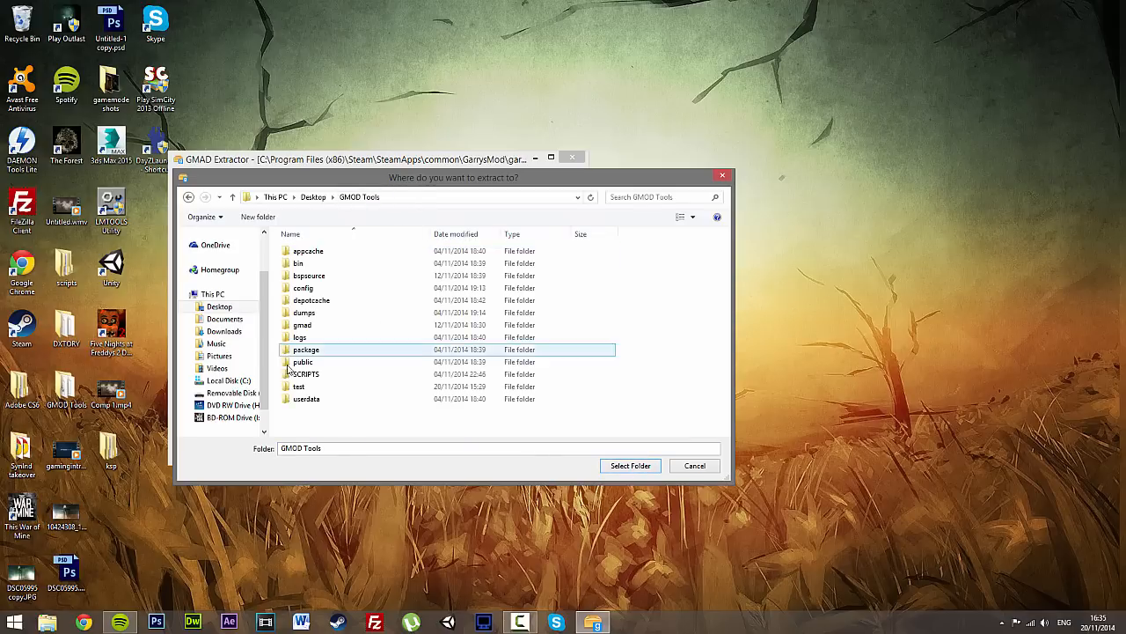
click(302, 325)
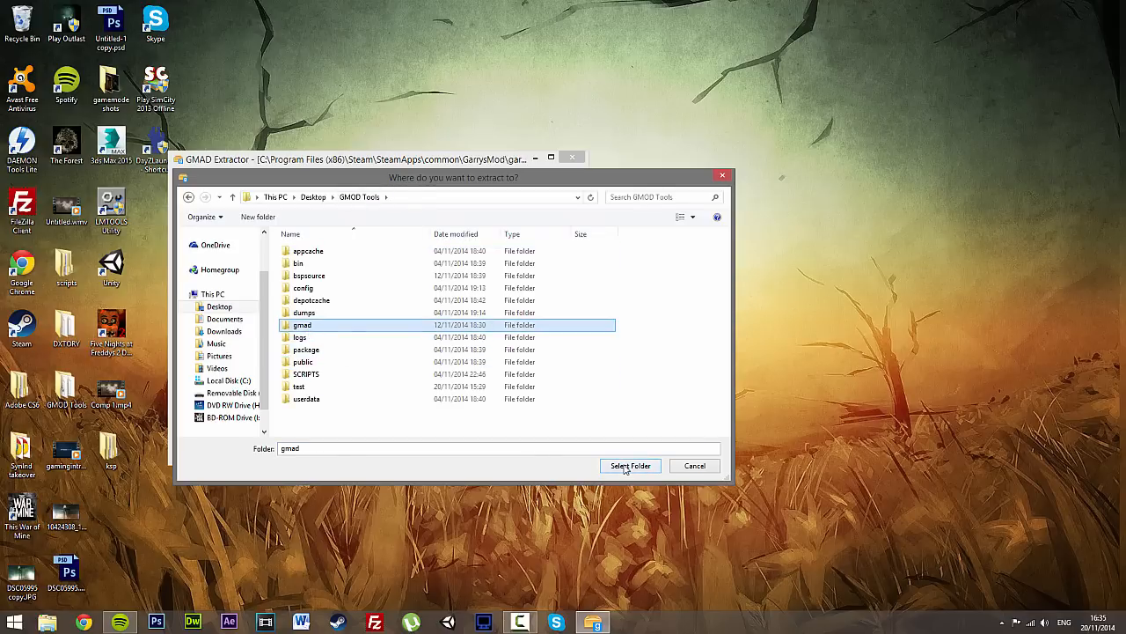
click(630, 465)
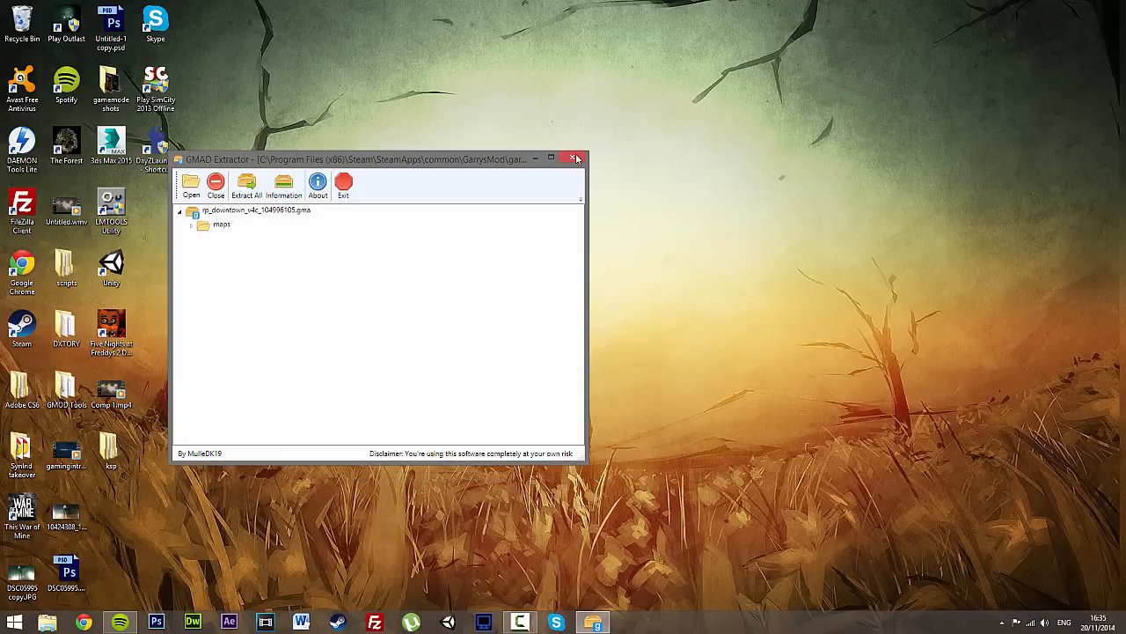
Open the extracted maps folder under GMOD Tools > gmad
click(577, 160)
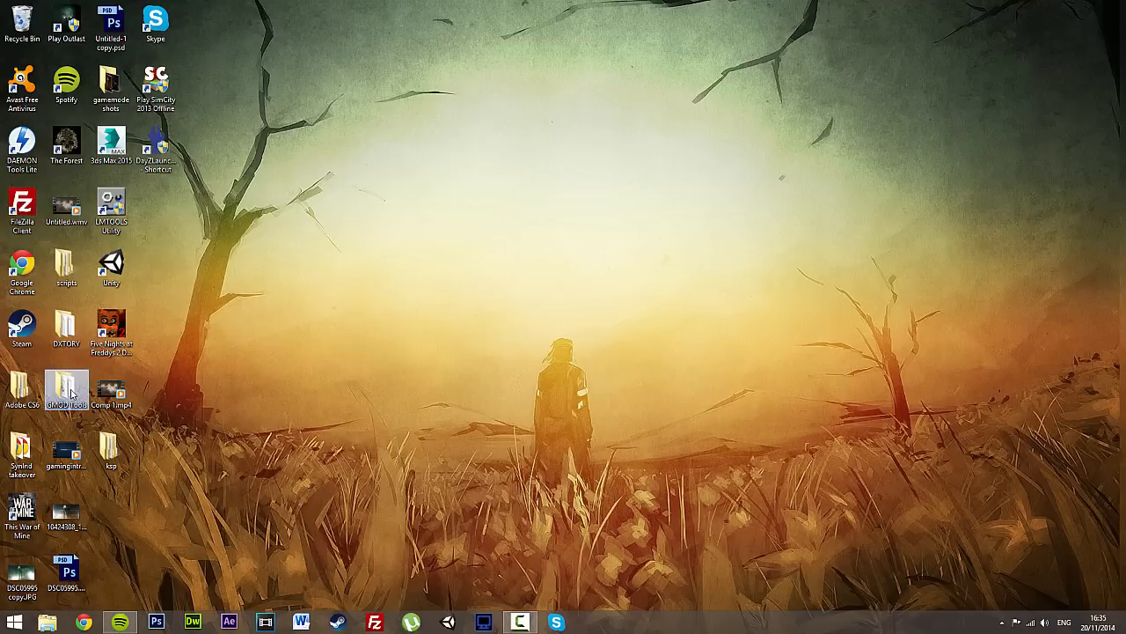
double_click(66, 390)
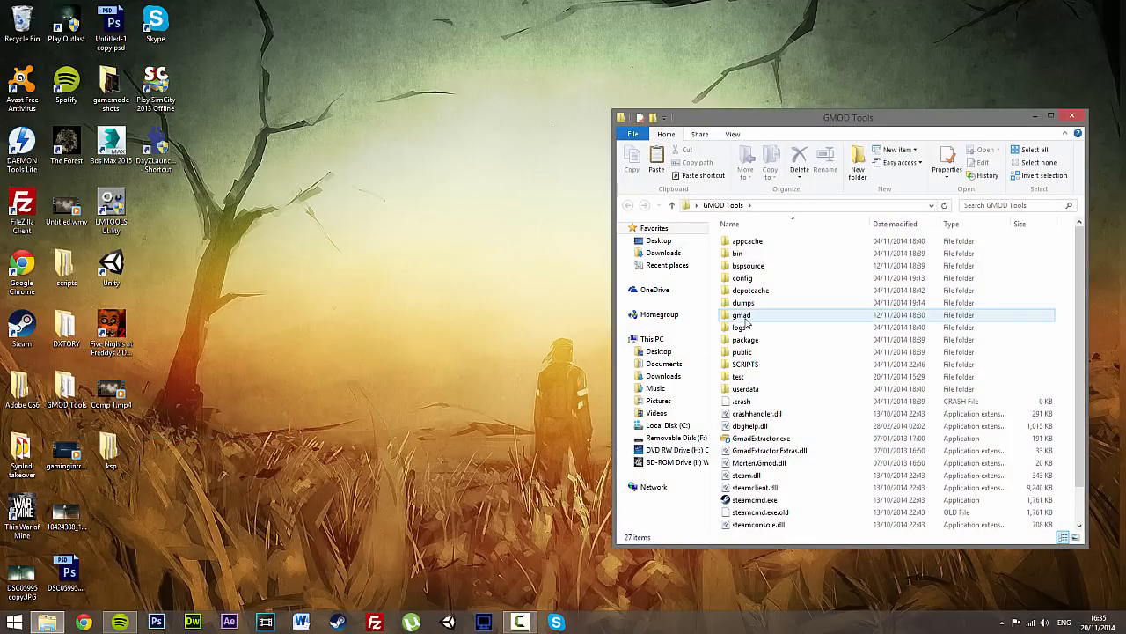
double_click(742, 314)
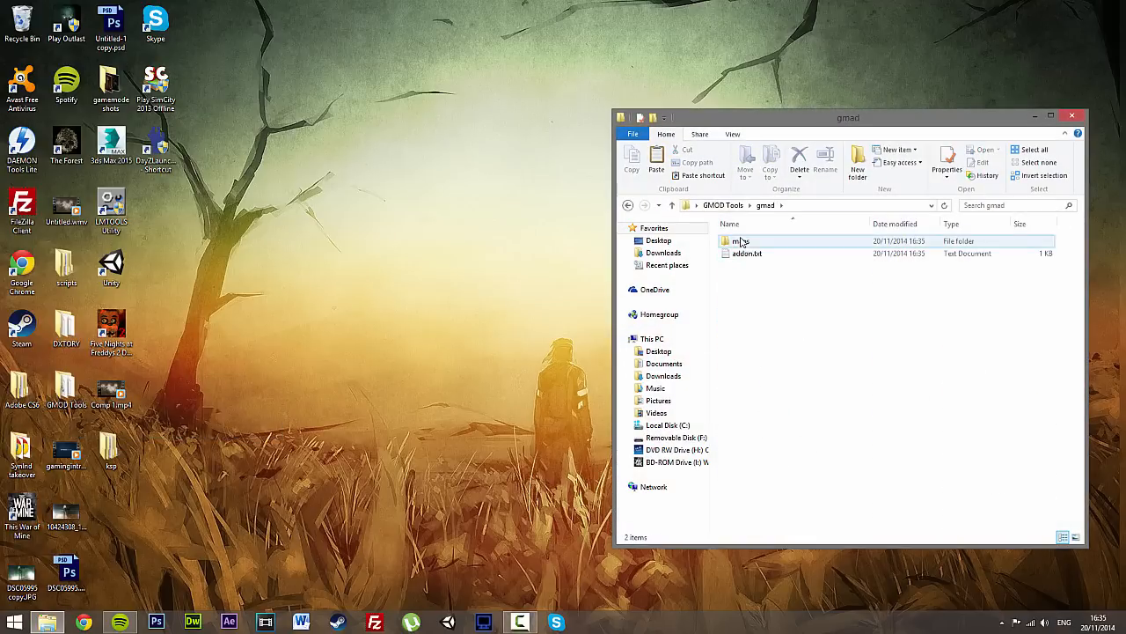
double_click(742, 241)
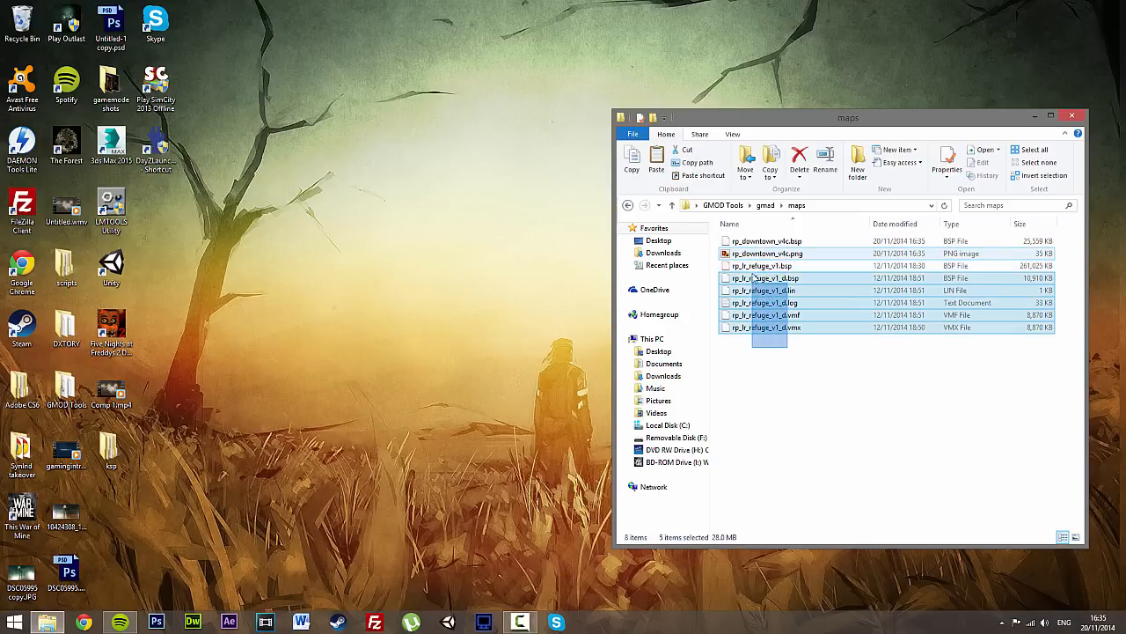
Delete the leftover rp_lr_refuge files and copy rp_downtown_v4c.bsp
click(799, 159)
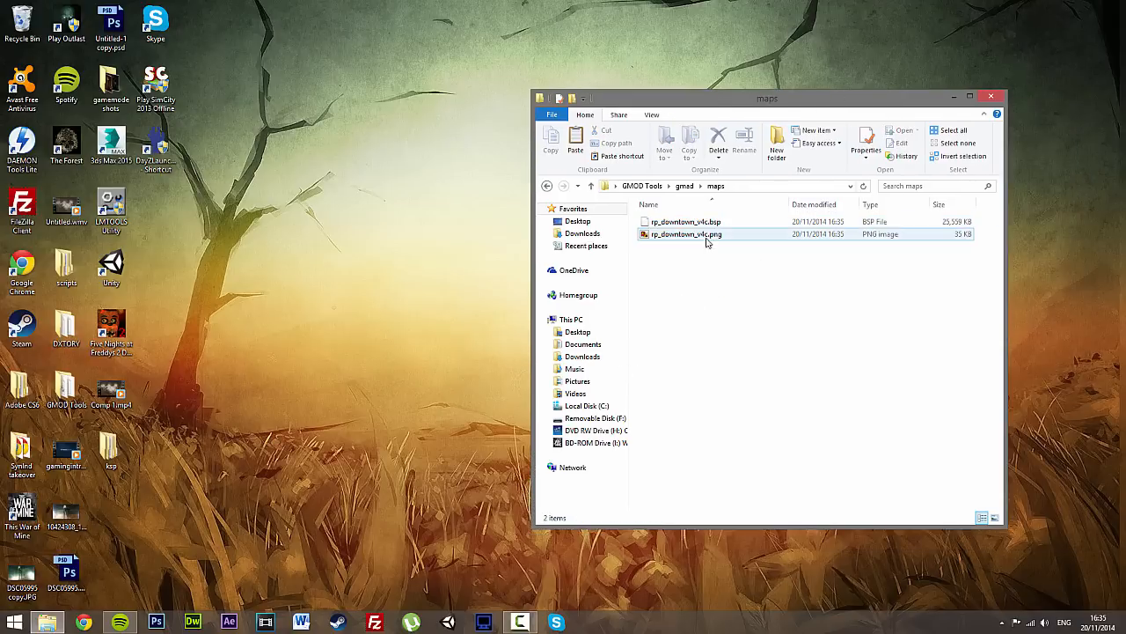
right_click(687, 221)
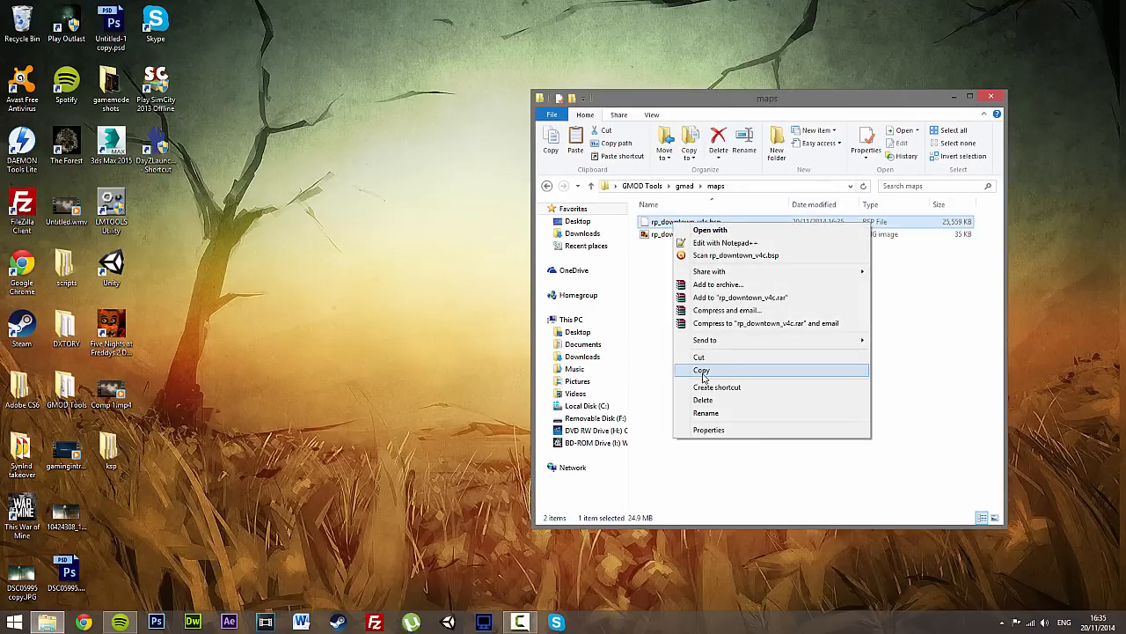
click(701, 370)
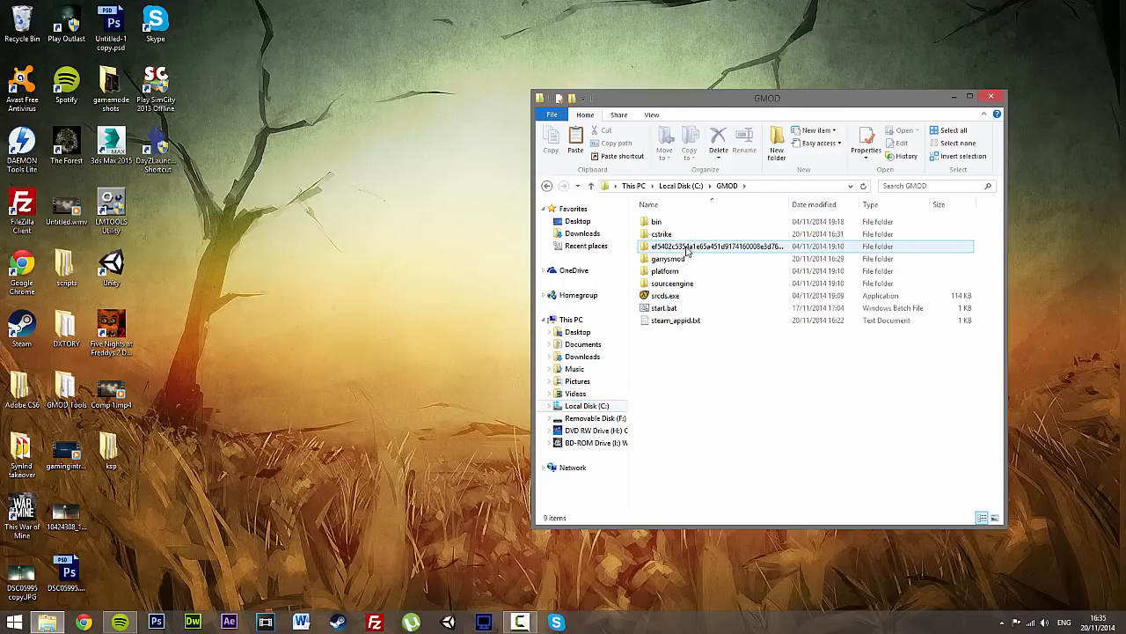
Paste rp_downtown_v4c.bsp into C:\GMOD\garrysmod\maps, then return to C:\GMOD
double_click(668, 258)
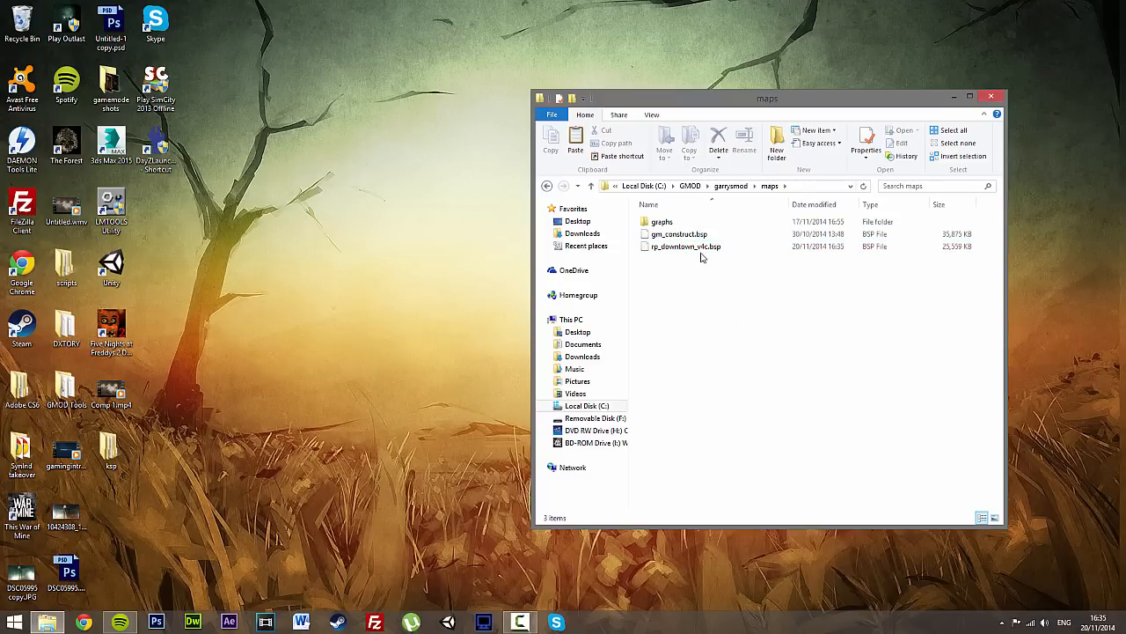
mouse_move(685, 247)
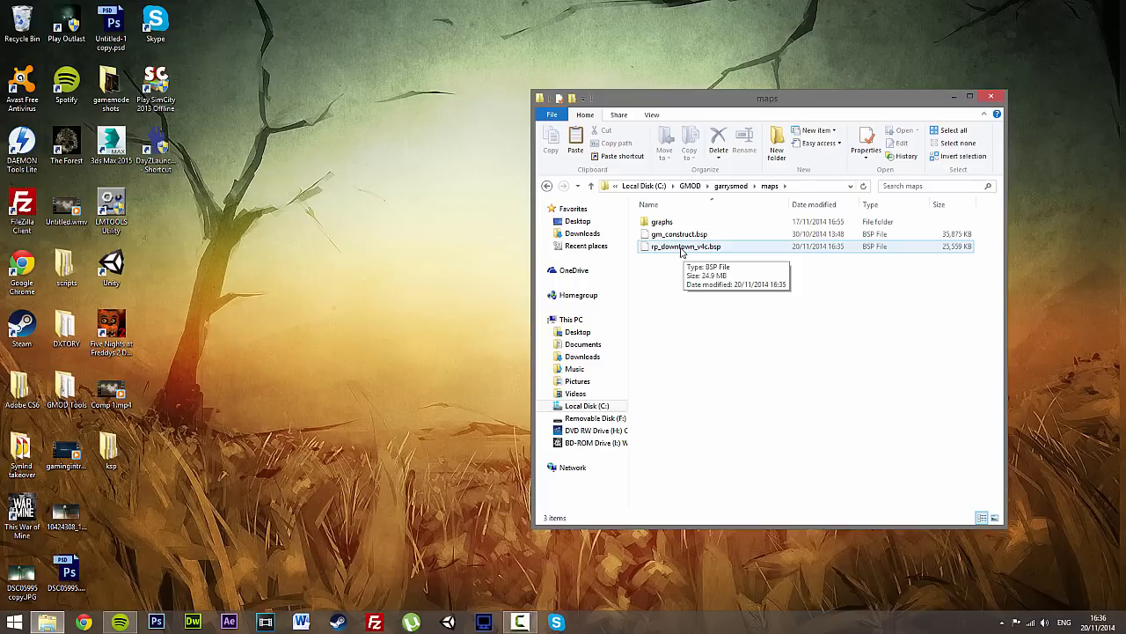
click(685, 246)
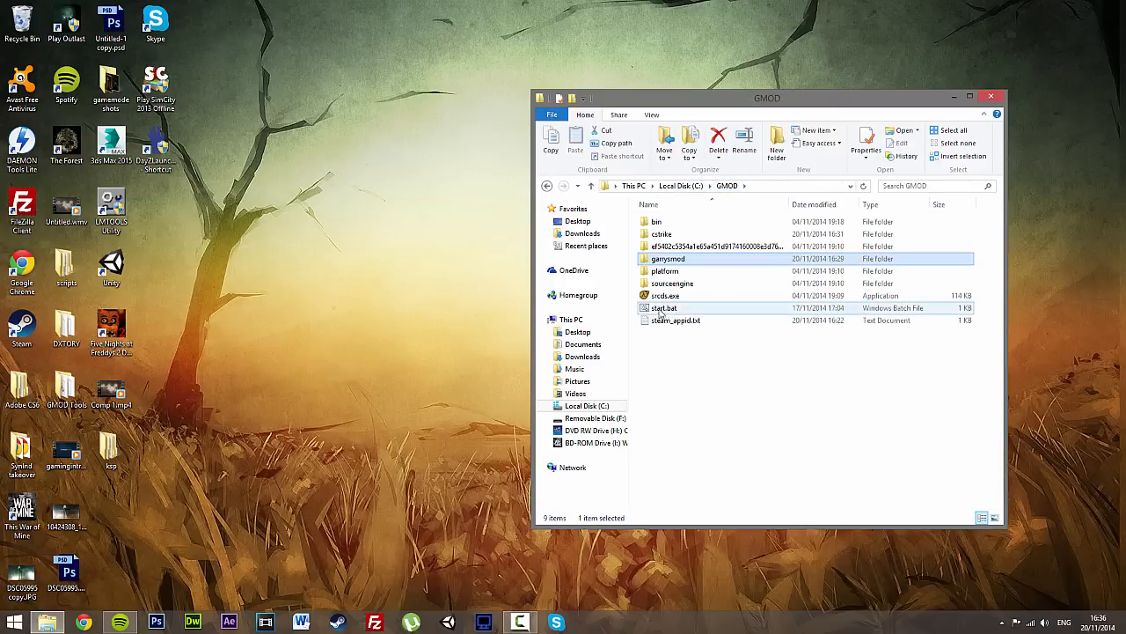
In start.bat, replace the +map value gm_construct with rp_downtown_v4c
right_click(664, 308)
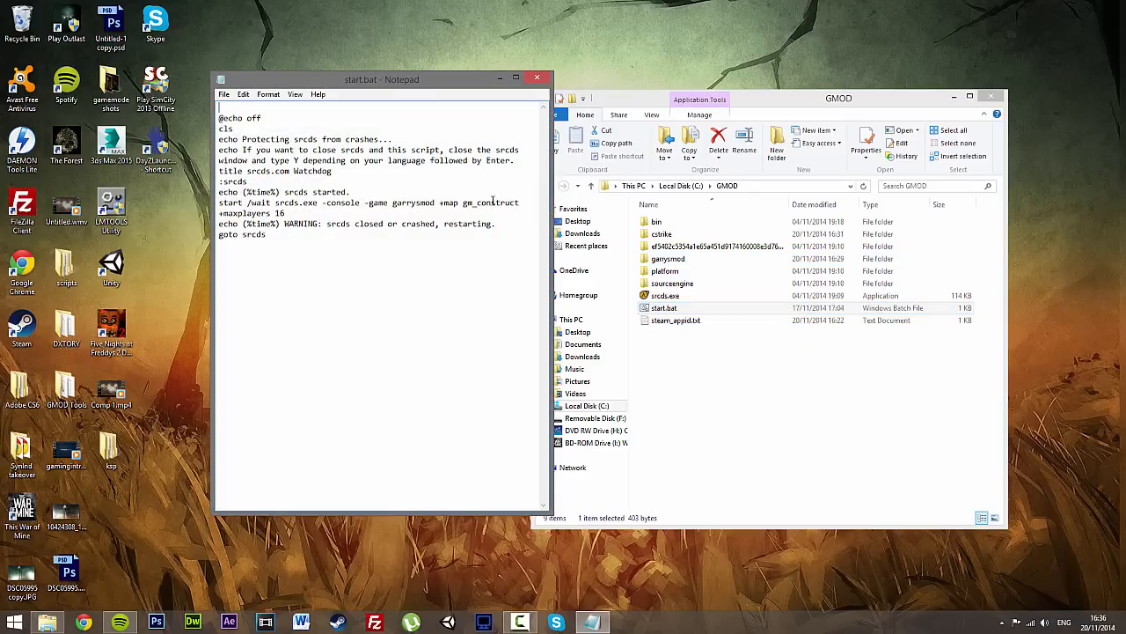
double_click(492, 202)
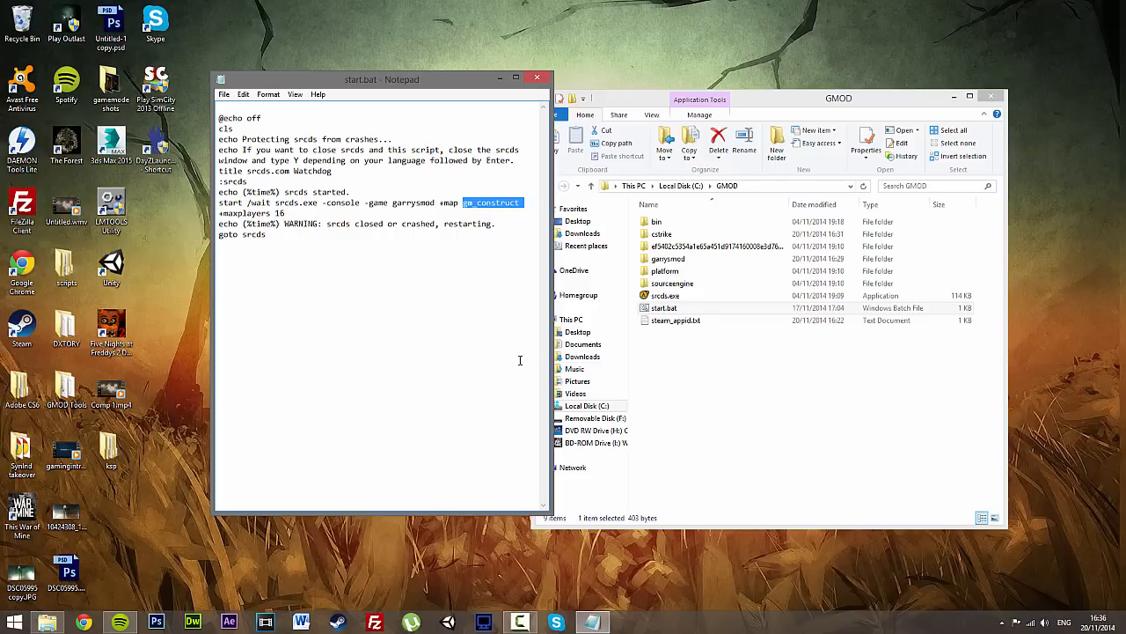
text(rp_downtown_v4c)
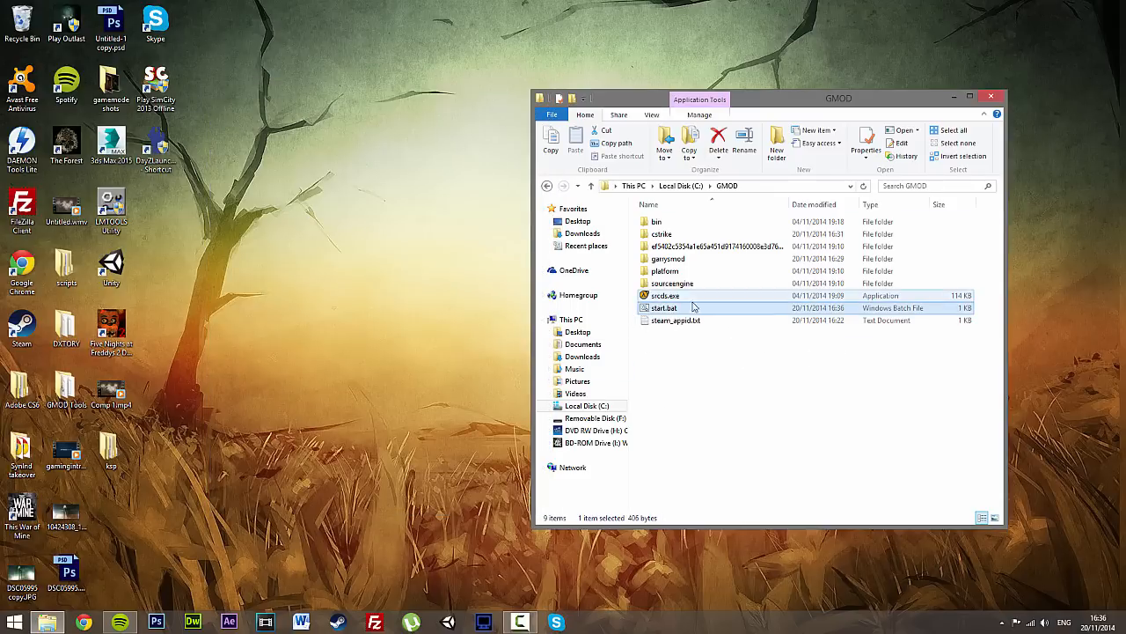
double_click(669, 258)
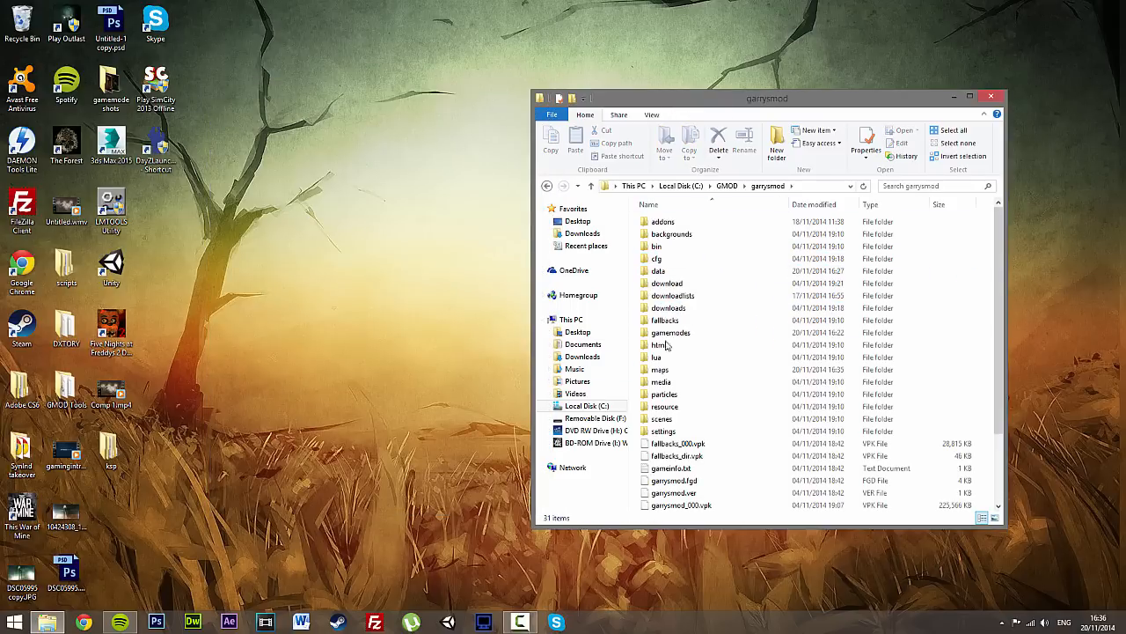
double_click(661, 369)
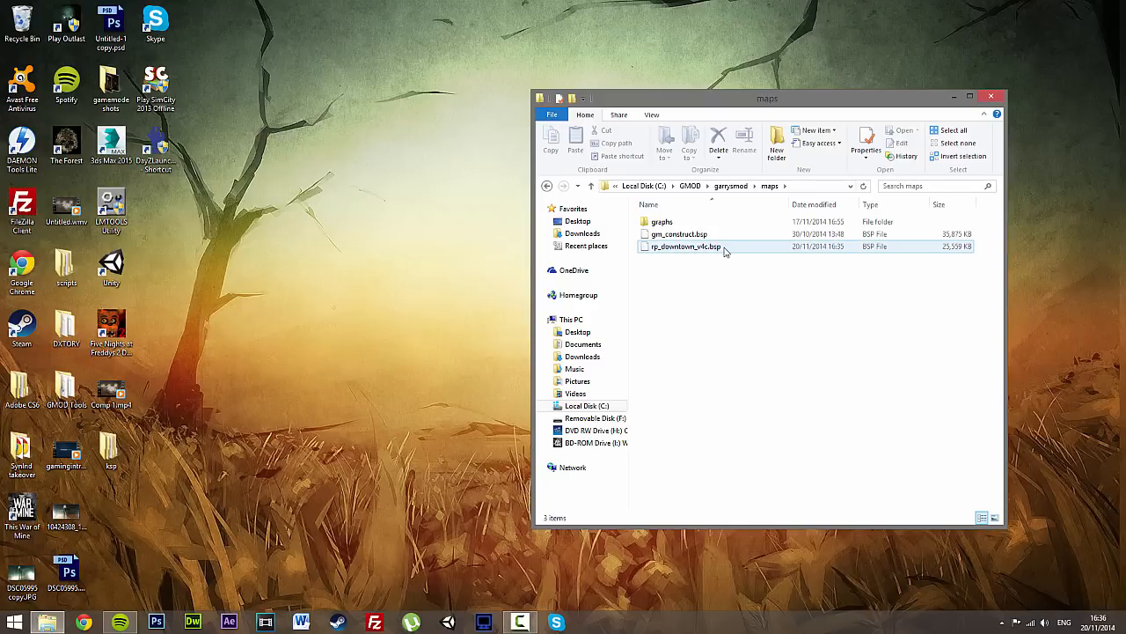
click(686, 247)
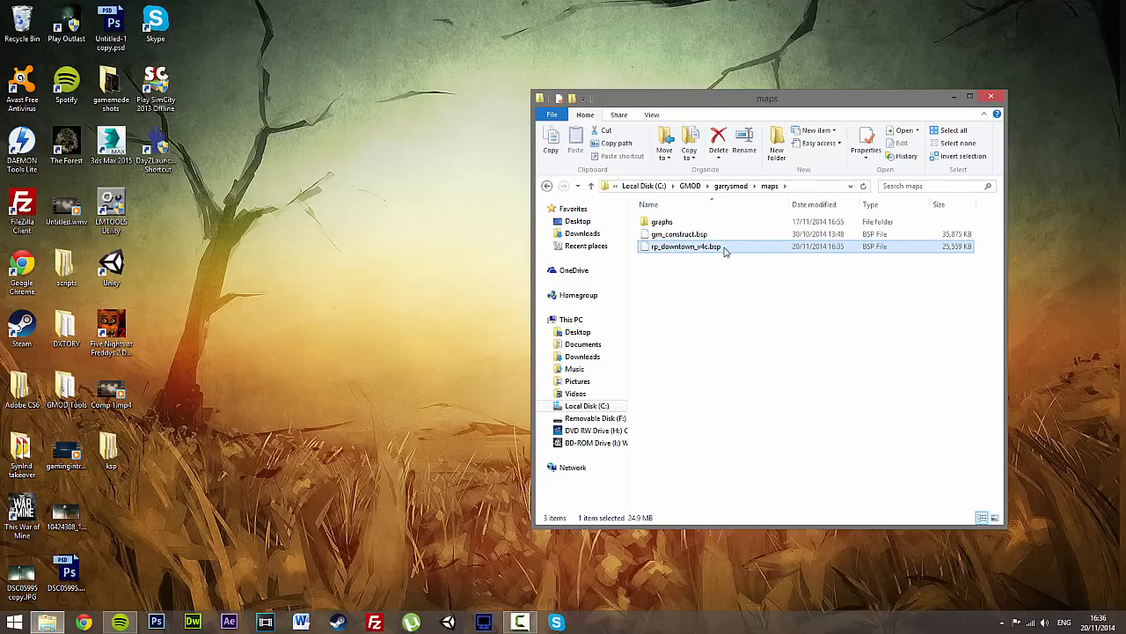
click(685, 246)
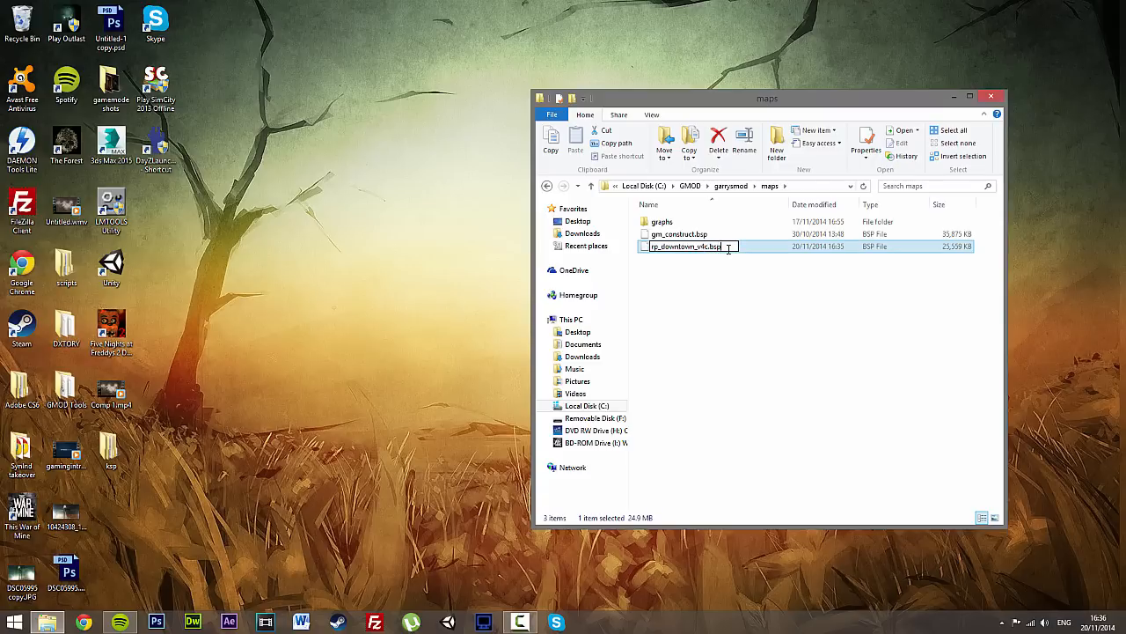
click(761, 339)
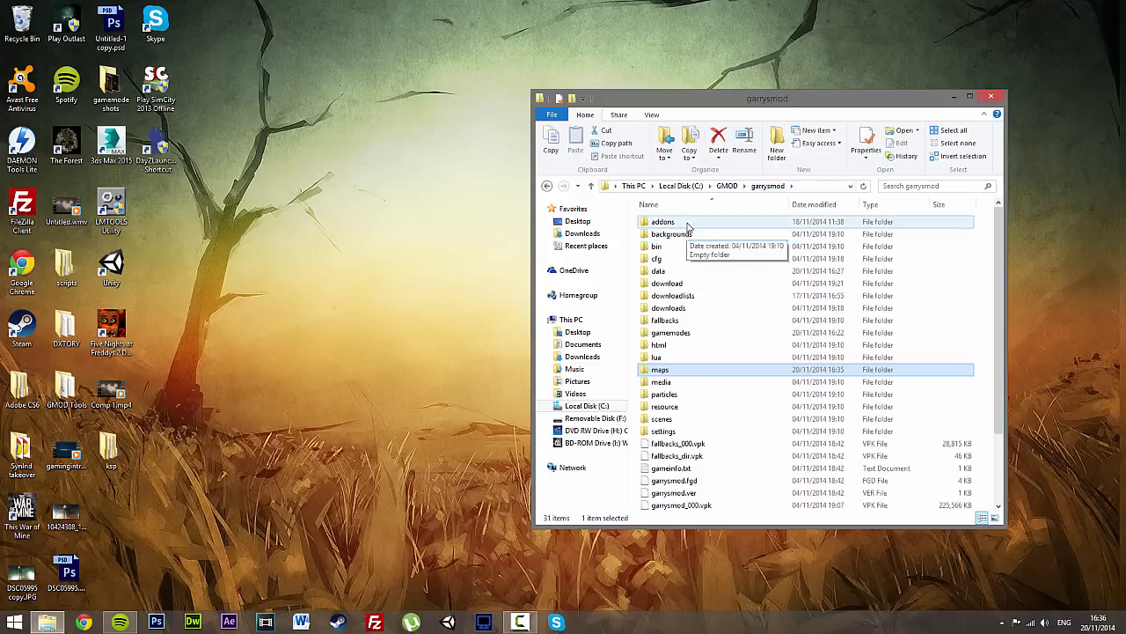
double_click(663, 220)
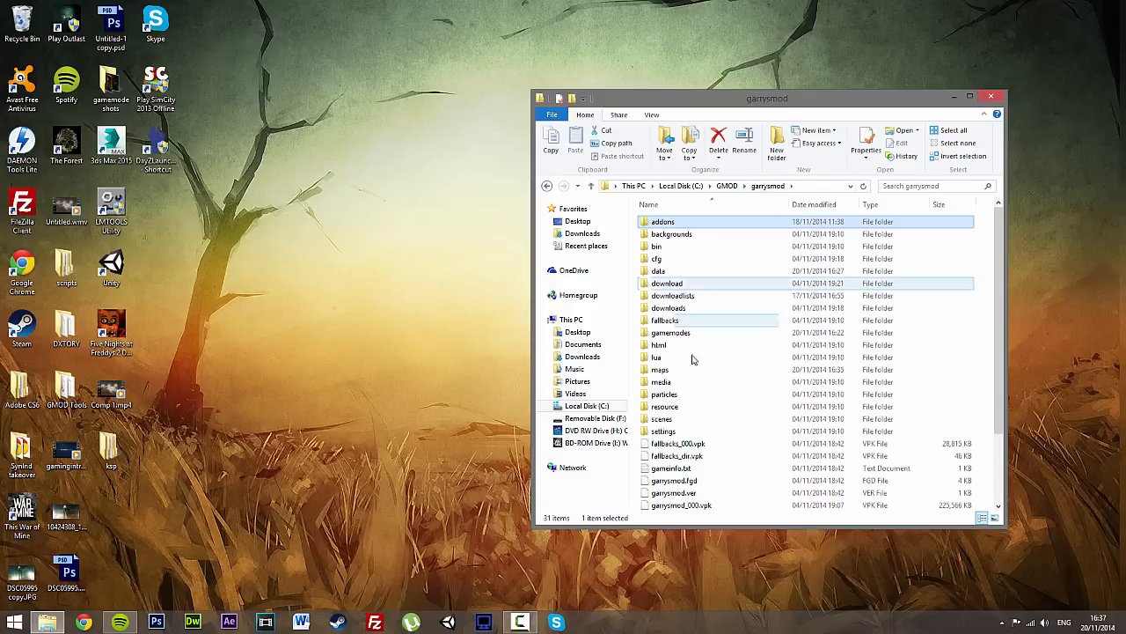
double_click(661, 221)
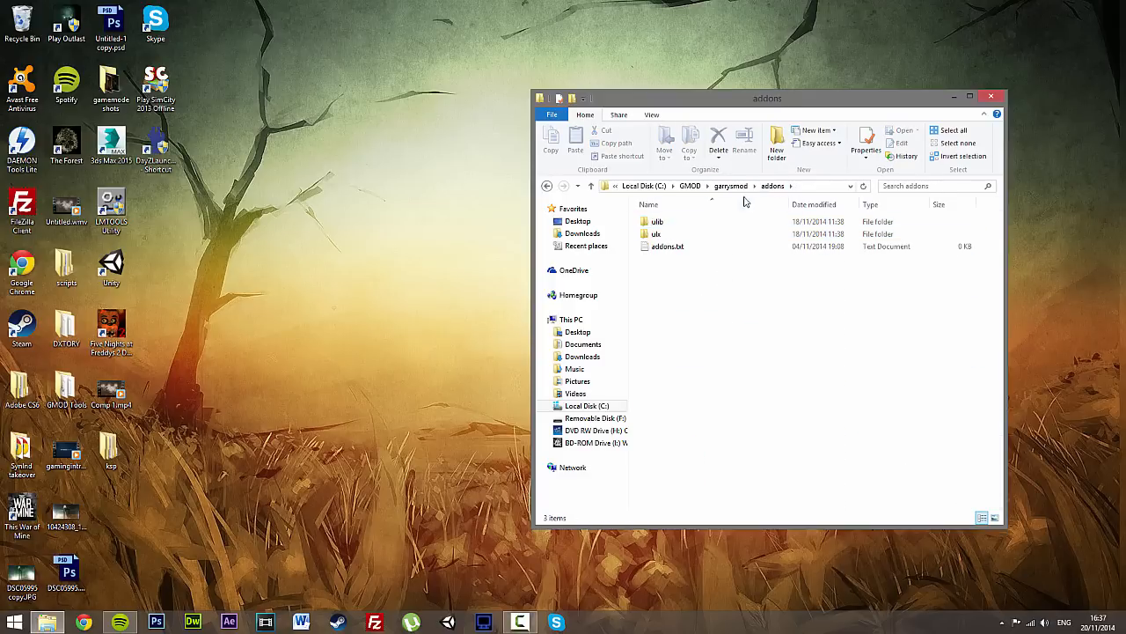
click(590, 185)
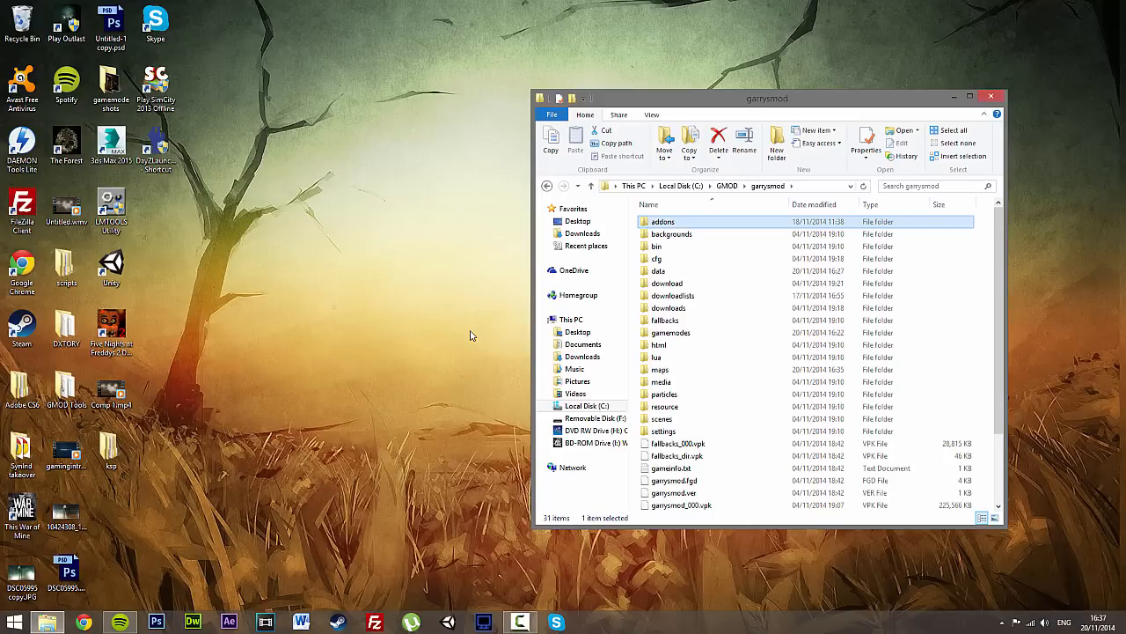
mouse_move(704, 228)
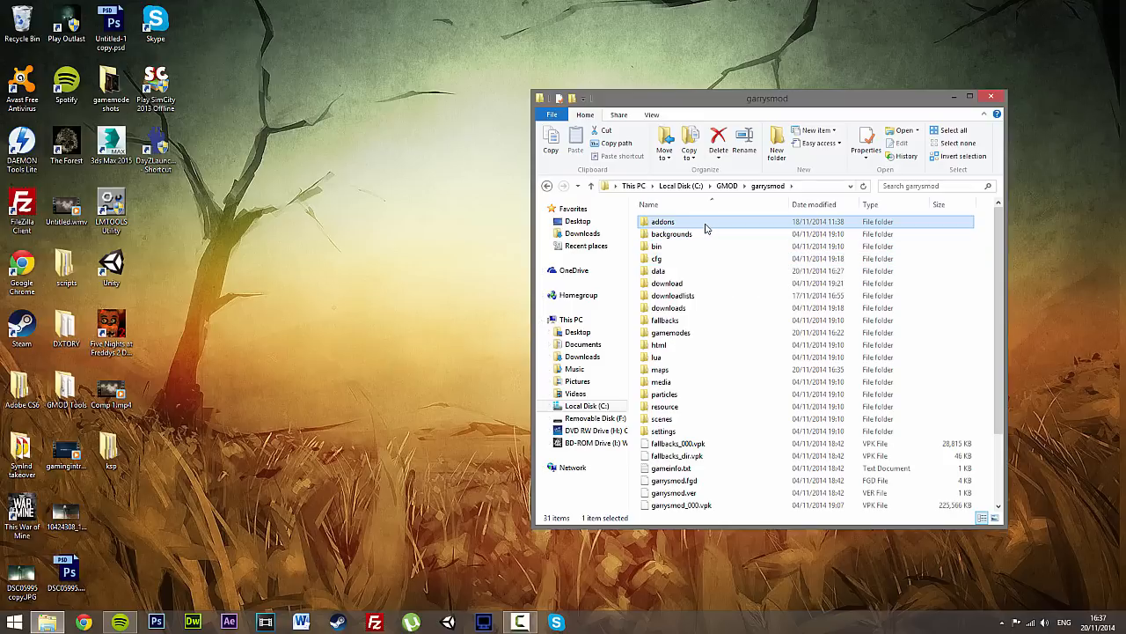
mouse_move(705, 224)
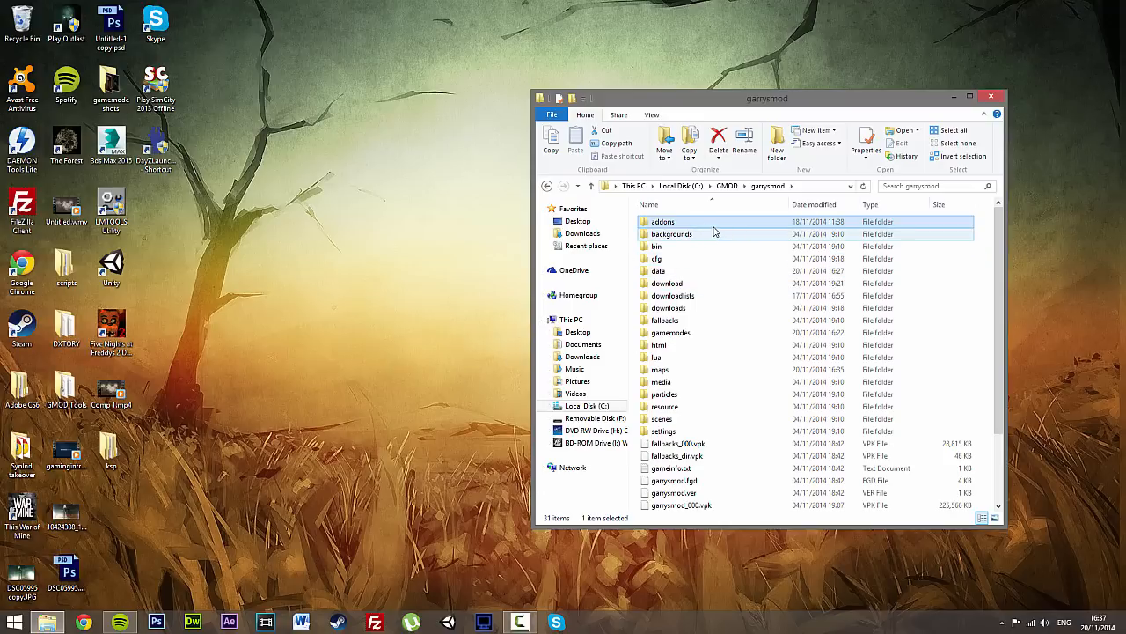
double_click(661, 221)
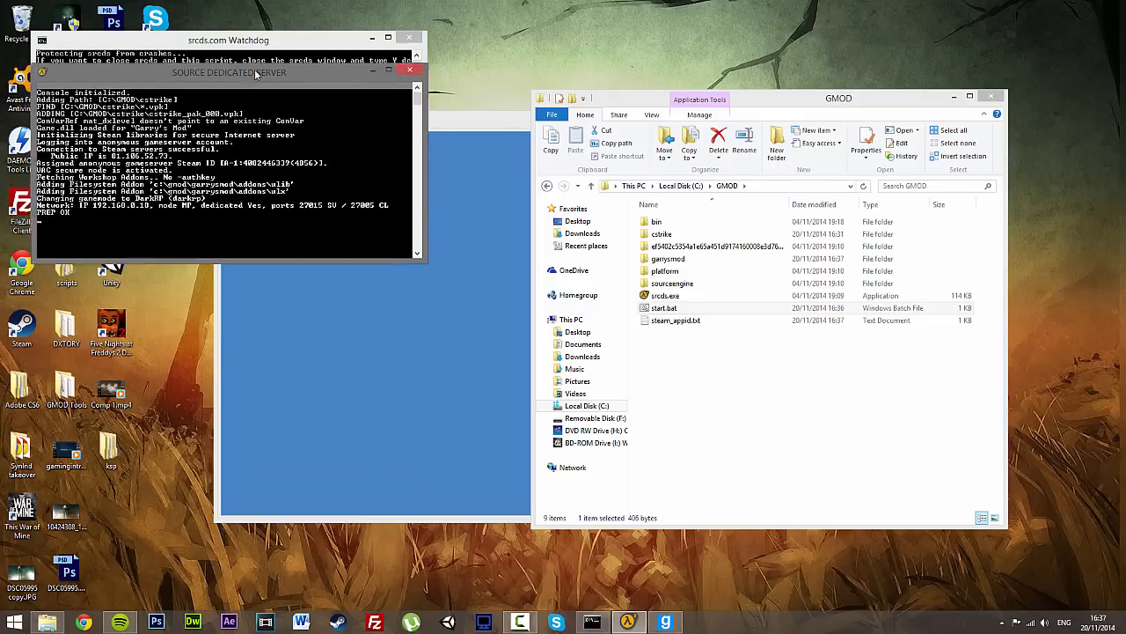
Run start.bat to launch the srcds DarkRP server
double_click(664, 307)
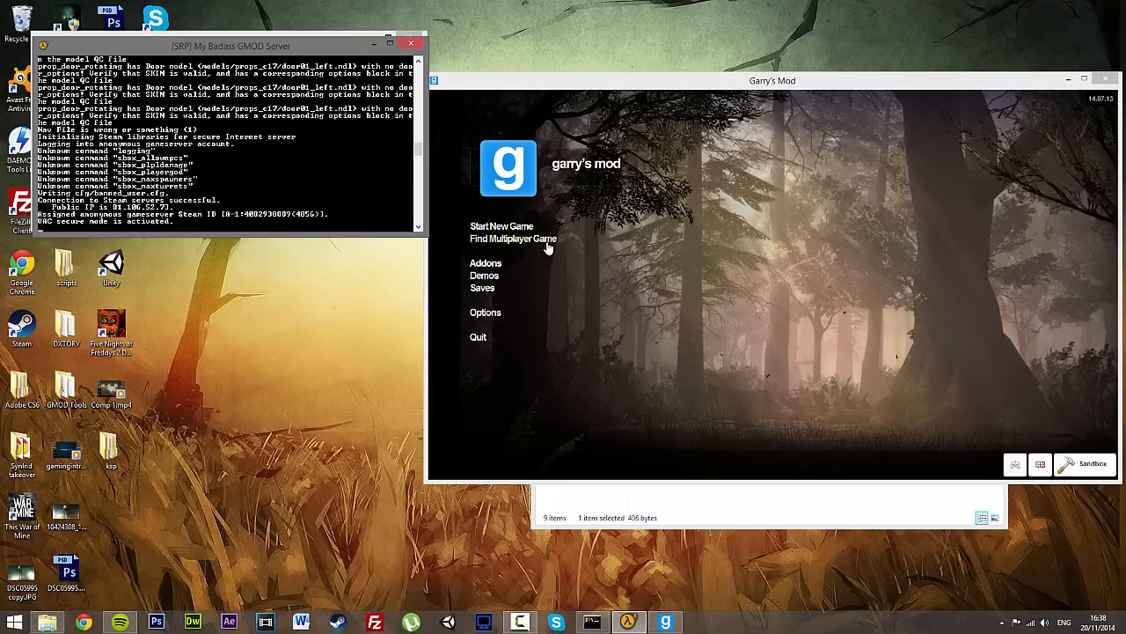
Join "[SRP] My Badass GMOD Server" from the DarkRP local network server list
click(513, 238)
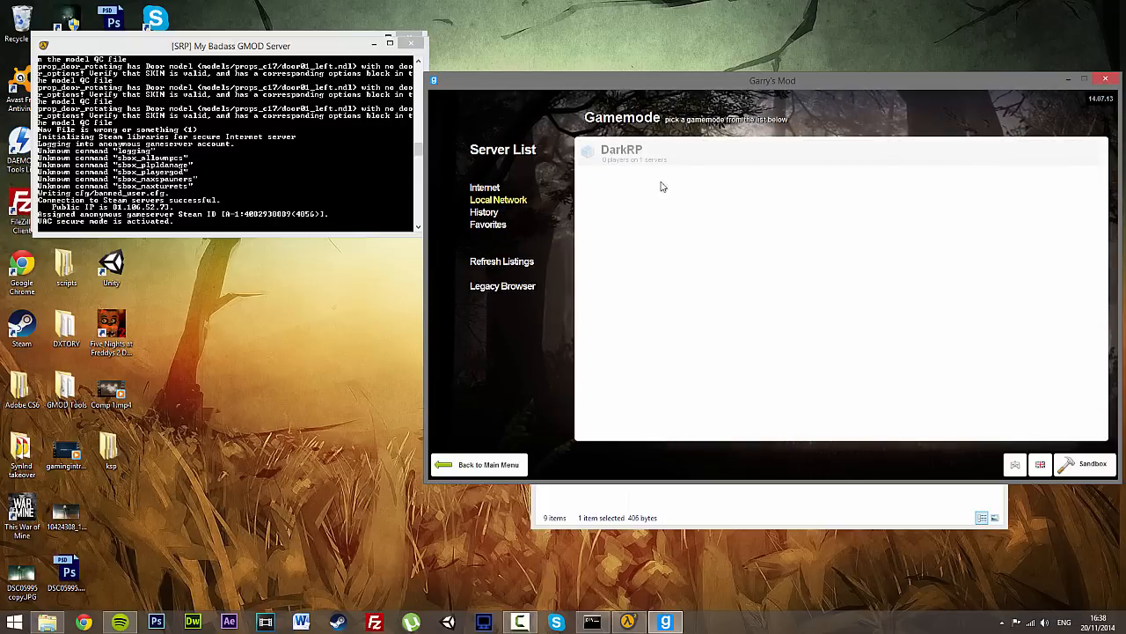
click(621, 149)
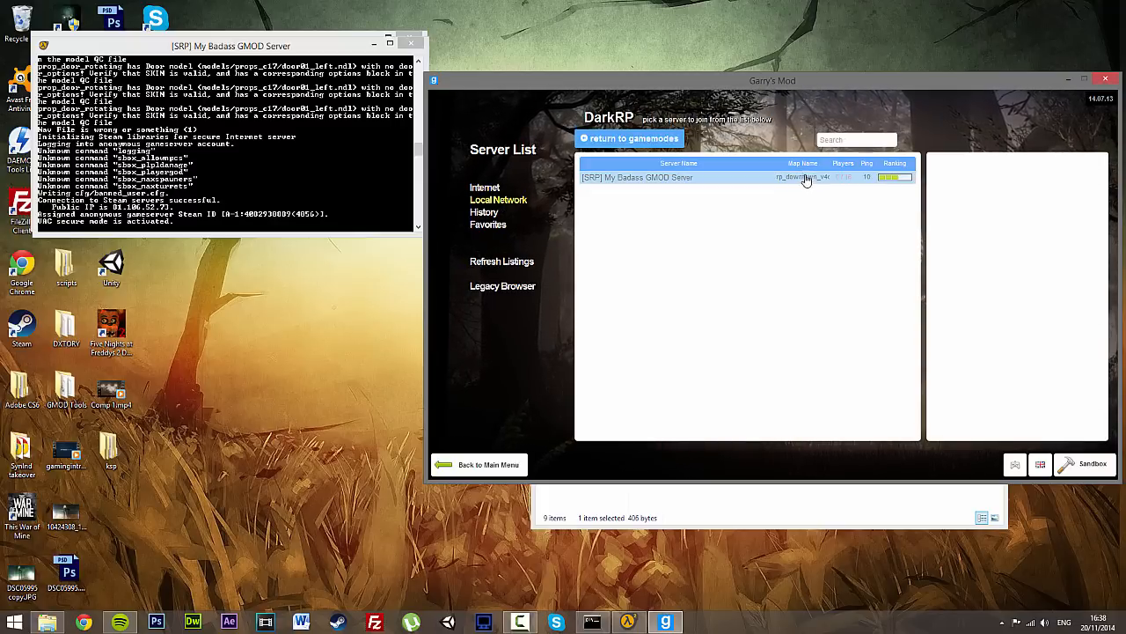
click(638, 177)
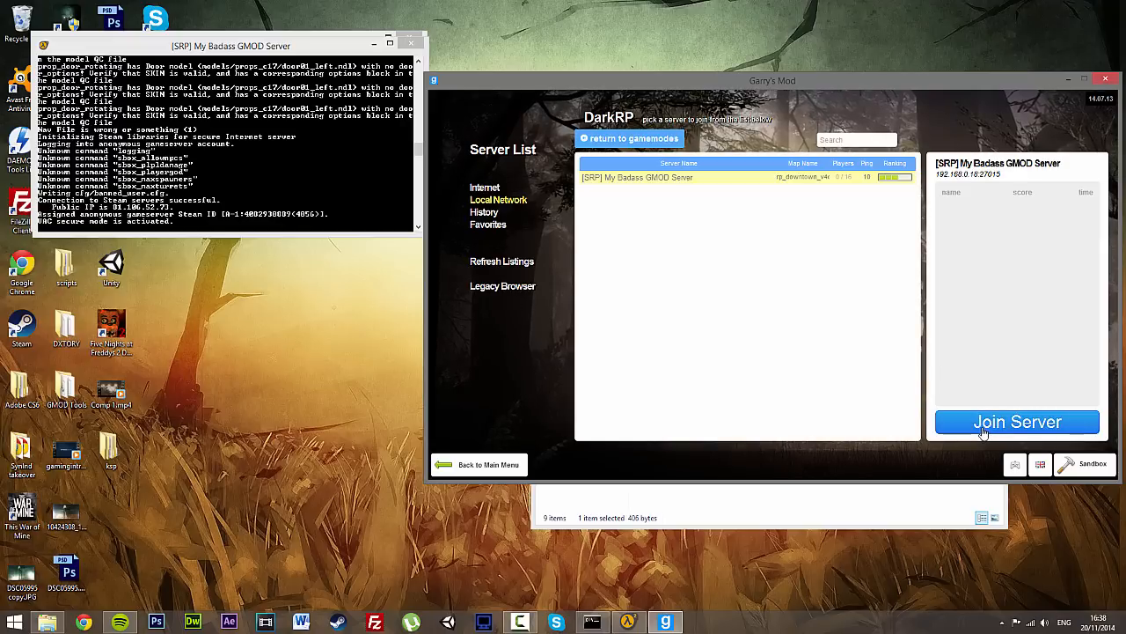
click(1017, 421)
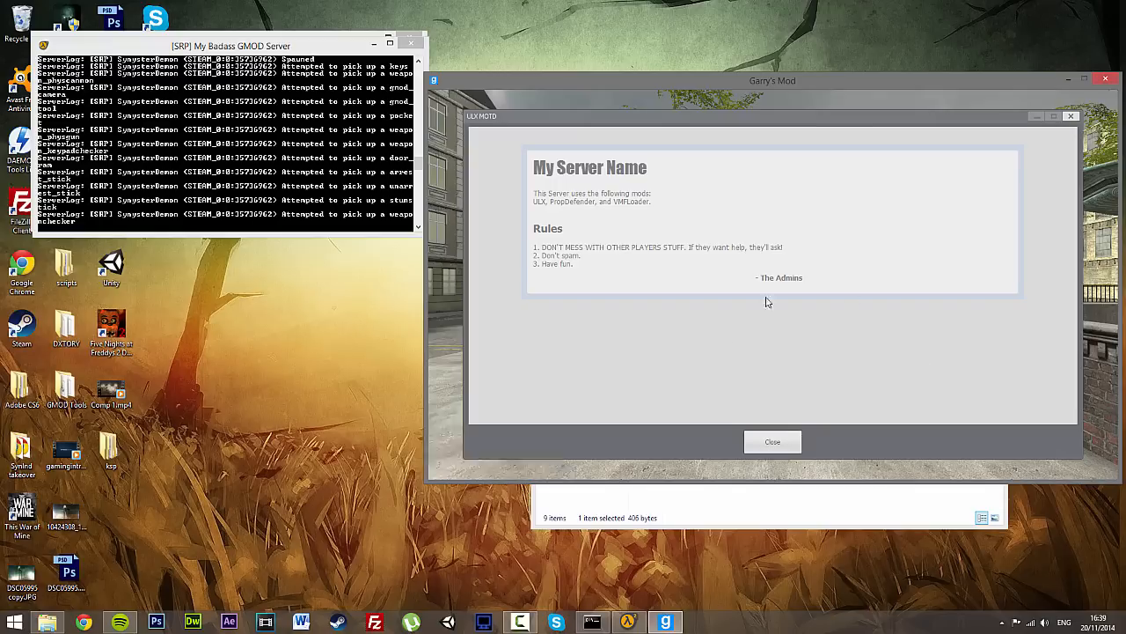
Close the server rules window and view the DarkRP (Utility) weapons in the spawn menu
click(772, 441)
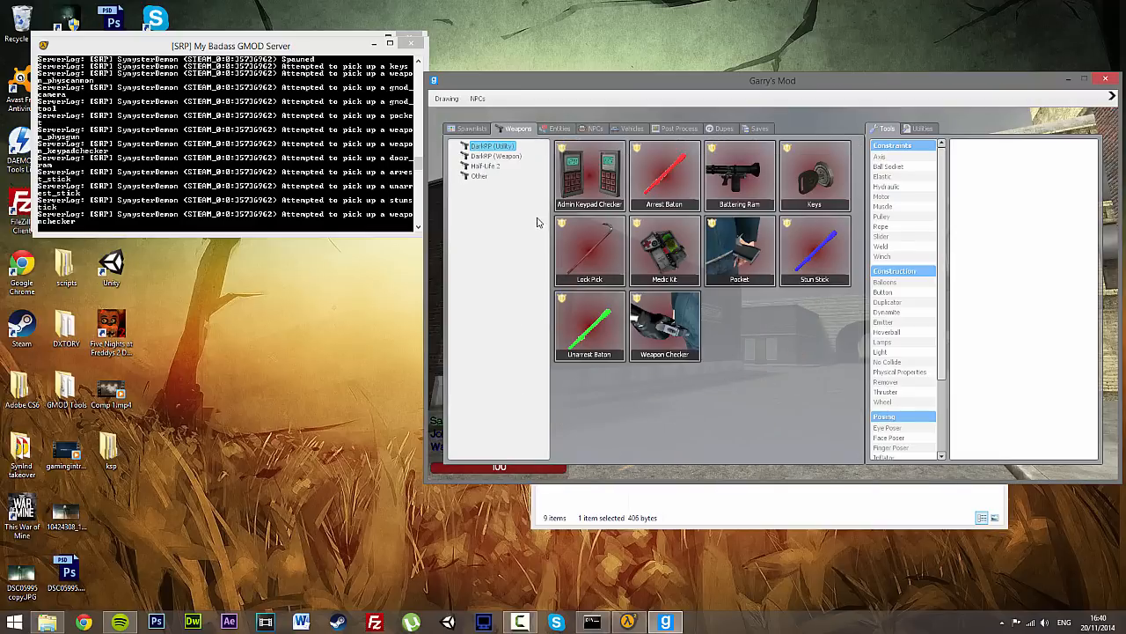
click(493, 145)
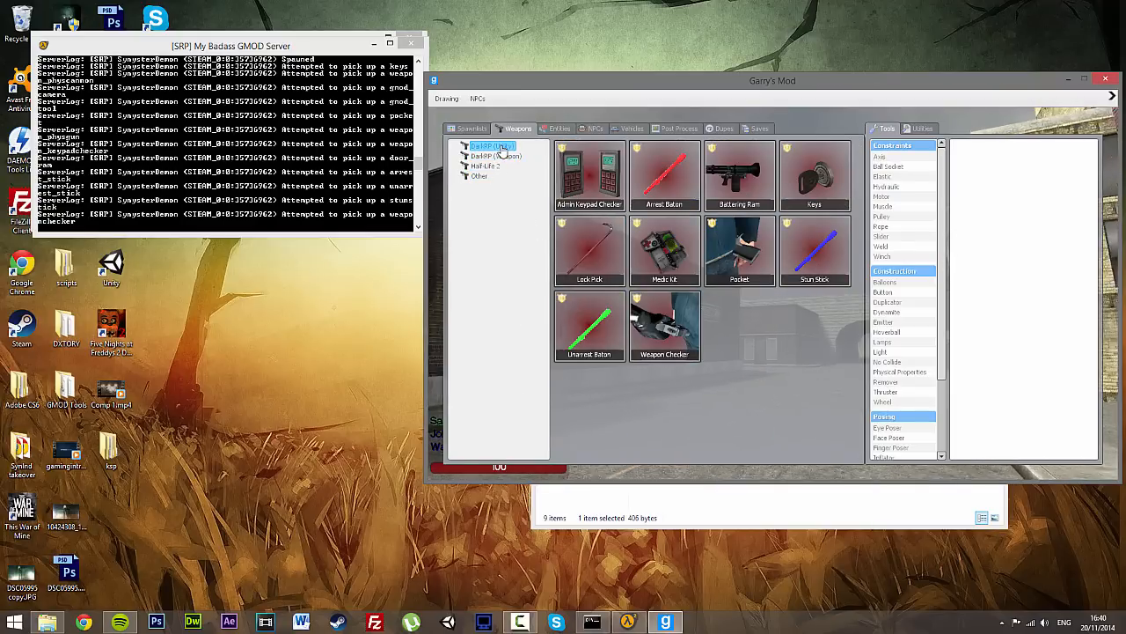